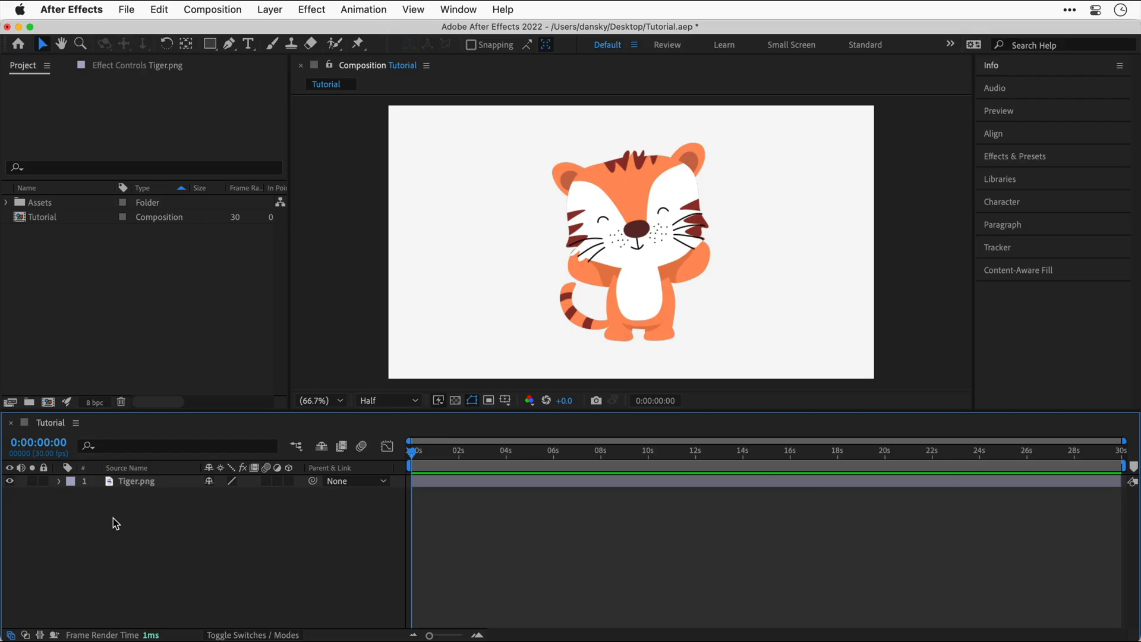
# - Set the Tiger.png layer's Scale to -40.0, -40.0% so the tiger is mirrored
pyautogui.click(59, 481)
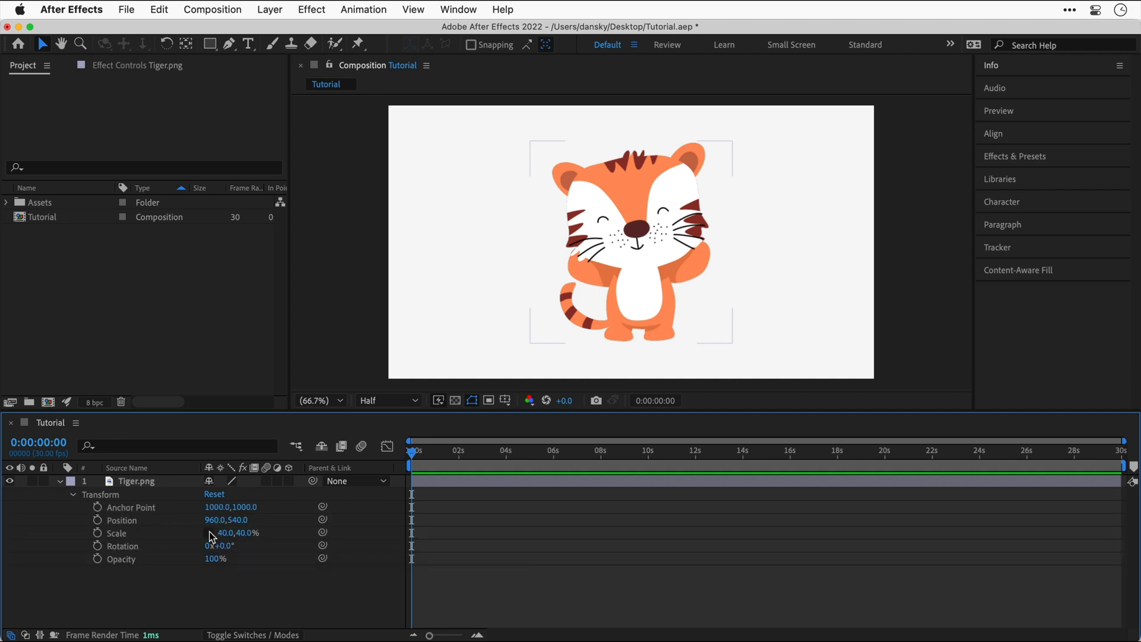
pyautogui.doubleClick(218, 532)
pyautogui.write('-40')
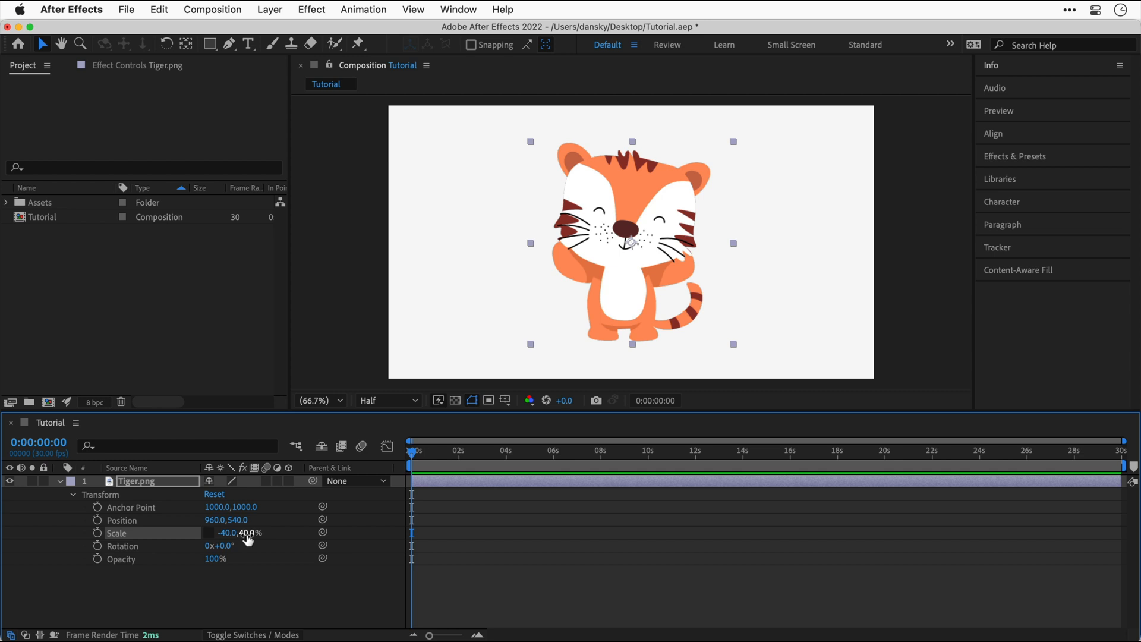
pyautogui.doubleClick(250, 532)
pyautogui.write('-40')
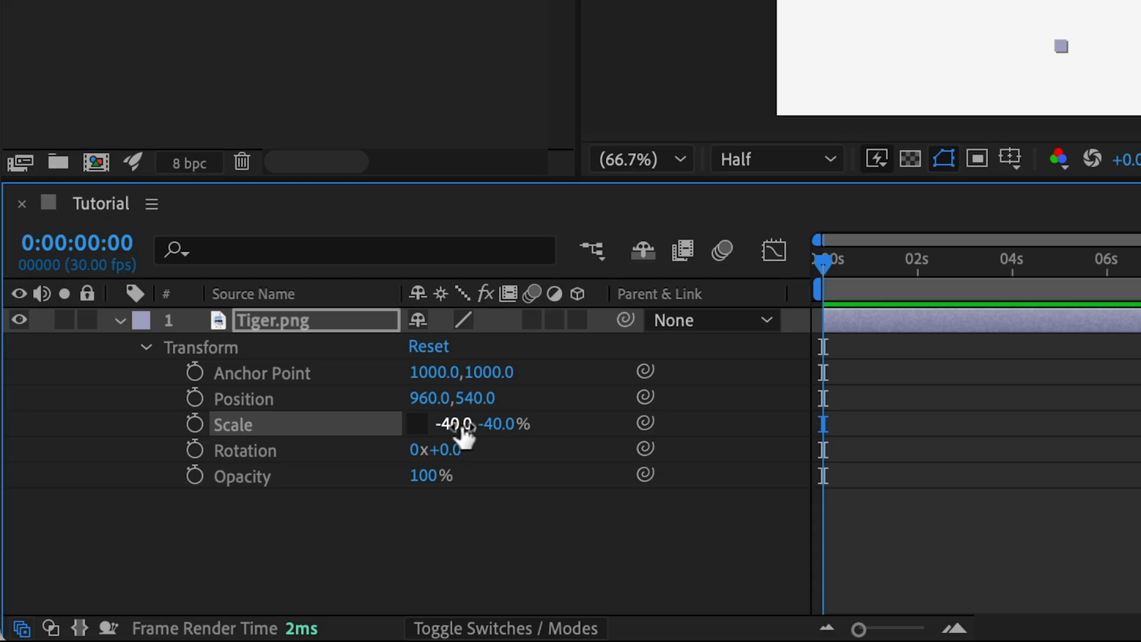
pyautogui.moveTo(418, 425)
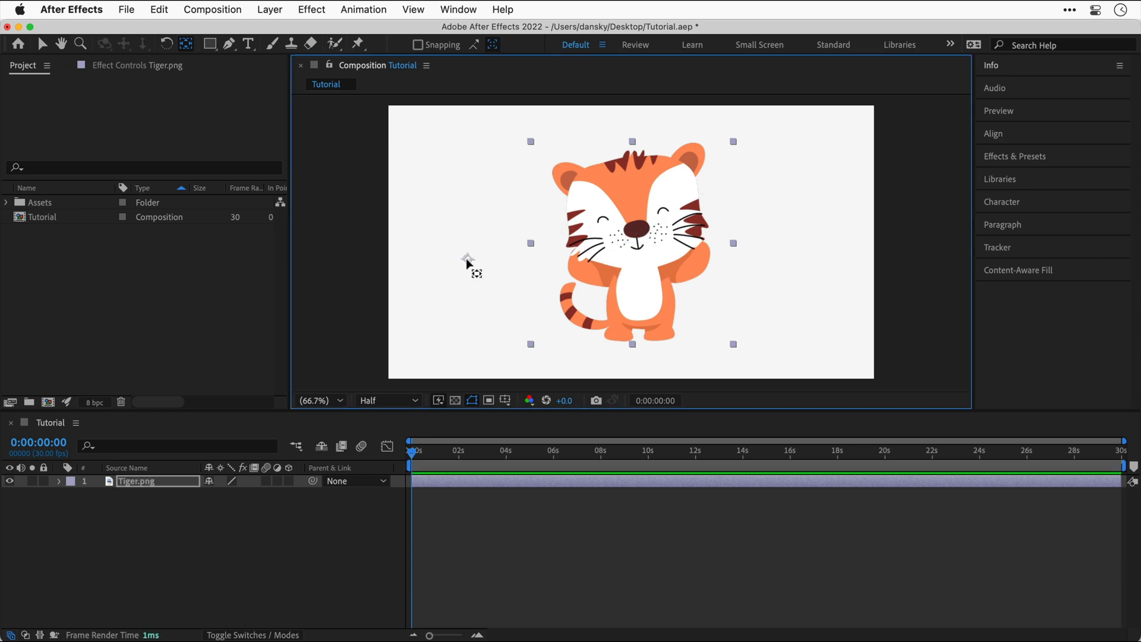
pyautogui.moveTo(356, 186)
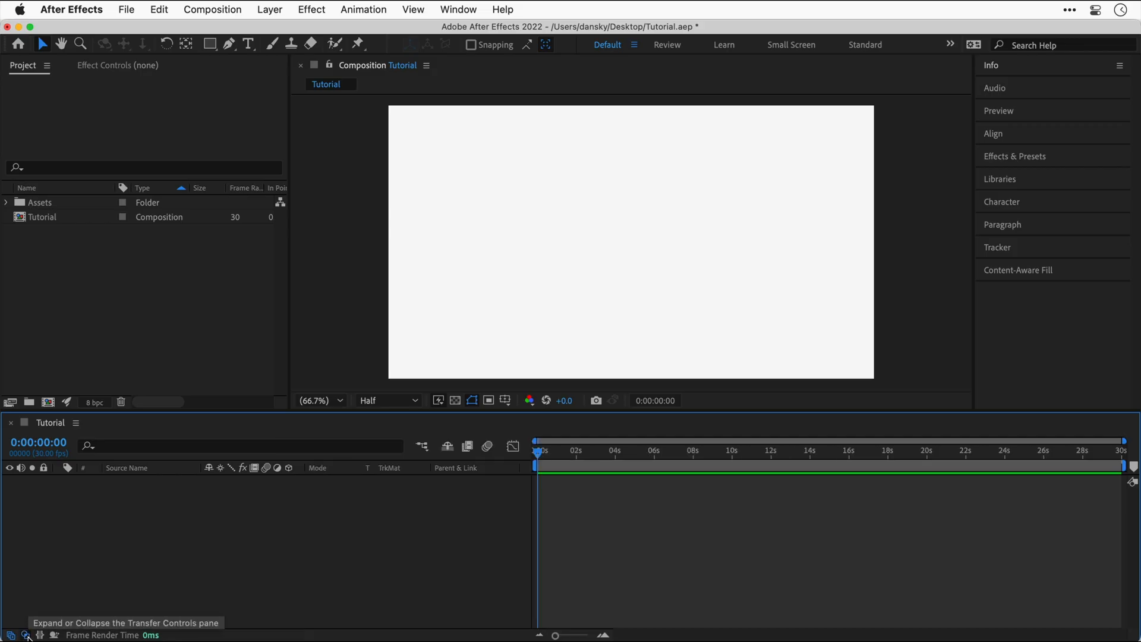
# - Show the In/Out/Duration/Stretch and Render Time columns, hiding the Modes columns
pyautogui.click(40, 635)
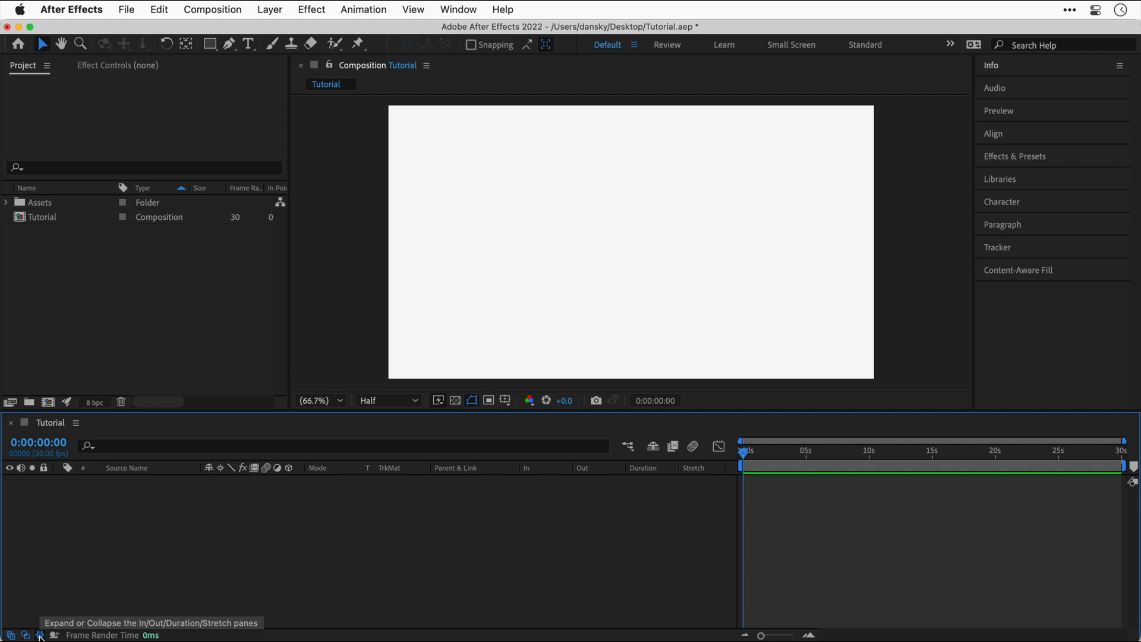
pyautogui.click(53, 636)
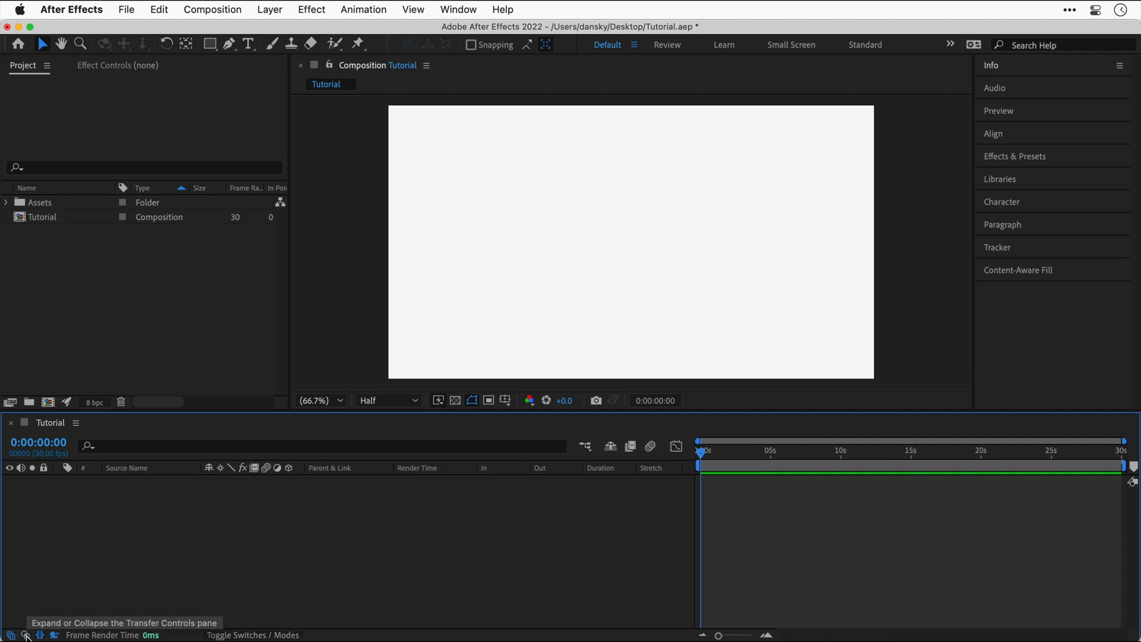
pyautogui.click(37, 635)
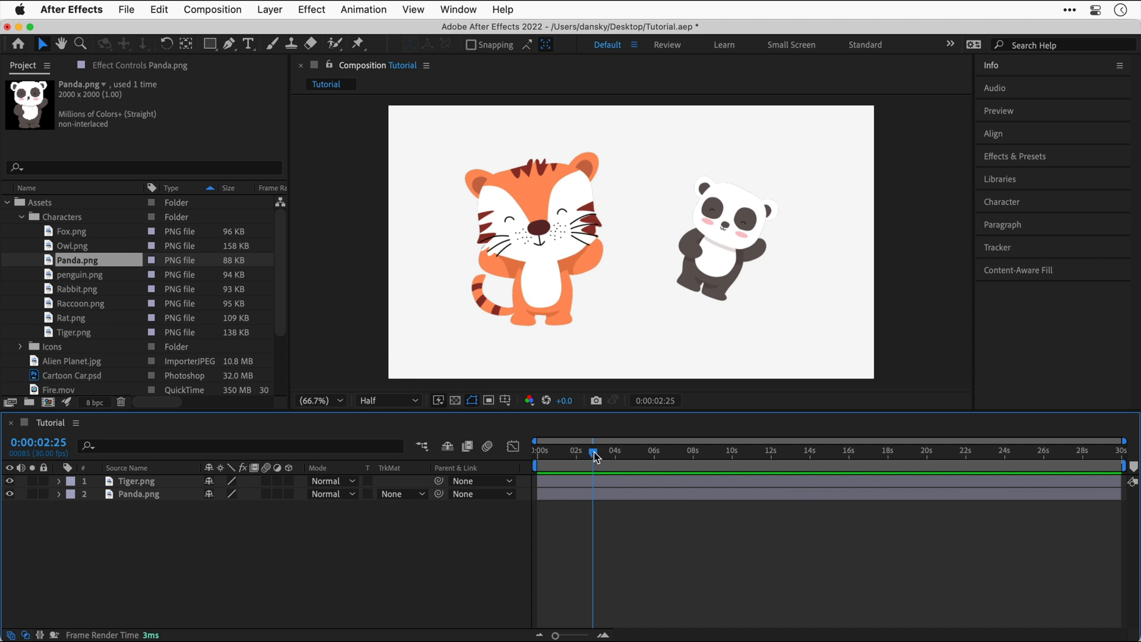
# - Collapse Tiger.png's properties and reveal Panda.png's keyframed Transform (35% scale, 1204,528, full-turn rotation)
pyautogui.click(537, 450)
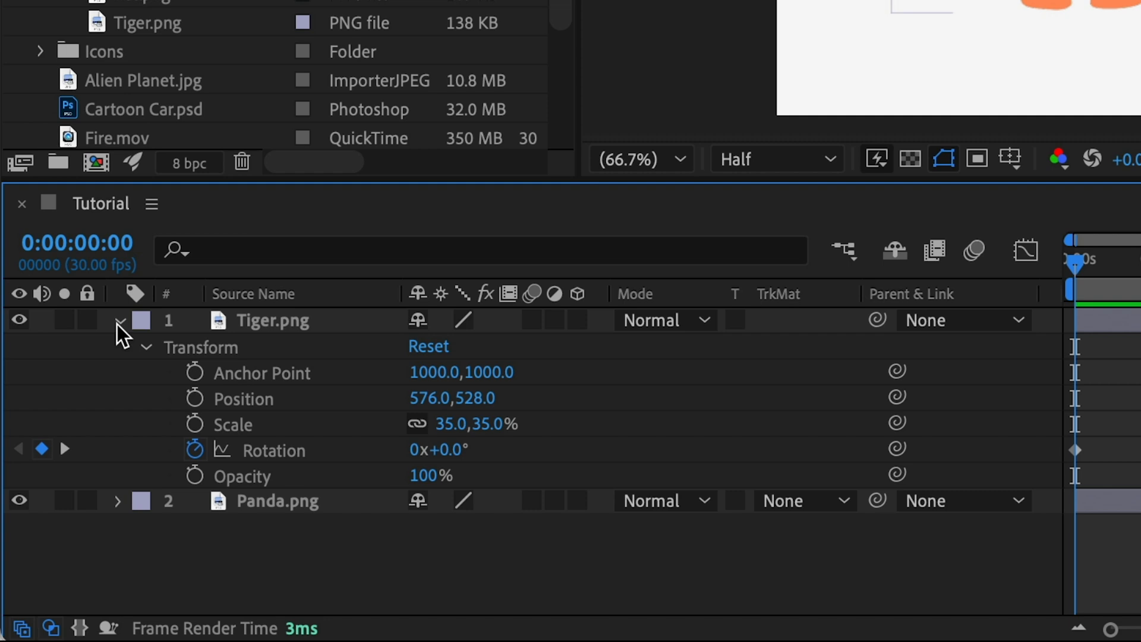
pyautogui.moveTo(142, 344)
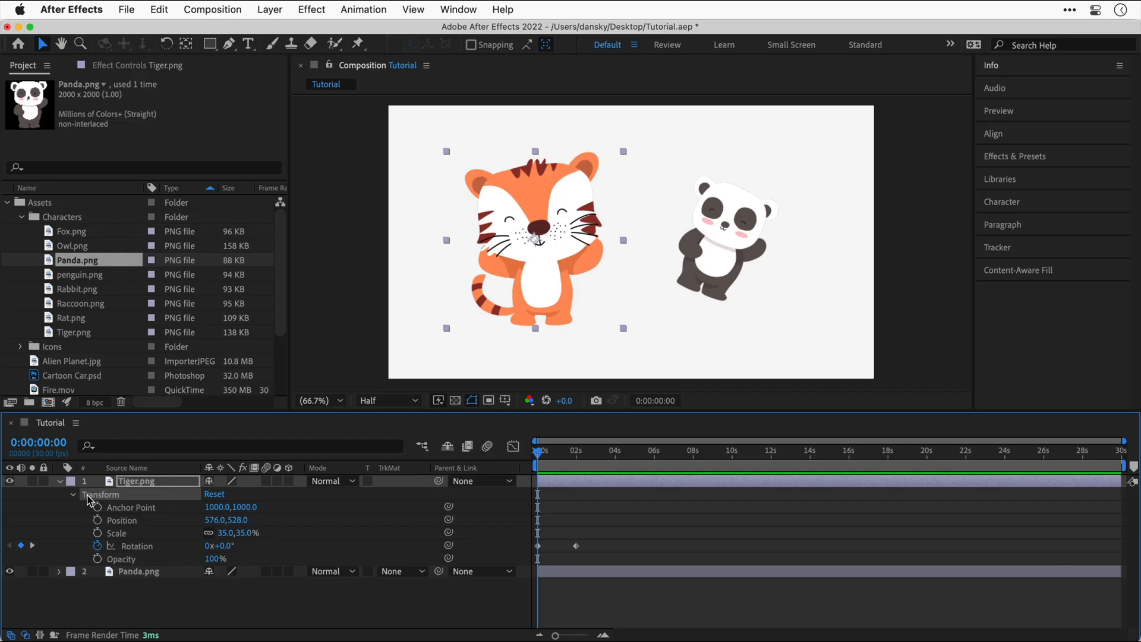
pyautogui.click(72, 480)
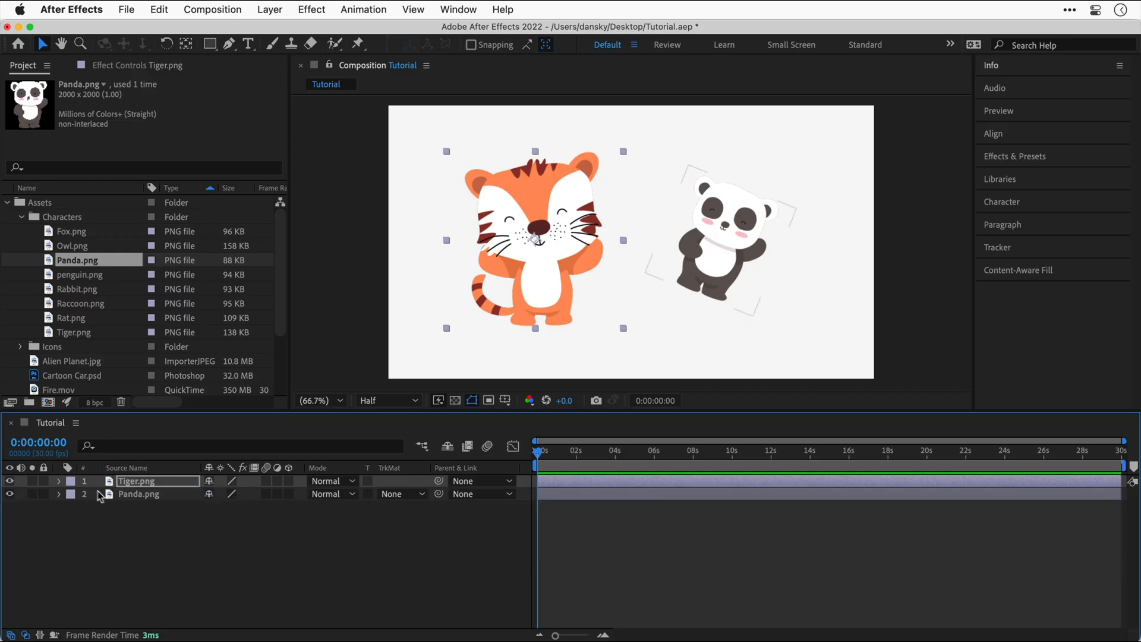
pyautogui.click(139, 494)
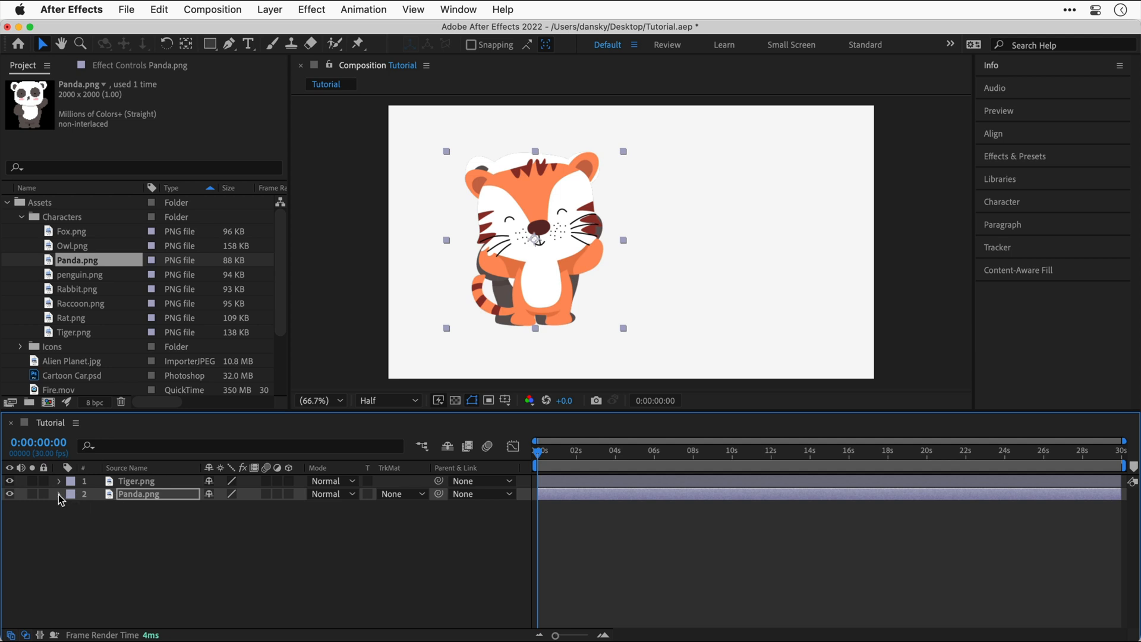
pyautogui.click(59, 494)
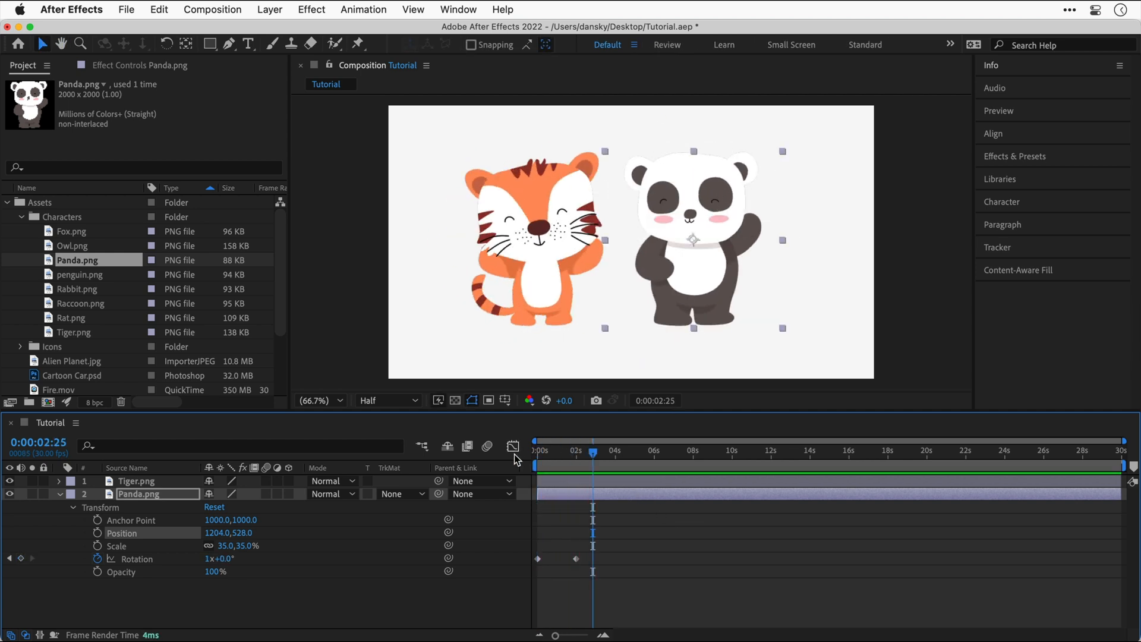
# - Search 'gaus', apply Gaussian Blur to Panda.png and set Blurriness to 92.3
pyautogui.click(139, 65)
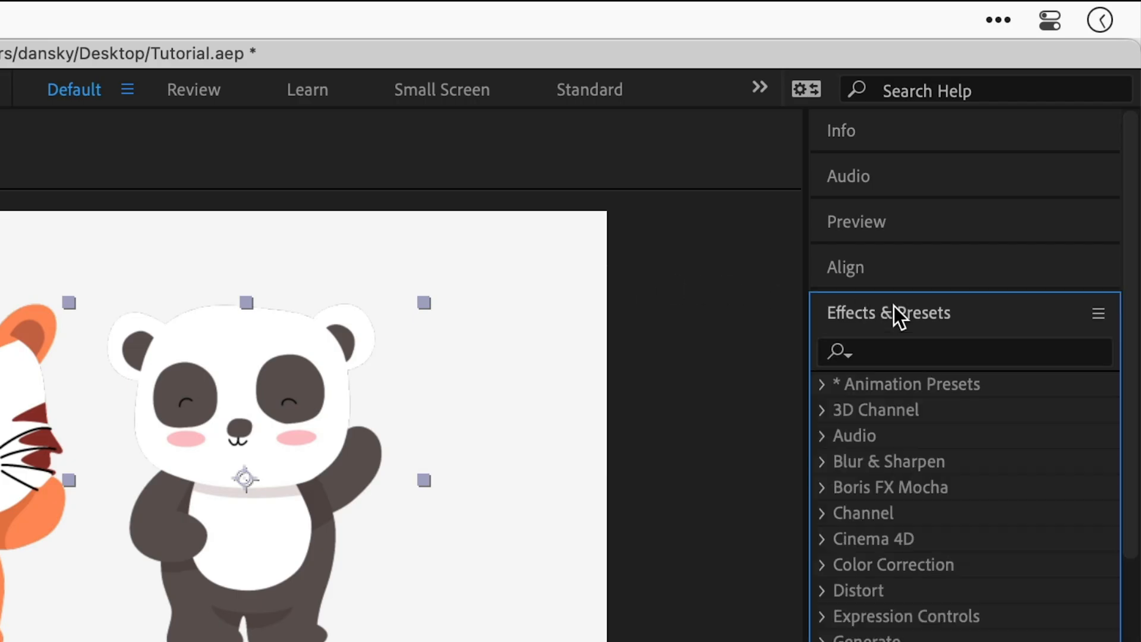
pyautogui.click(964, 351)
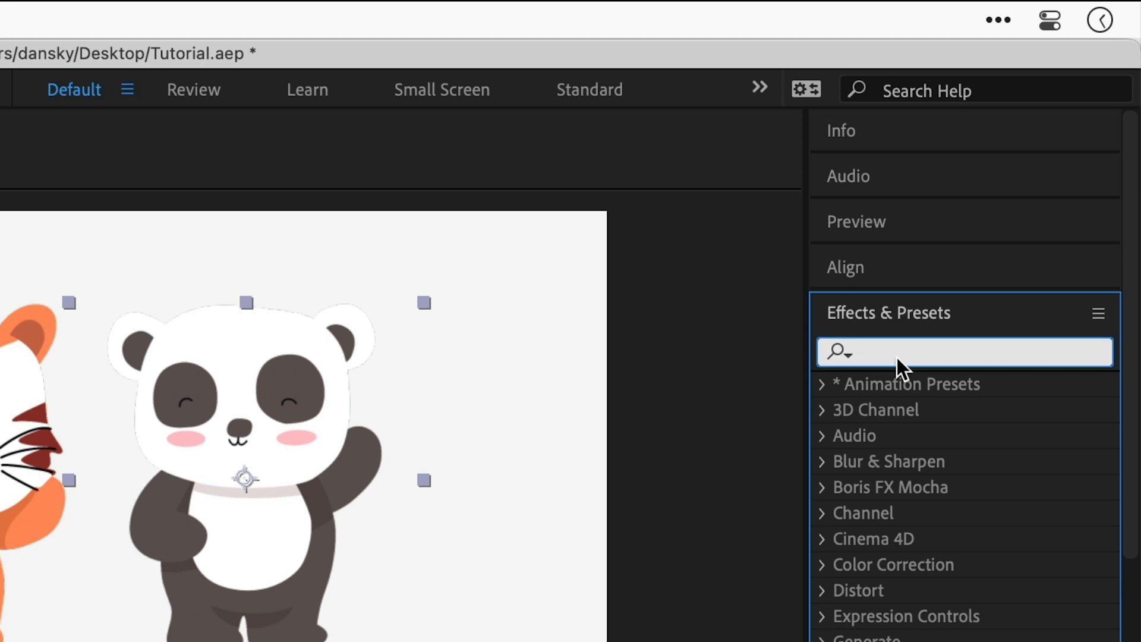
pyautogui.write('gaus')
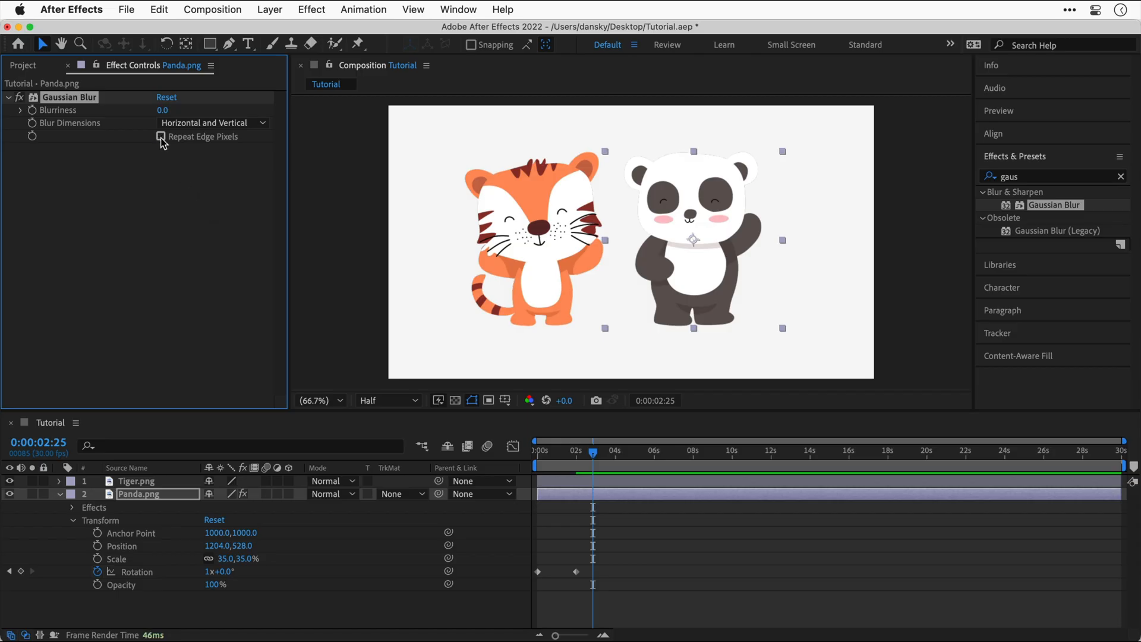
pyautogui.write('92.3')
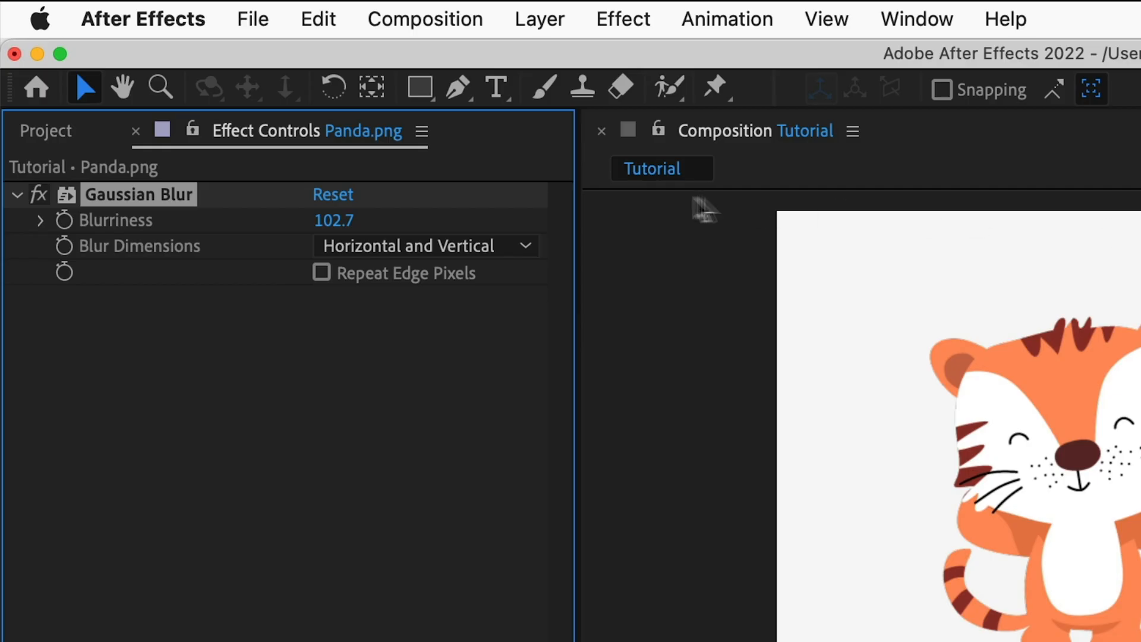
pyautogui.rightClick(138, 194)
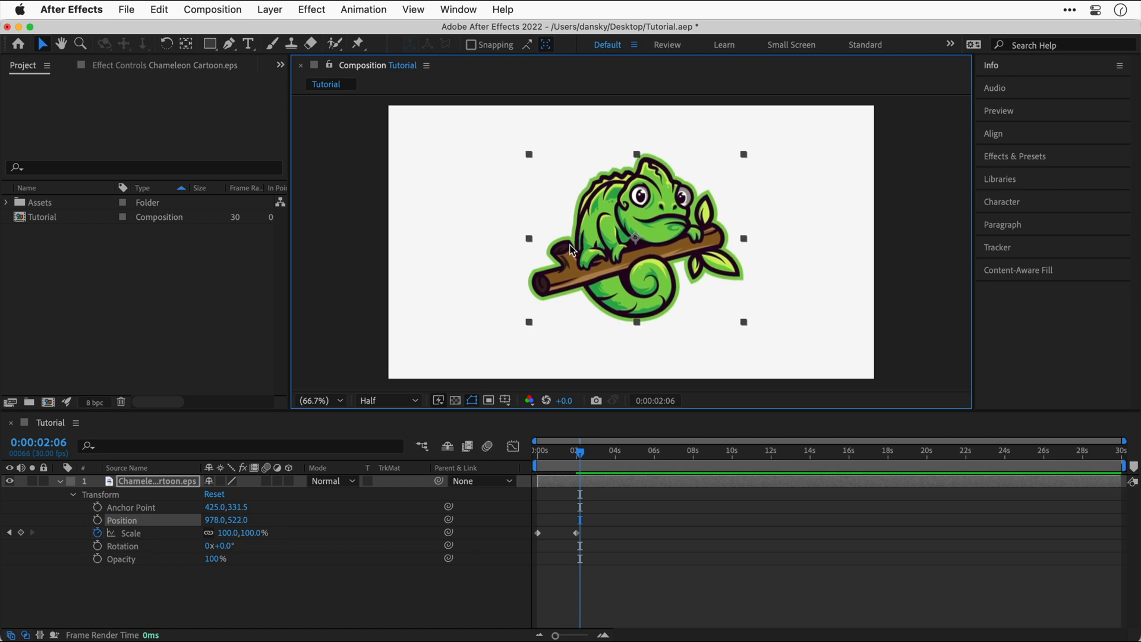
# - Nudge the Chameleon Cartoon layer slightly in the composition frame
pyautogui.moveTo(634, 238); pyautogui.dragTo(658, 231)
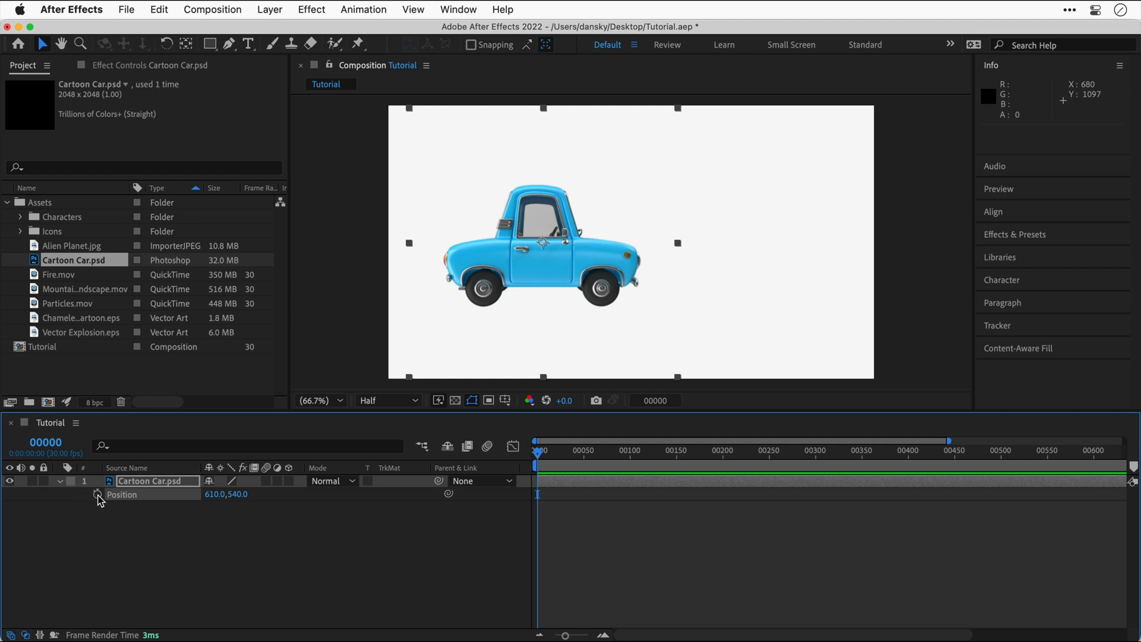
# - Keyframe Cartoon Car.psd's Position from centre at 0s to the right edge at 3s
pyautogui.click(98, 494)
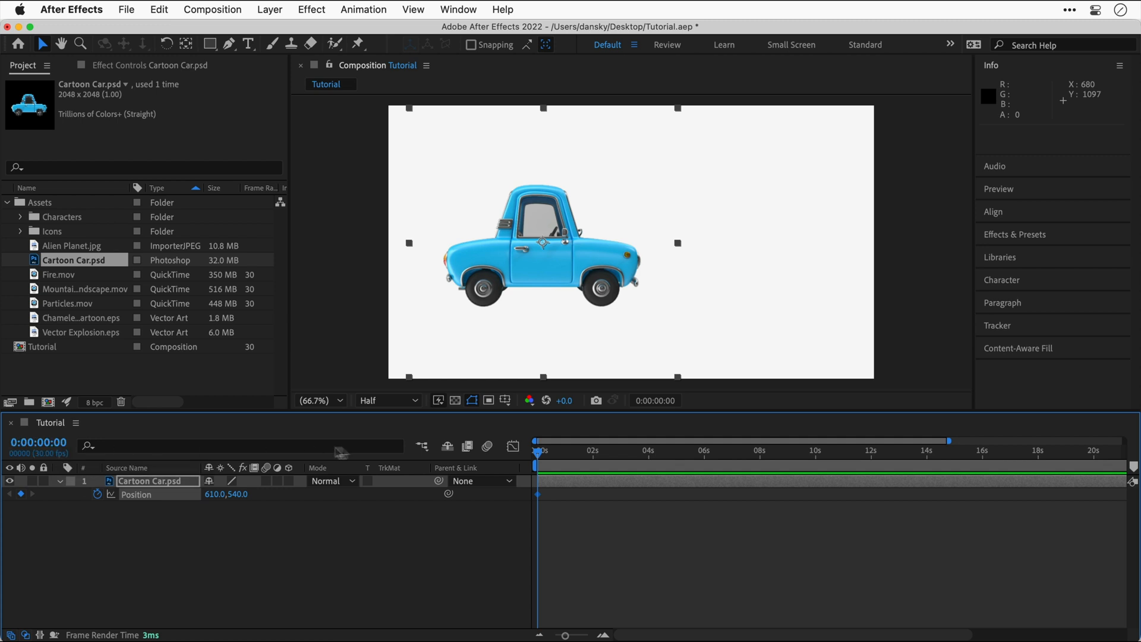
pyautogui.click(621, 451)
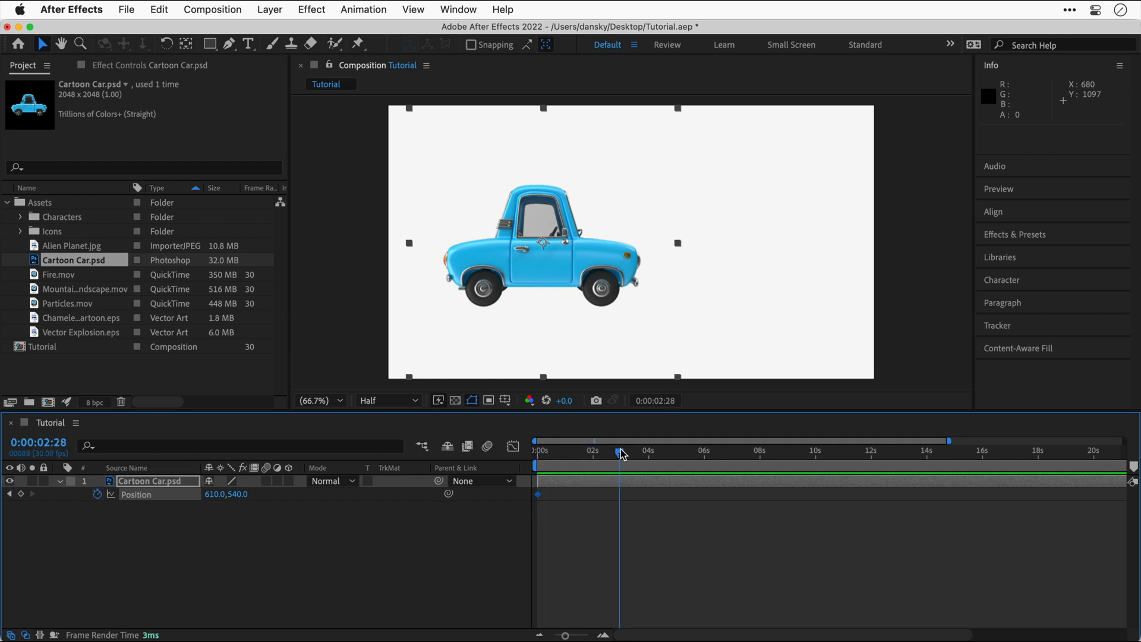
pyautogui.click(620, 452)
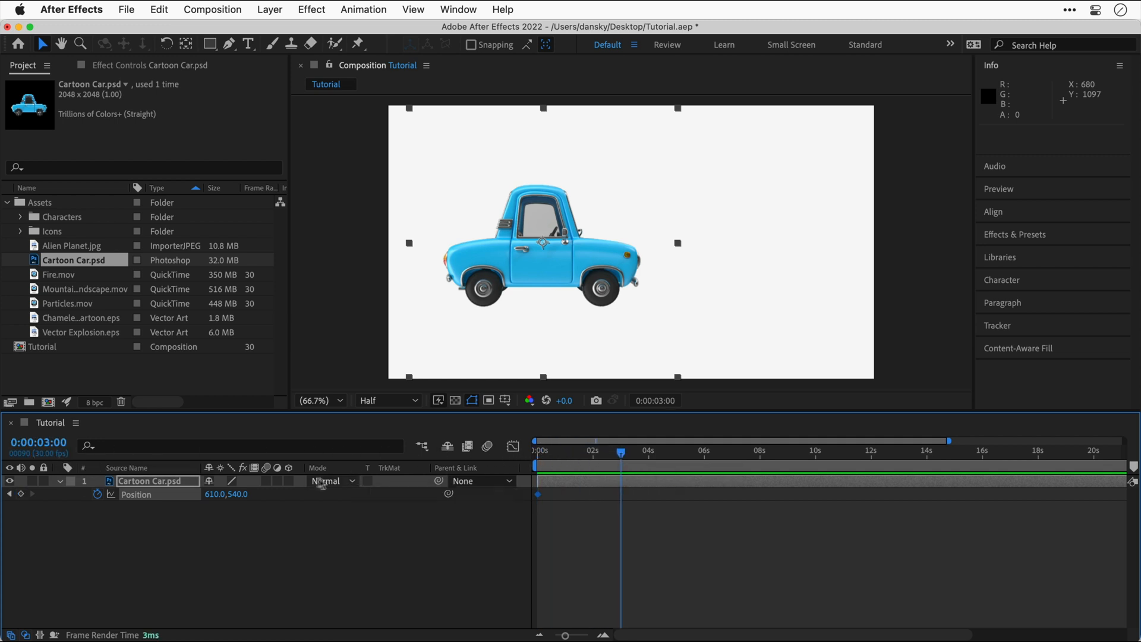
pyautogui.moveTo(542, 244); pyautogui.dragTo(603, 244)
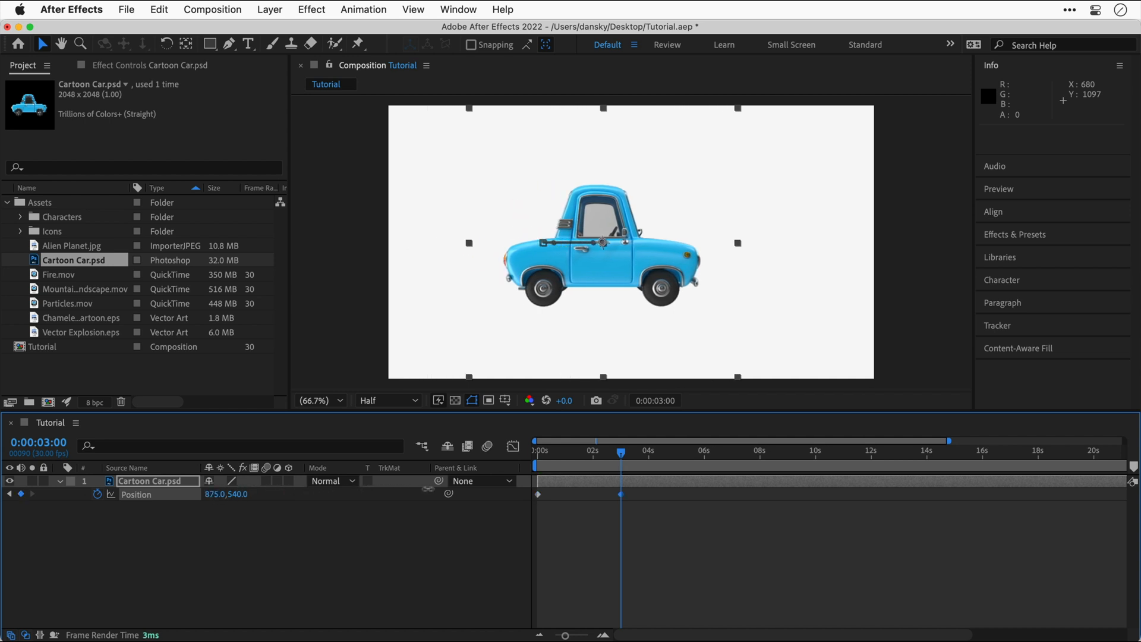
pyautogui.moveTo(602, 244); pyautogui.dragTo(701, 244)
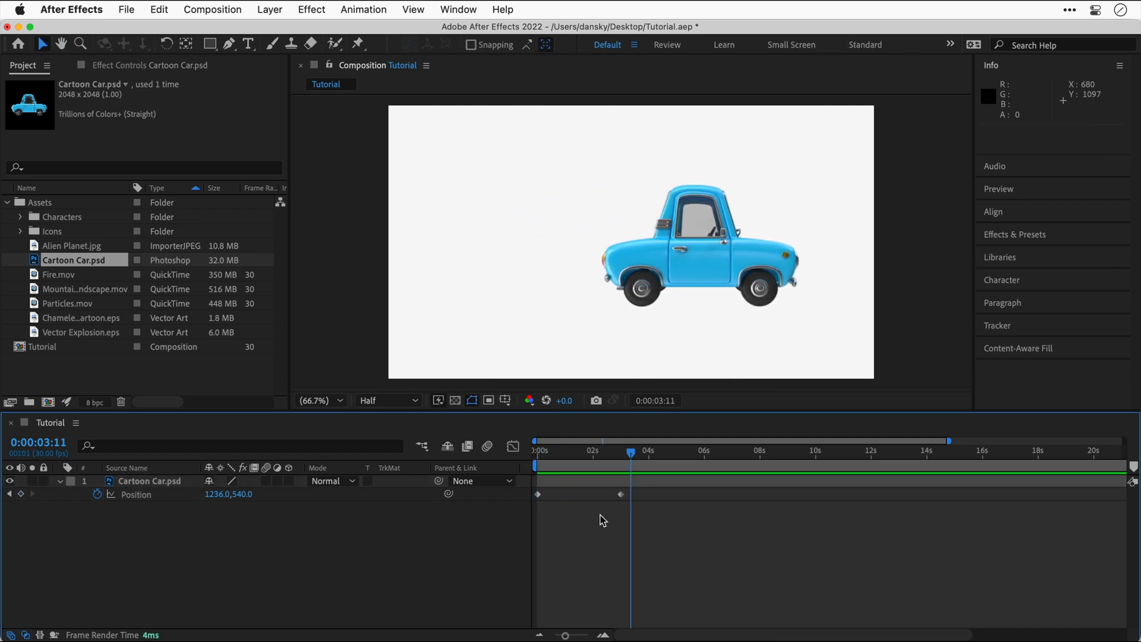
# - Move the playhead back and slide the second Position keyframe earlier
pyautogui.click(566, 450)
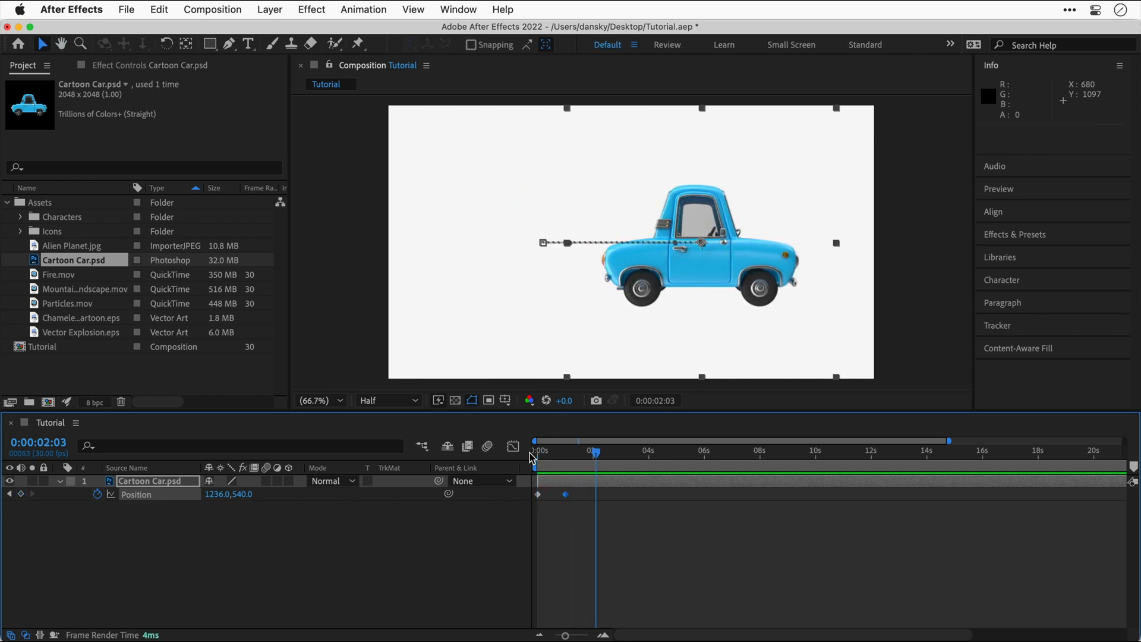
pyautogui.click(538, 441)
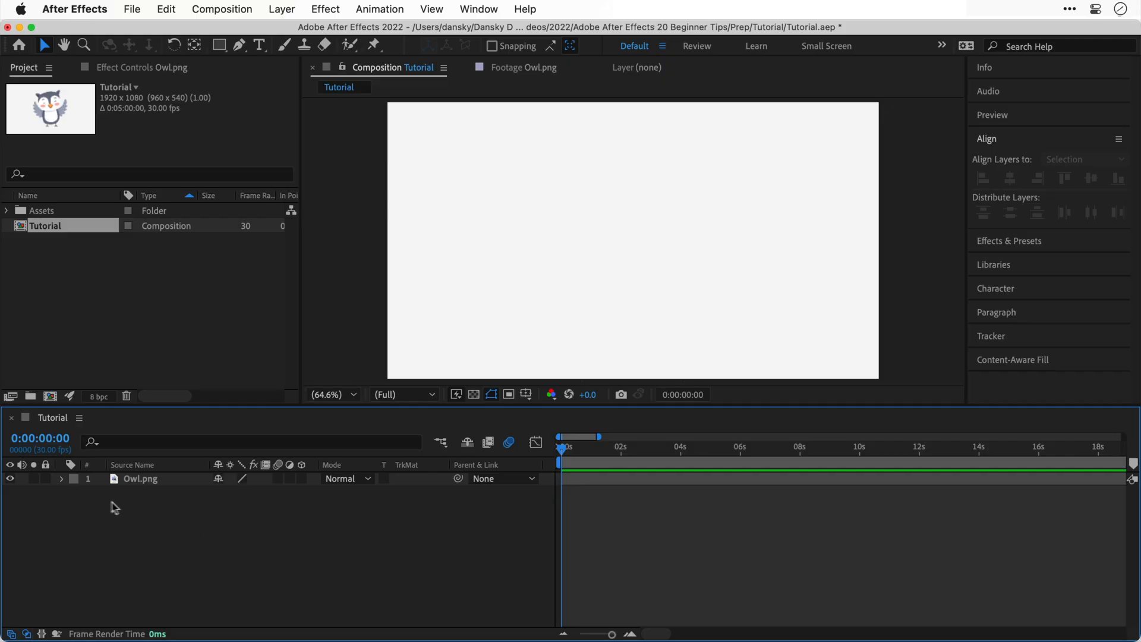
# - Go to the 3-second mark showing the owl and select the Owl.png layer
pyautogui.click(61, 479)
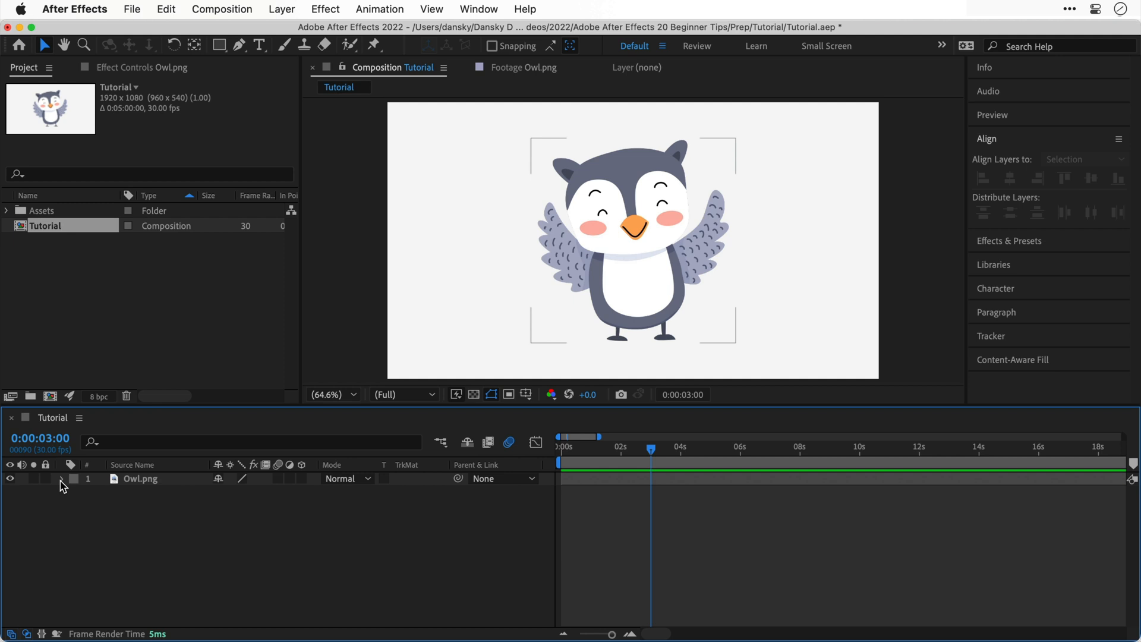
pyautogui.click(139, 478)
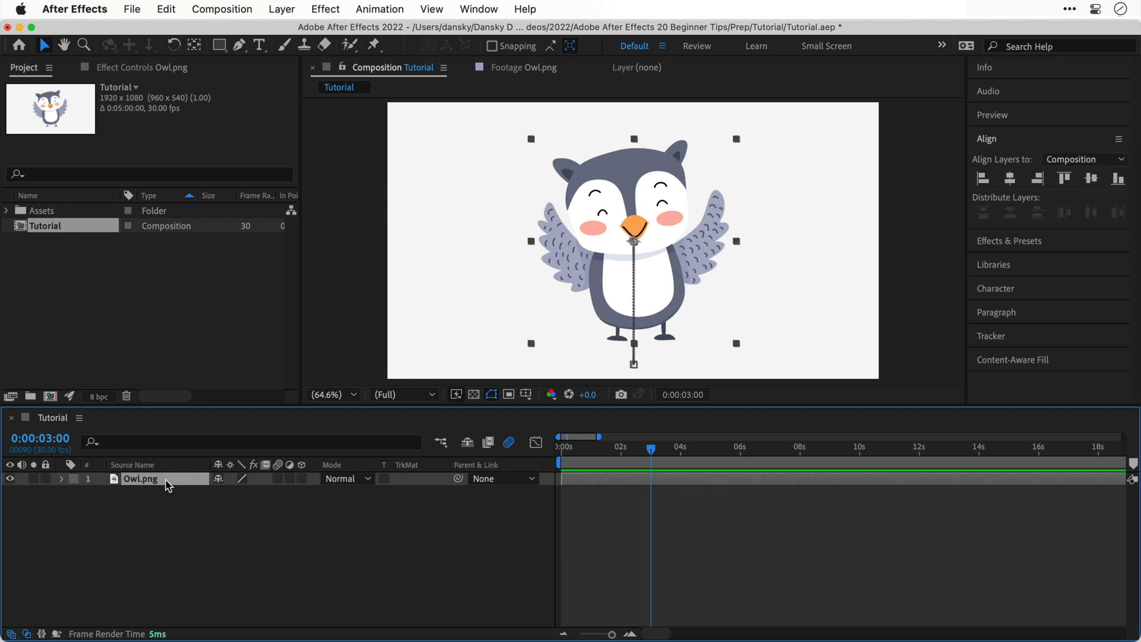
pyautogui.click(62, 480)
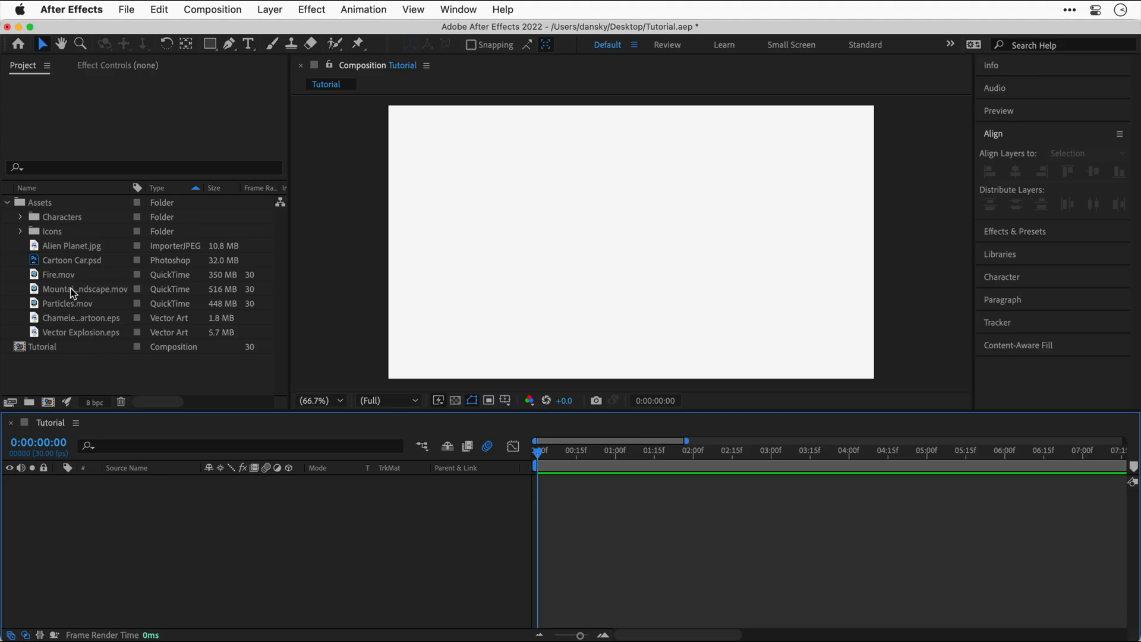
# - Set Fire.mov to loop 20 times via Interpret Footage, then bring up Composition Settings
pyautogui.click(58, 274)
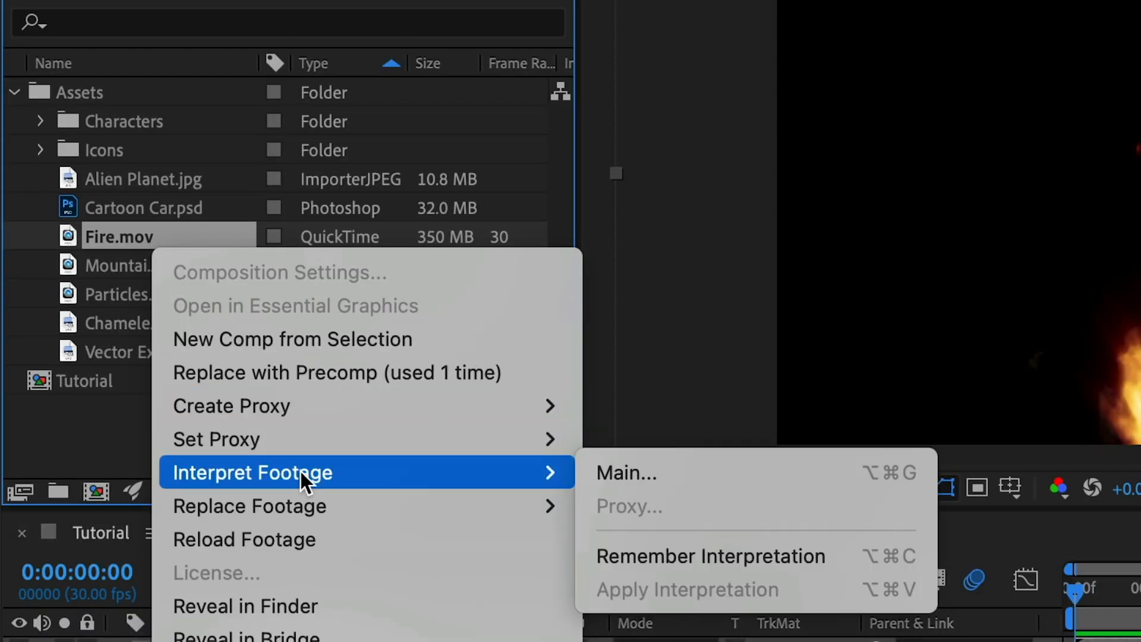
pyautogui.click(626, 473)
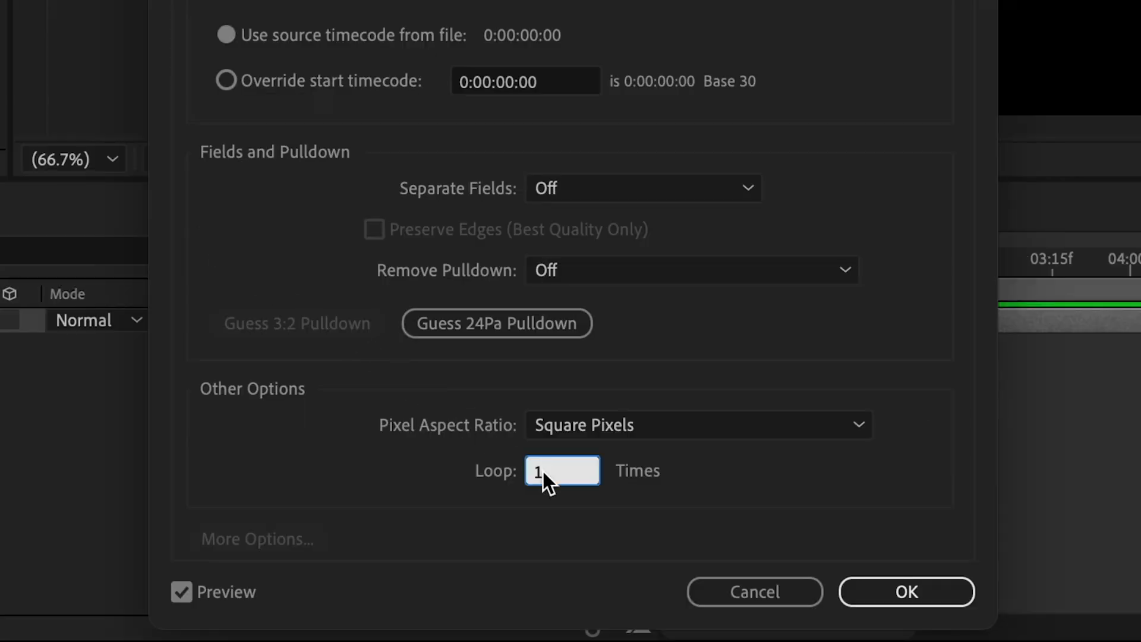
pyautogui.write('20')
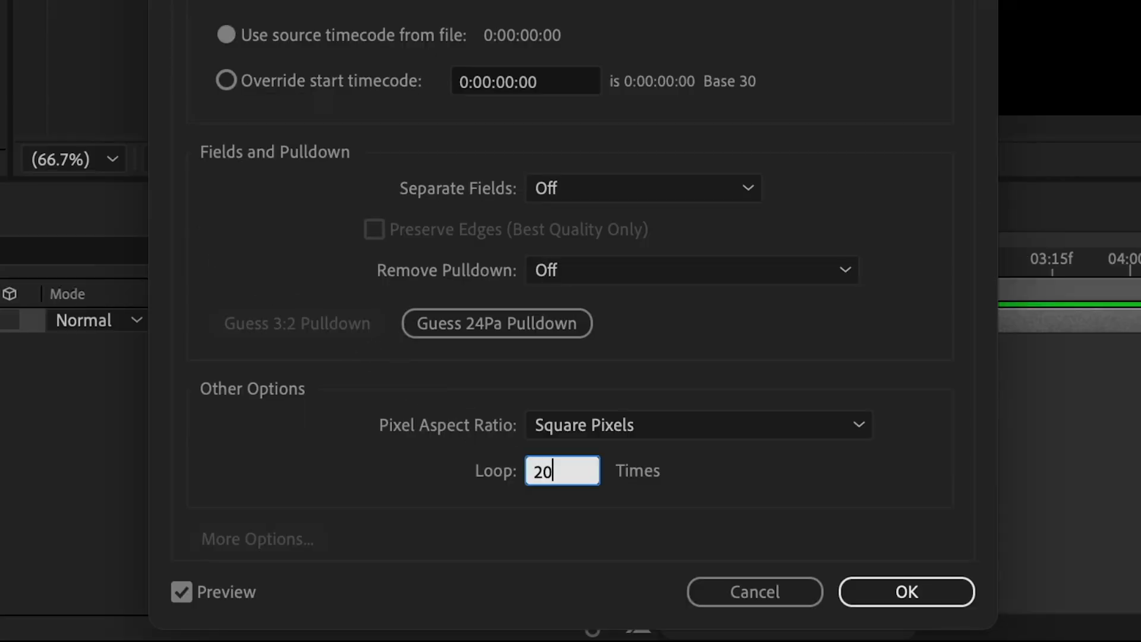
pyautogui.click(906, 591)
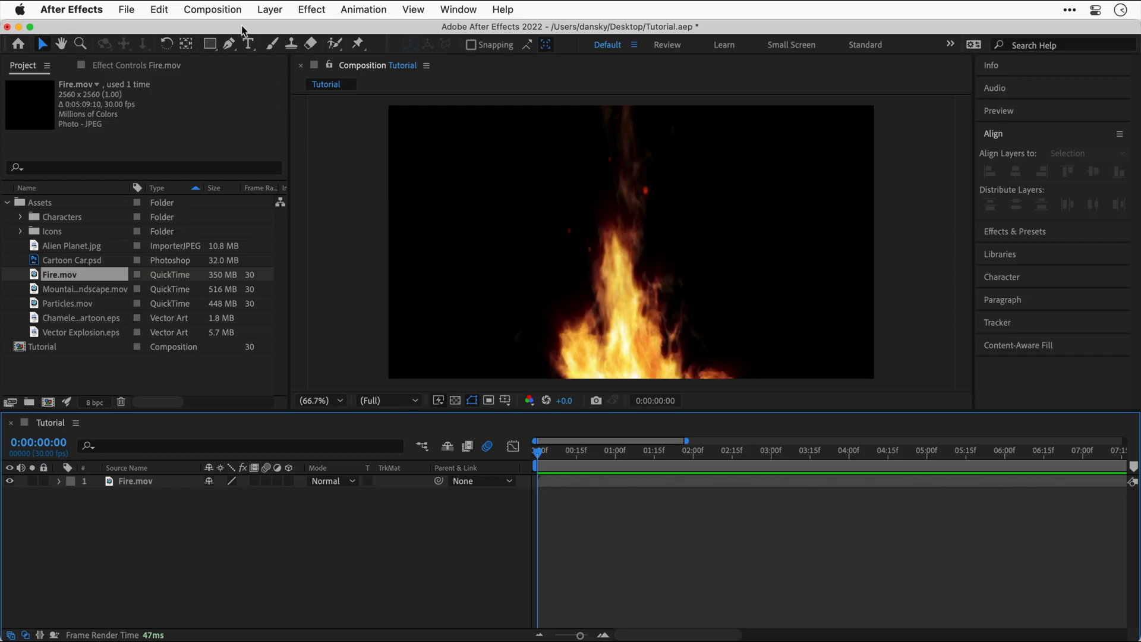
pyautogui.click(212, 10)
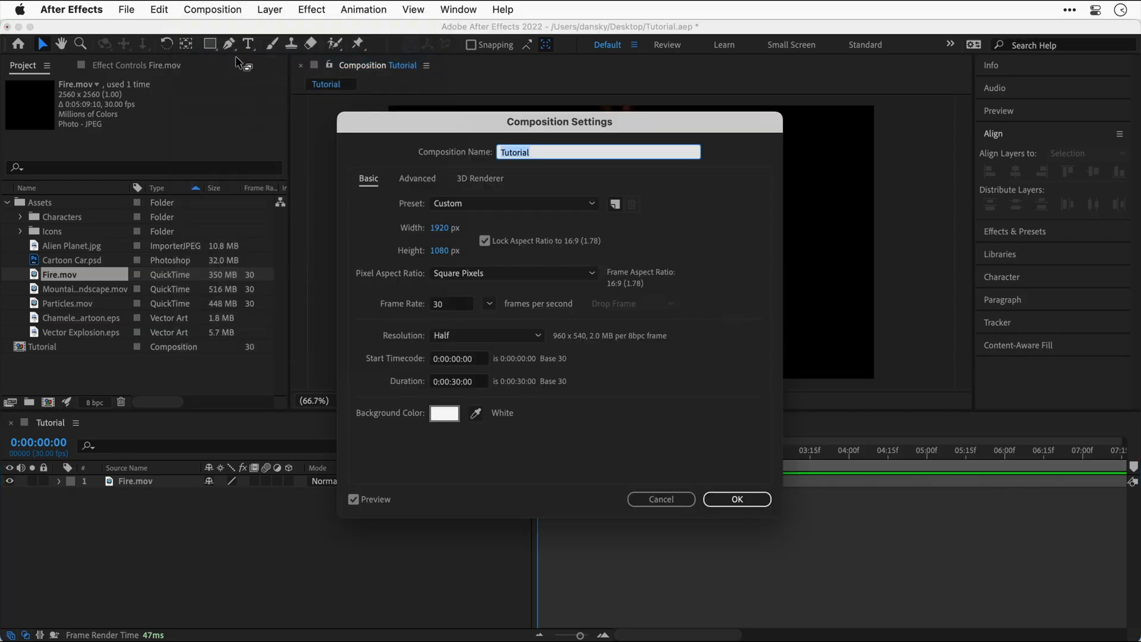
# - Change the Tutorial composition's Duration to fit the looped fire and apply it
pyautogui.click(457, 381)
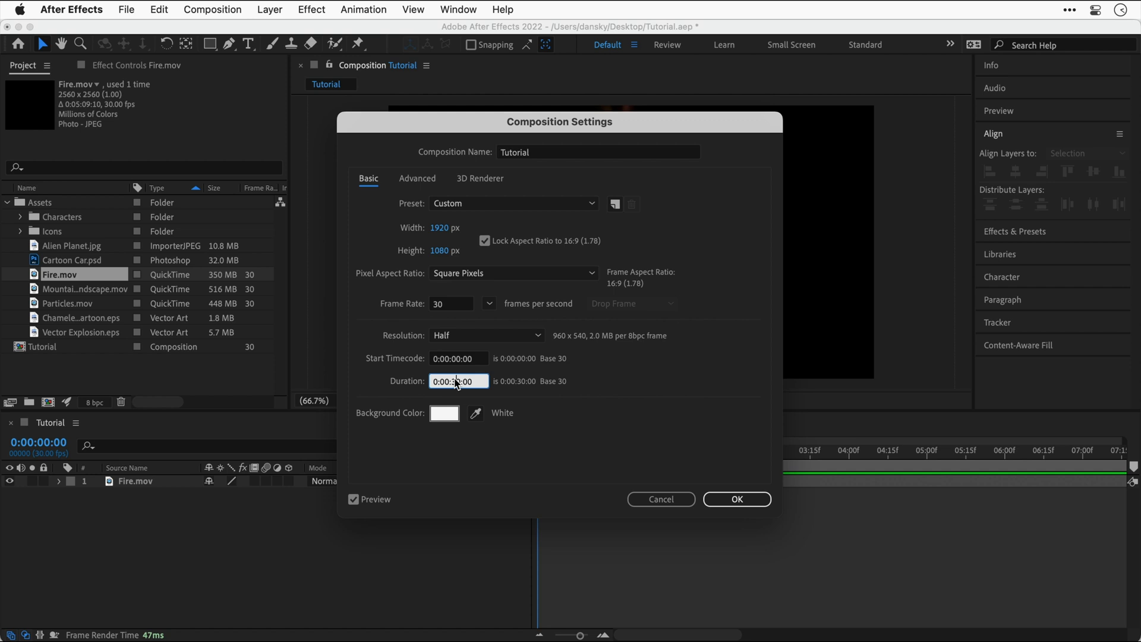
pyautogui.write('0:00:00:00')
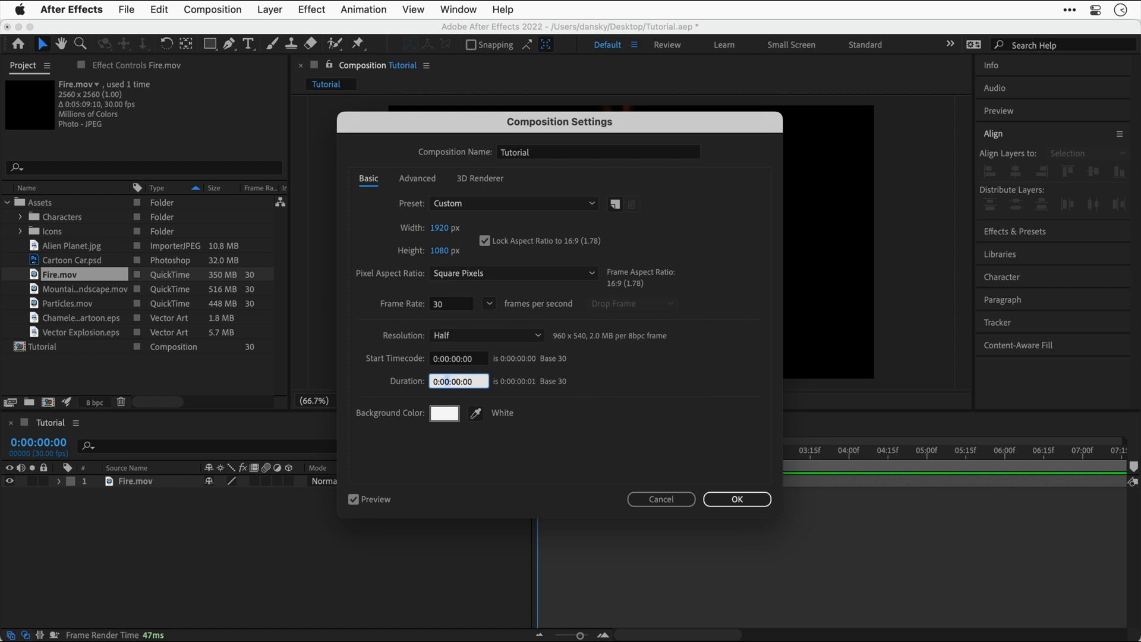
pyautogui.click(736, 499)
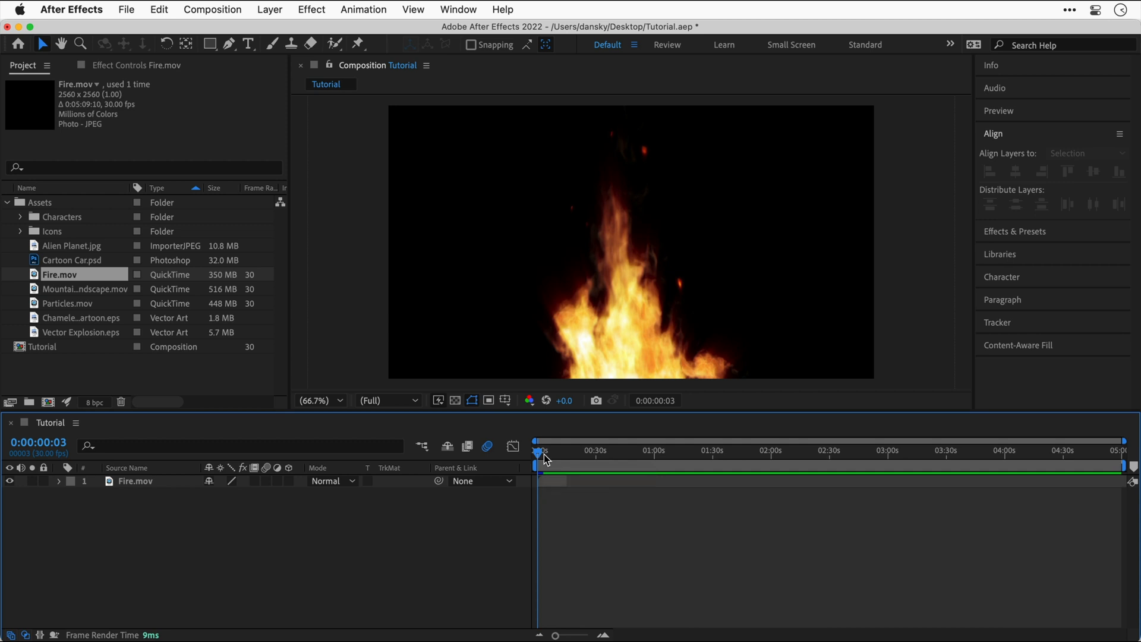
# - Scrub through time to preview the fire playing and select the Fire.mov layer
pyautogui.moveTo(542, 450); pyautogui.dragTo(567, 450)
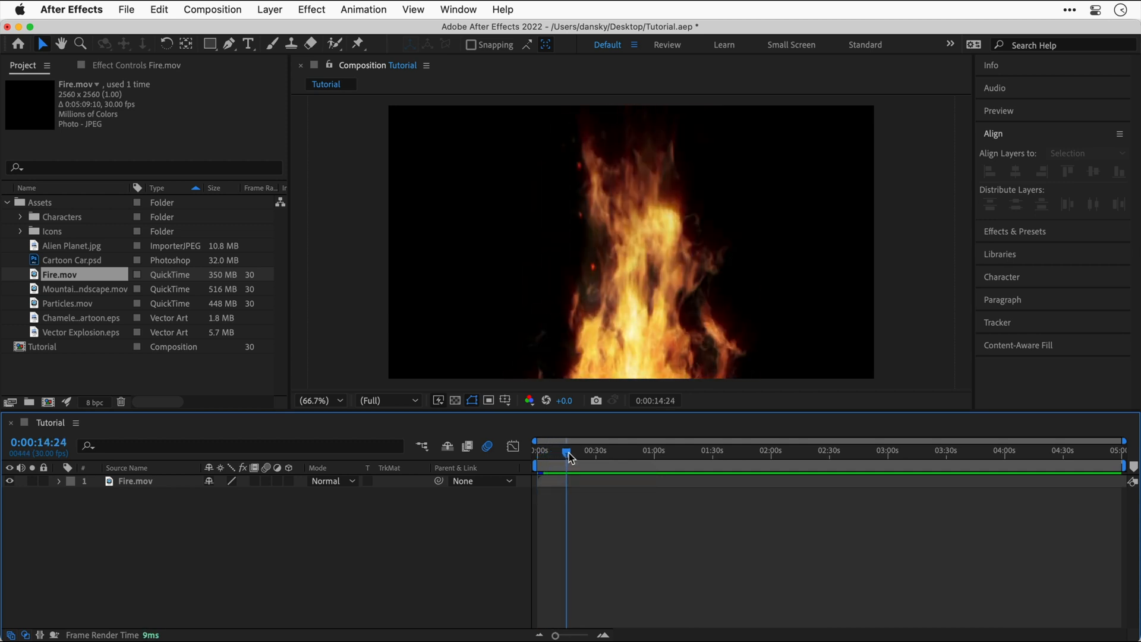
pyautogui.moveTo(567, 454); pyautogui.dragTo(555, 454)
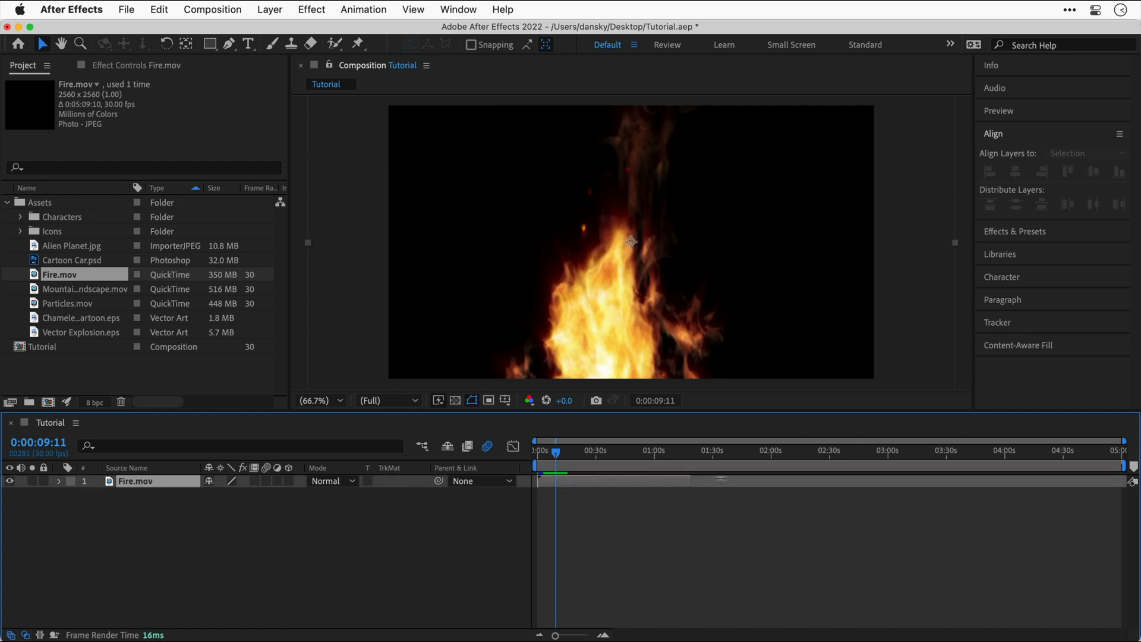
pyautogui.click(1087, 153)
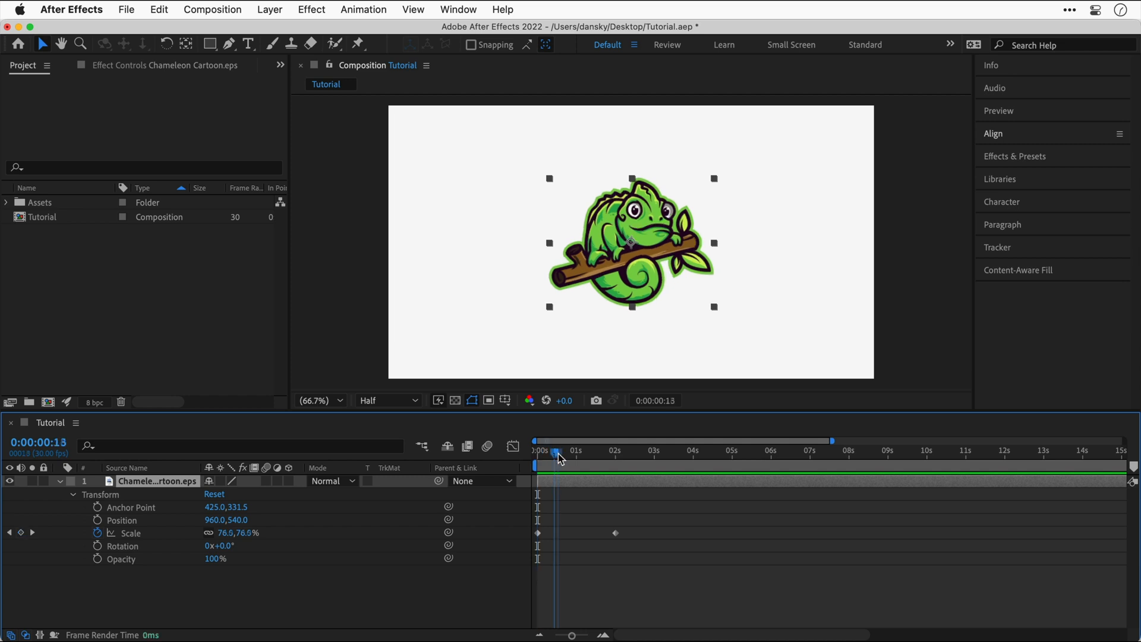
# - Scrub the playhead across the Chameleon Cartoon Scale keyframes, reading 77.5% at 15 frames
pyautogui.moveTo(553, 450); pyautogui.dragTo(559, 450)
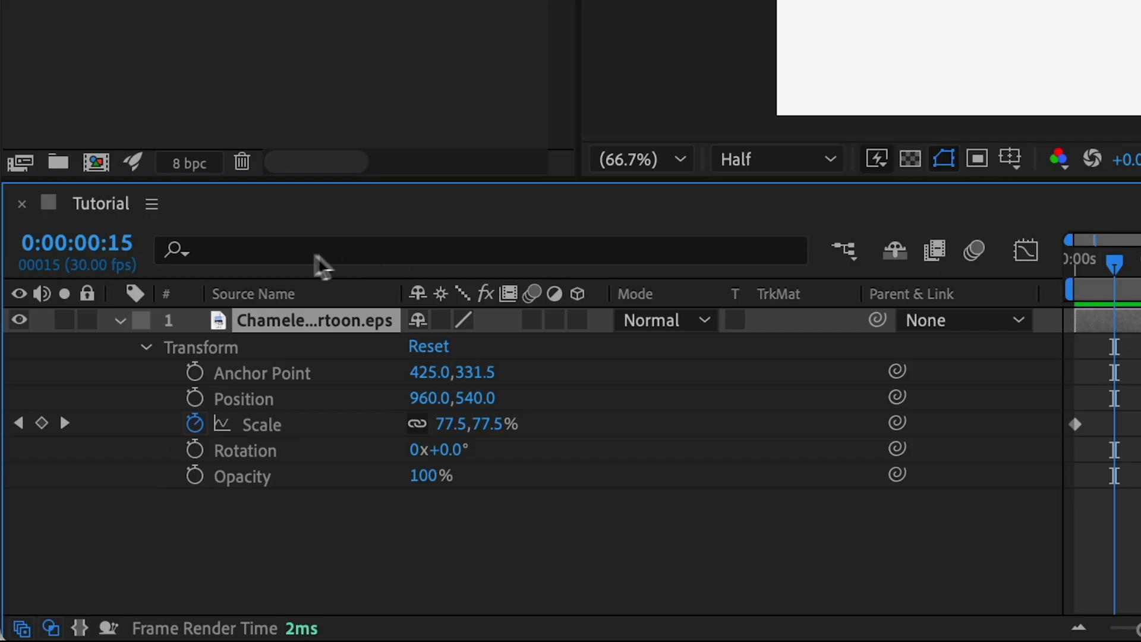
pyautogui.moveTo(76, 243)
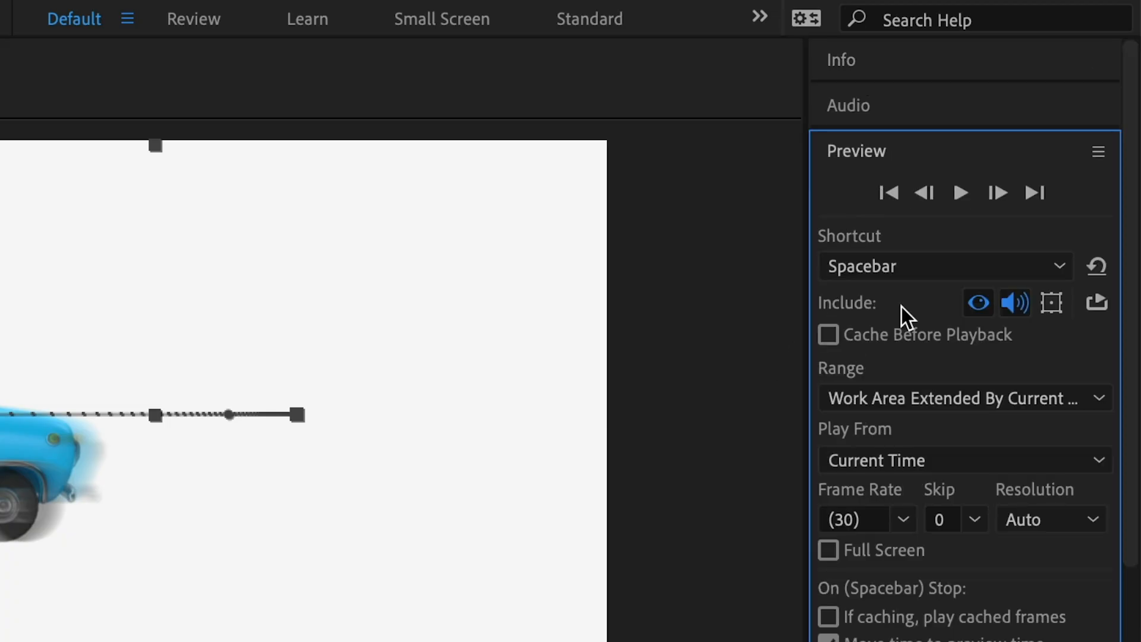
# - Open the Preview panel's Include options while the car animation plays
pyautogui.click(828, 551)
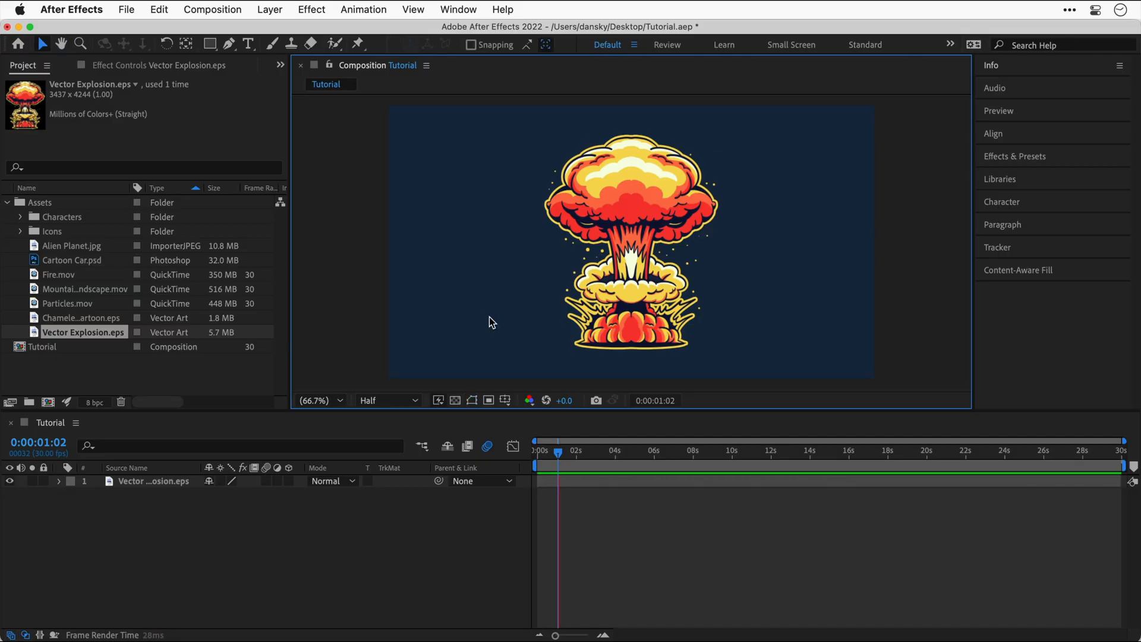
# - View the explosion at 100% then 50% magnification, then start a text layer typing 'Add space'
pyautogui.click(598, 442)
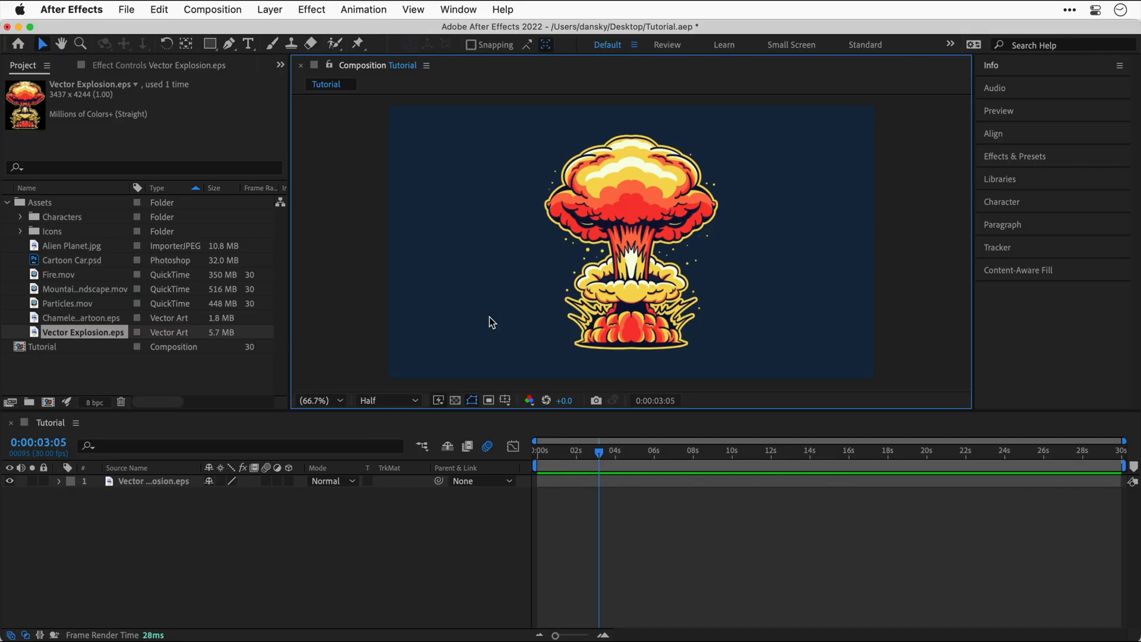
pyautogui.click(62, 44)
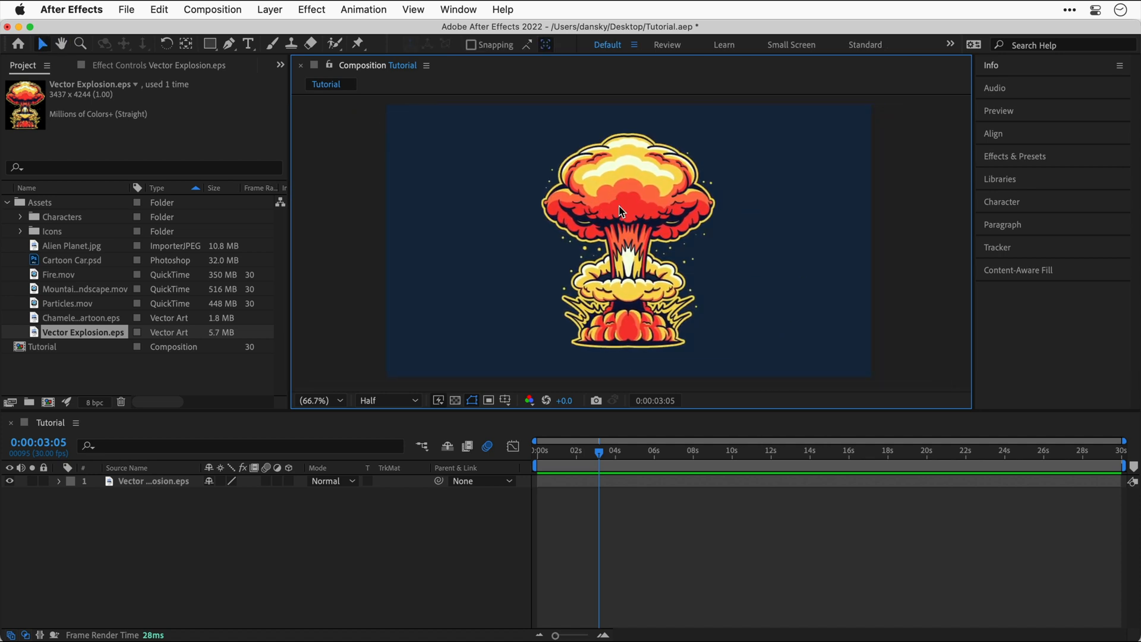
pyautogui.click(315, 400)
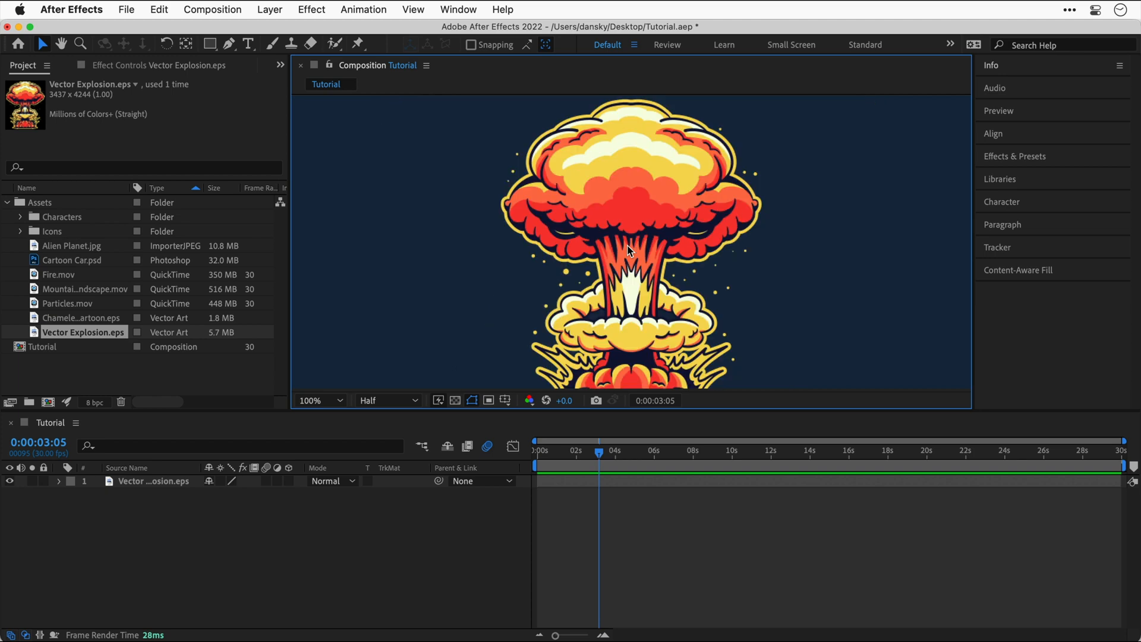
pyautogui.click(314, 400)
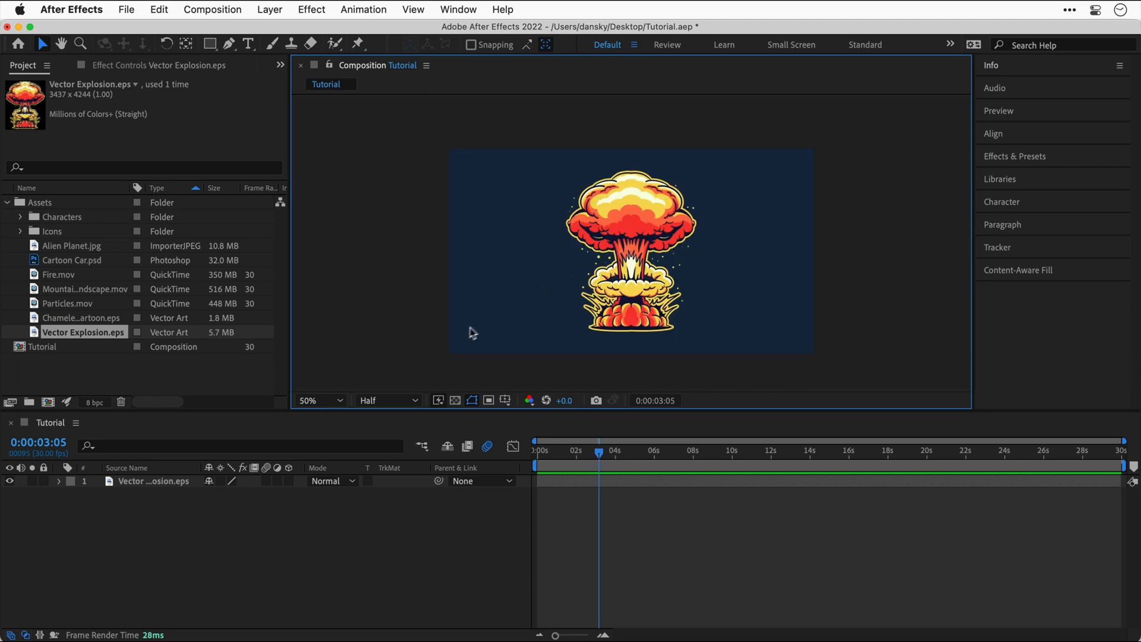
pyautogui.click(318, 400)
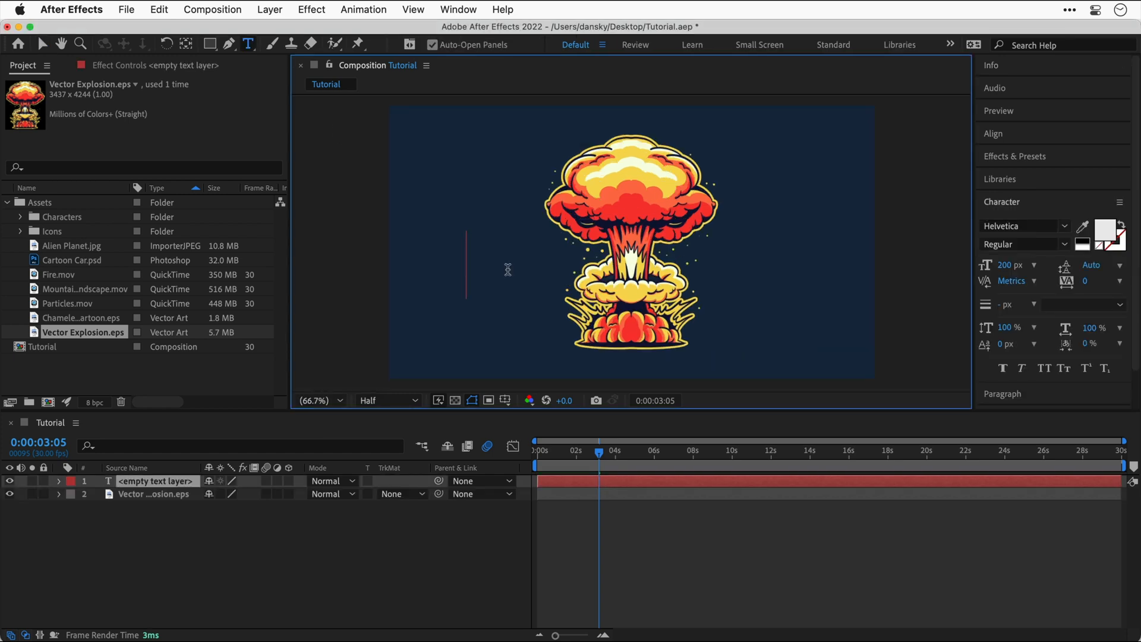
pyautogui.write('Add space')
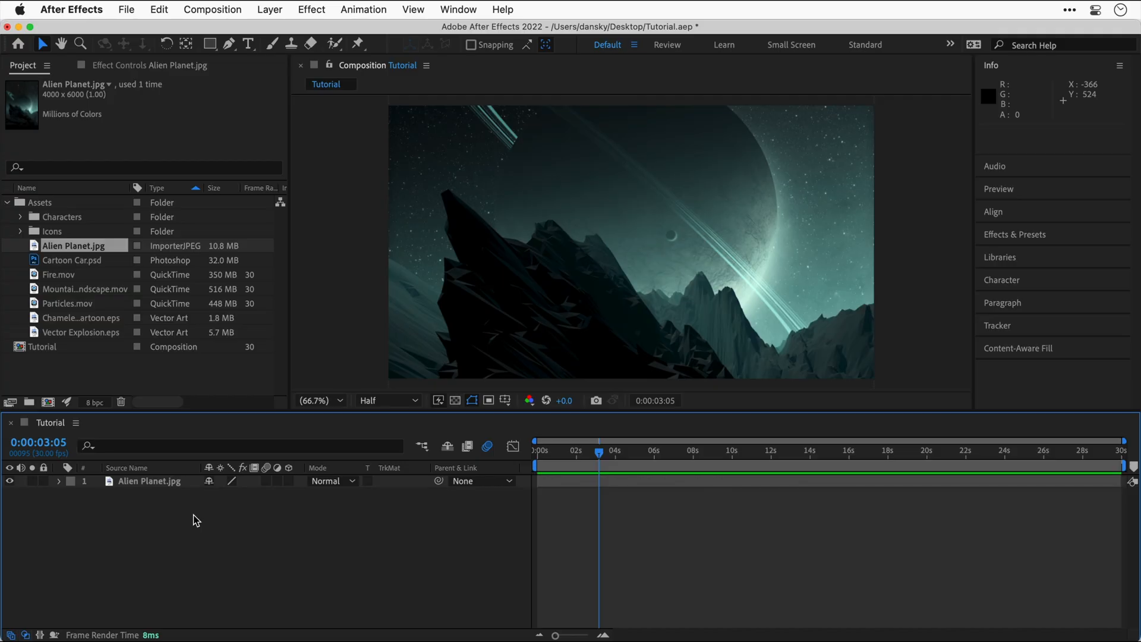
# - Place Particles.mov above the Alien Planet layer, set its blending mode to Screen and play it back
pyautogui.click(70, 303)
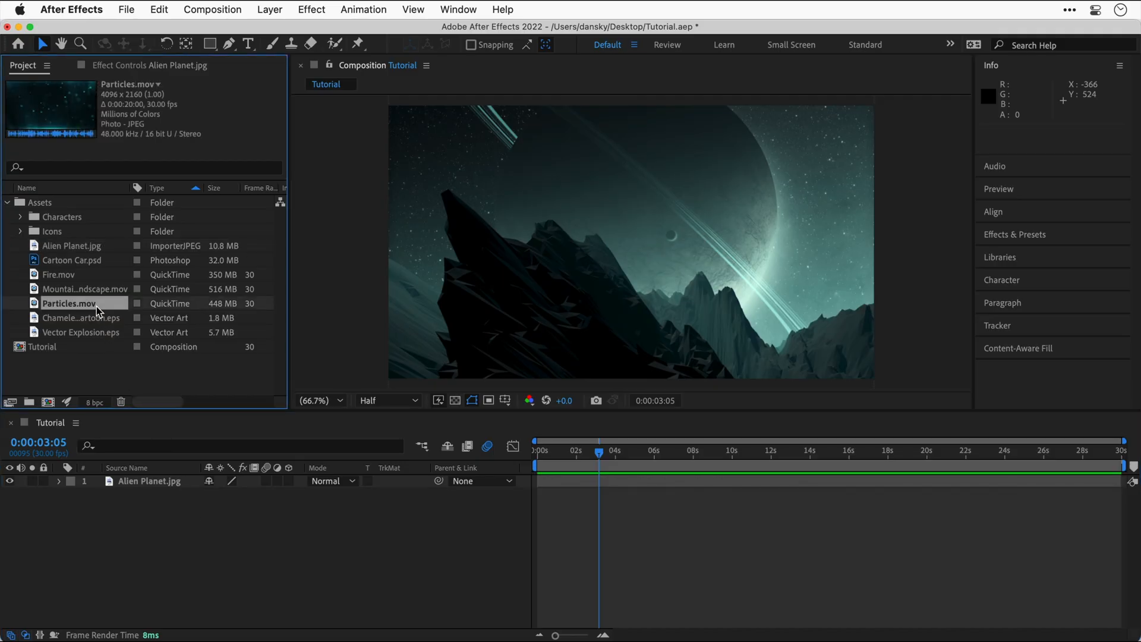
pyautogui.moveTo(97, 309); pyautogui.dragTo(142, 484)
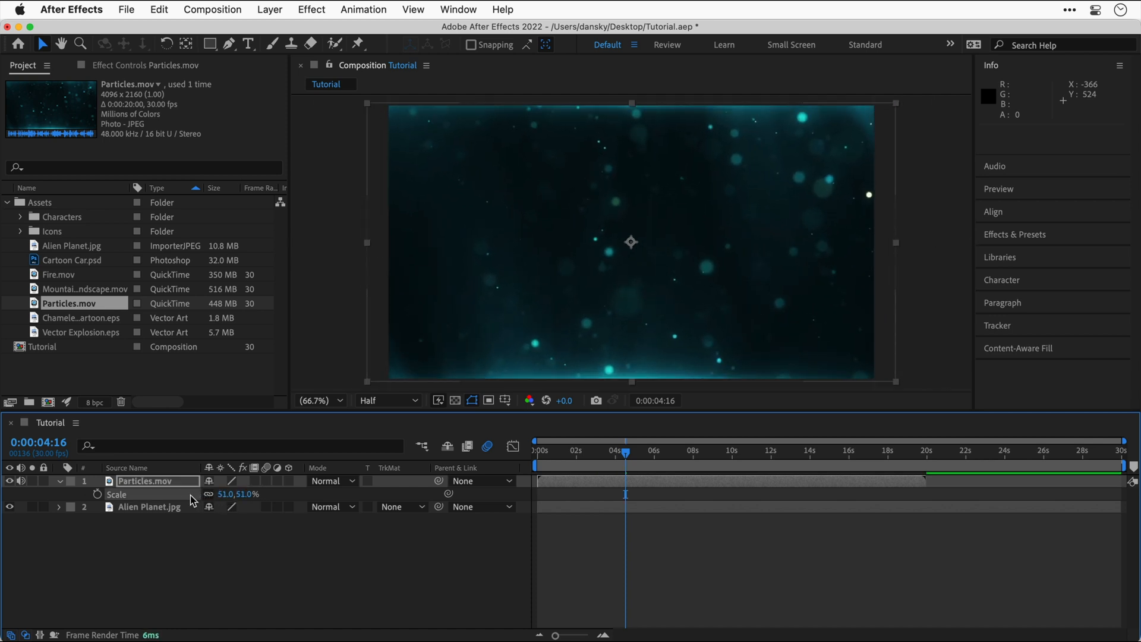
pyautogui.rightClick(146, 480)
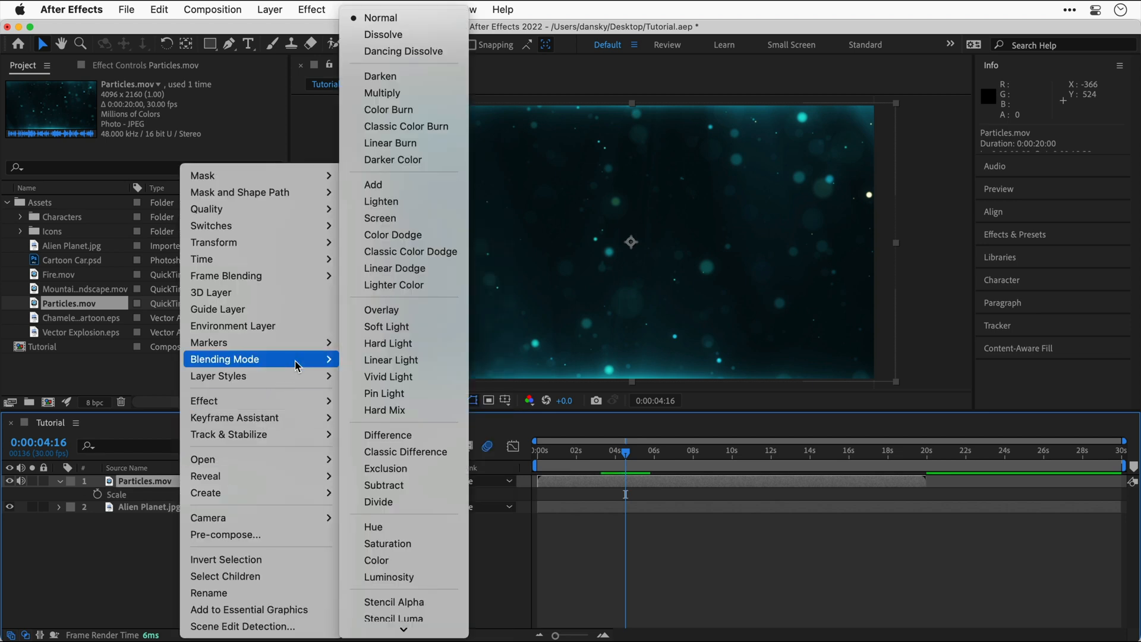
pyautogui.moveTo(382, 92)
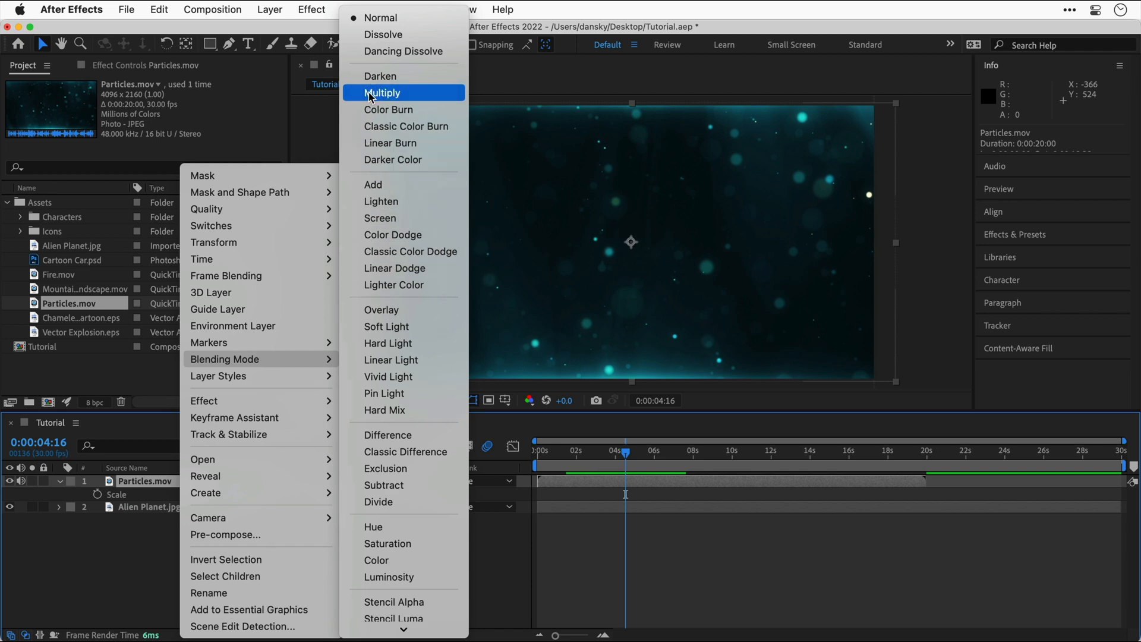
pyautogui.moveTo(379, 217)
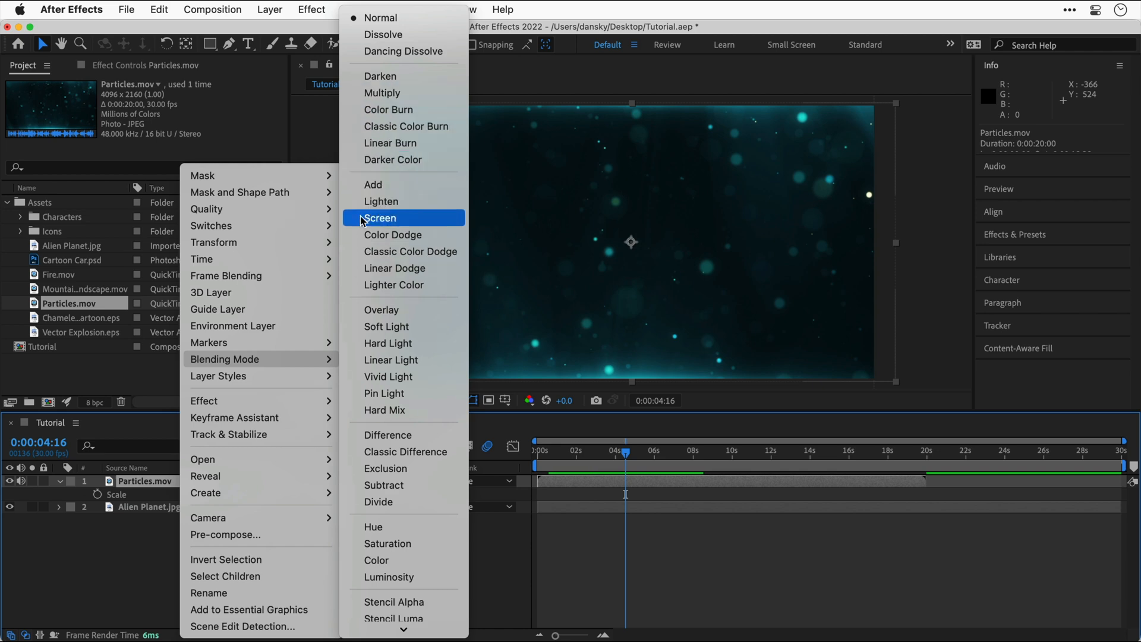
pyautogui.click(380, 218)
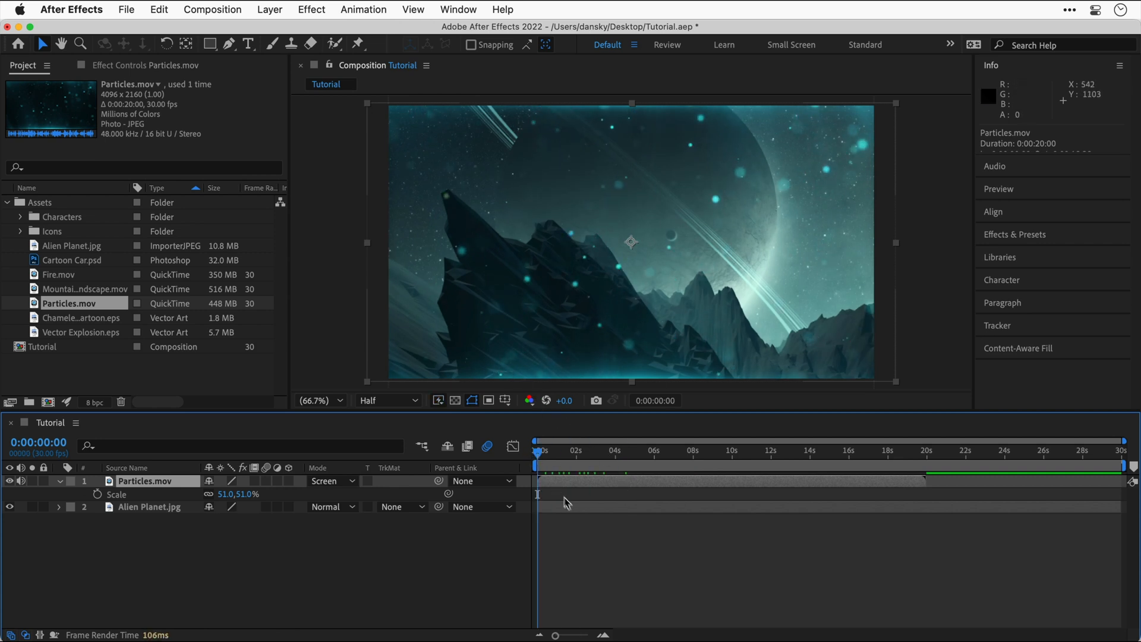
pyautogui.press('space')
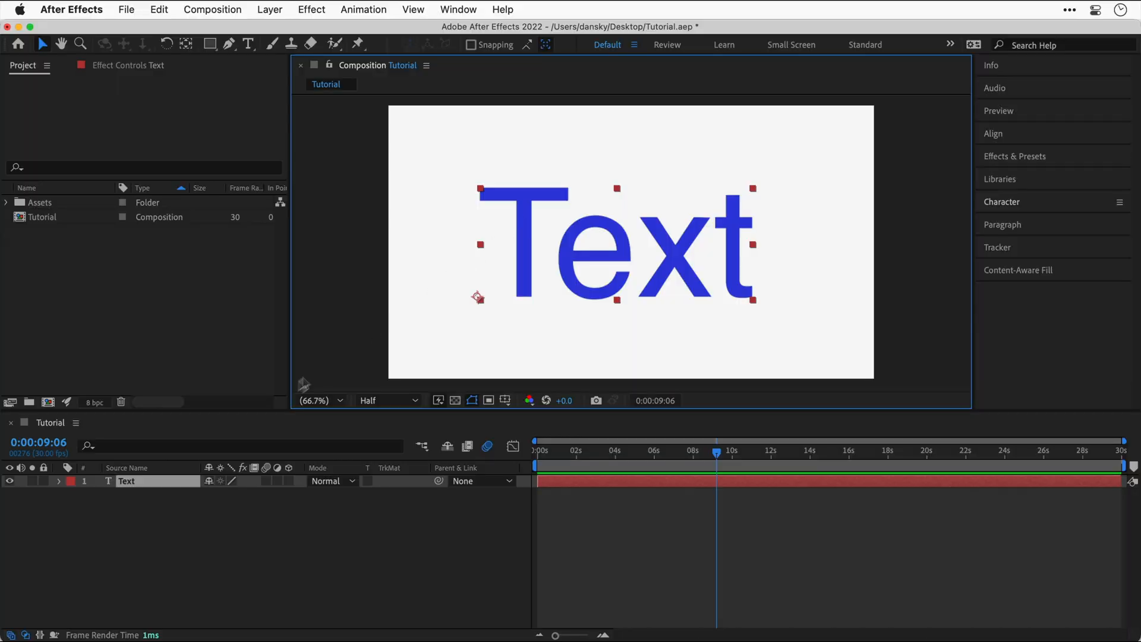
# - Open the Text layer's context menu and choose a Layer Styles option
pyautogui.rightClick(126, 481)
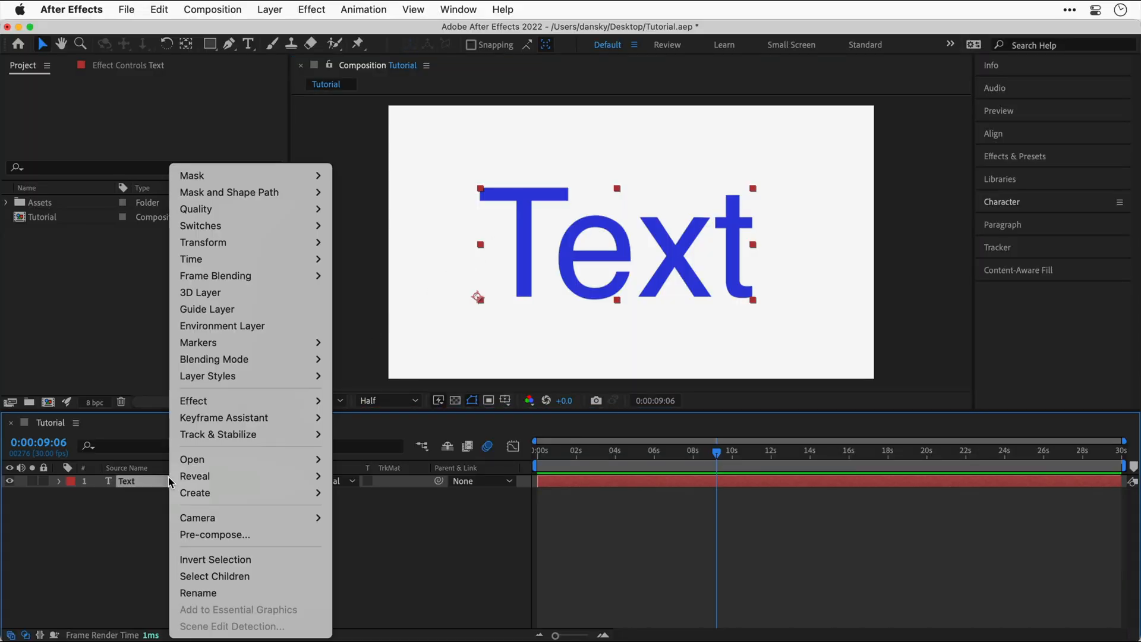
pyautogui.moveTo(207, 376)
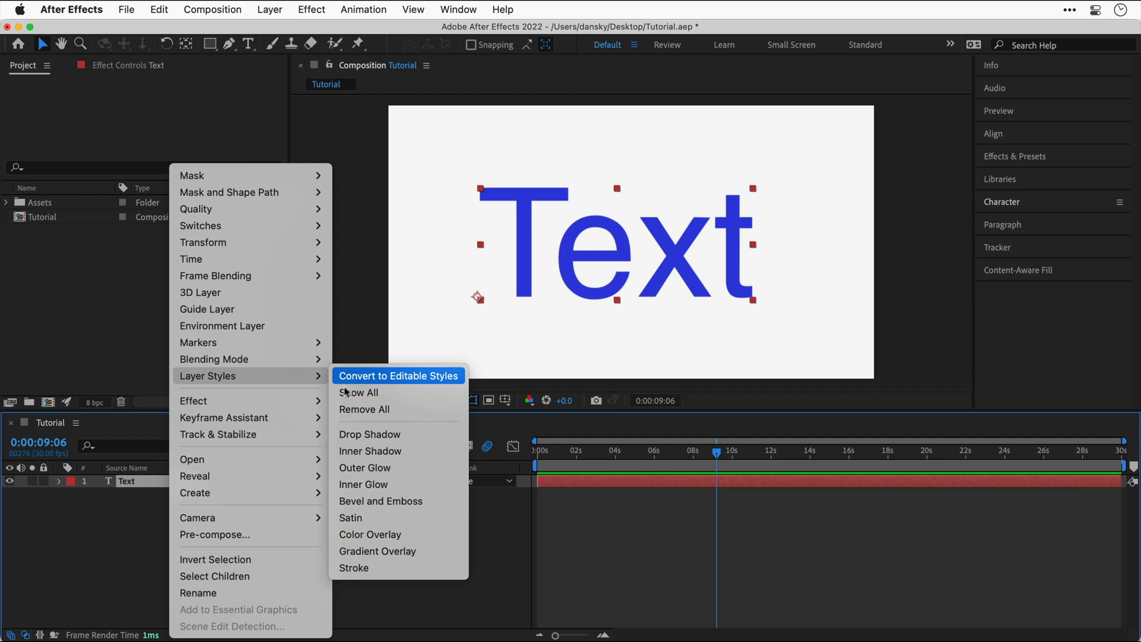
pyautogui.click(369, 434)
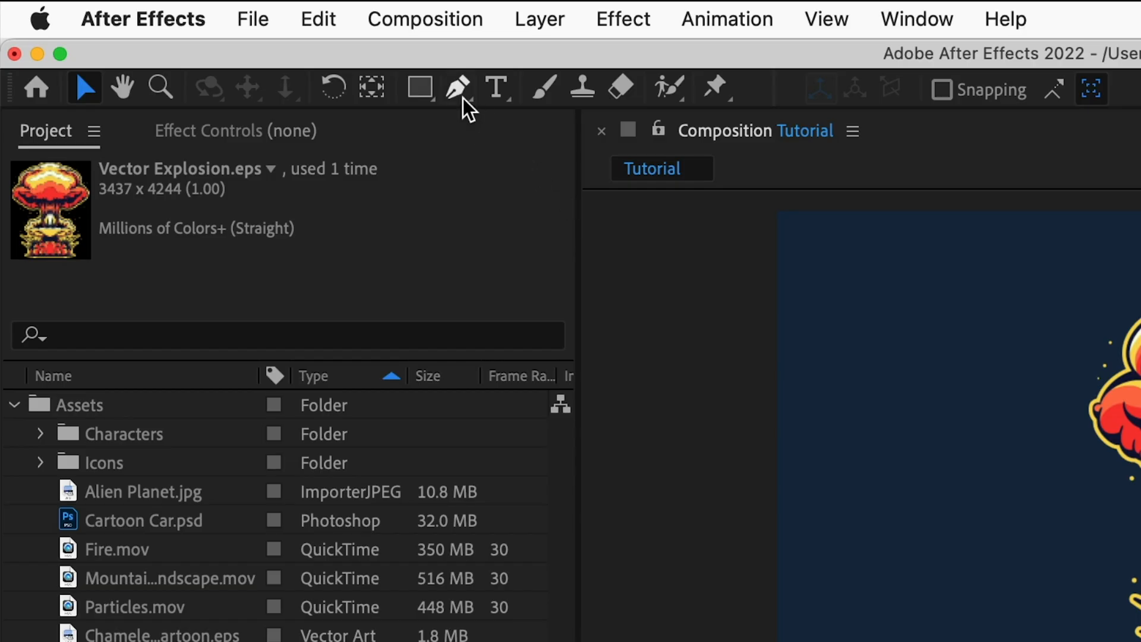
pyautogui.click(458, 87)
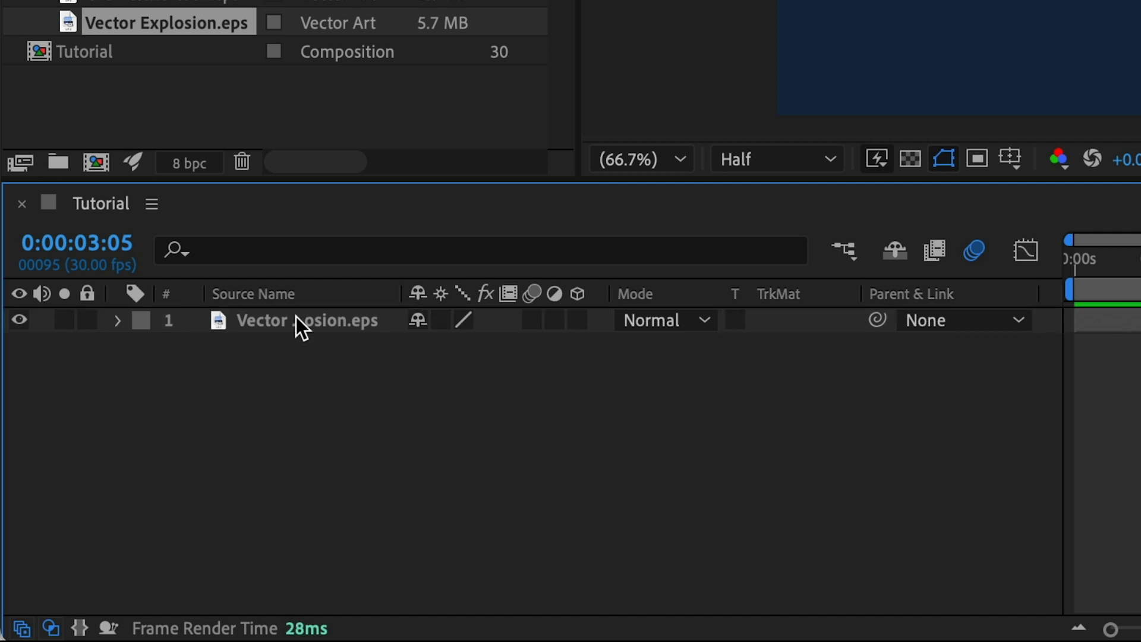
pyautogui.click(306, 321)
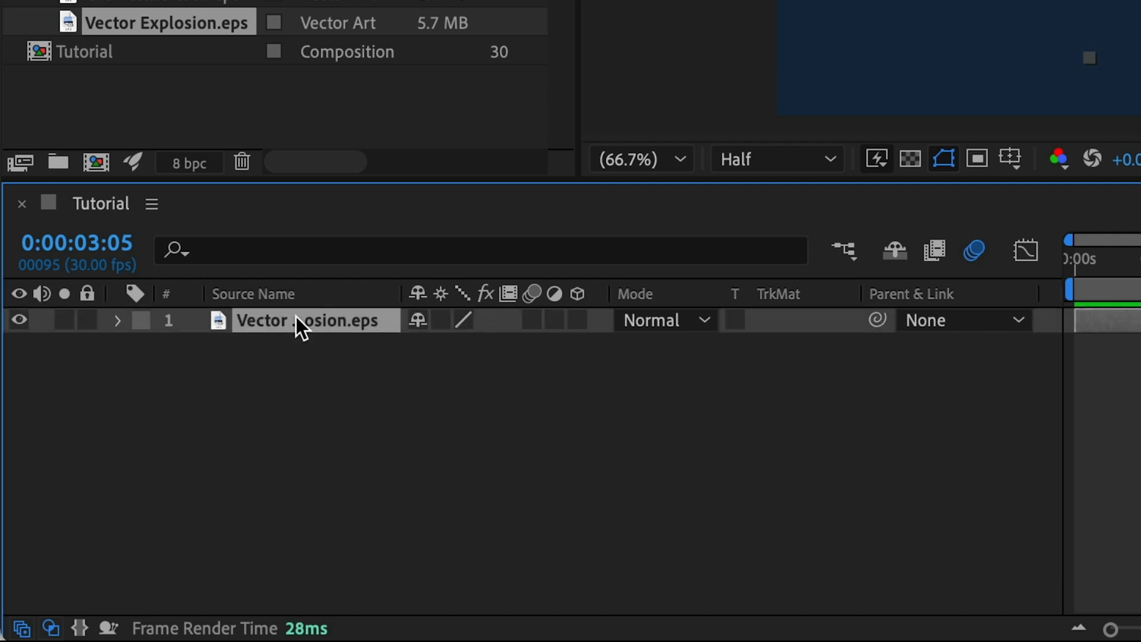
pyautogui.moveTo(442, 456)
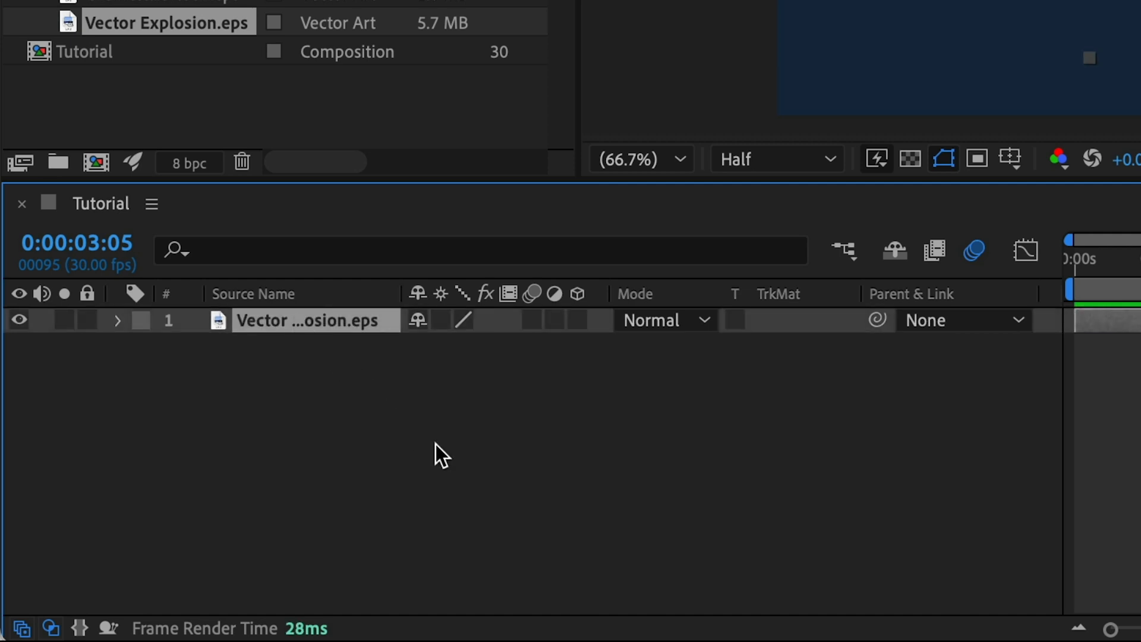
pyautogui.click(117, 319)
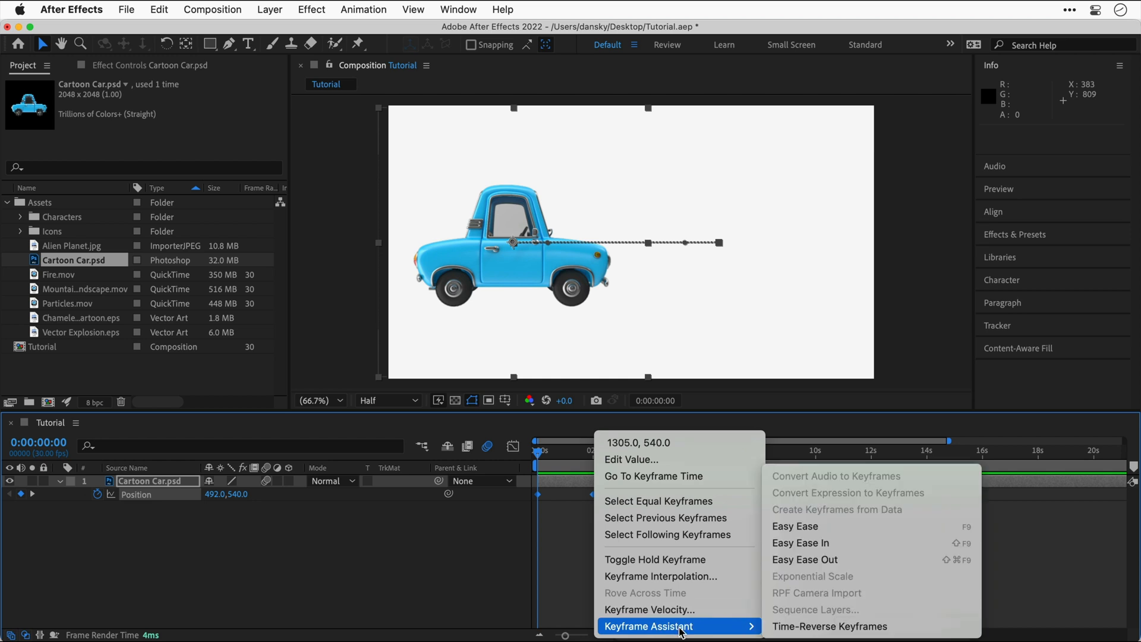
pyautogui.moveTo(779, 587)
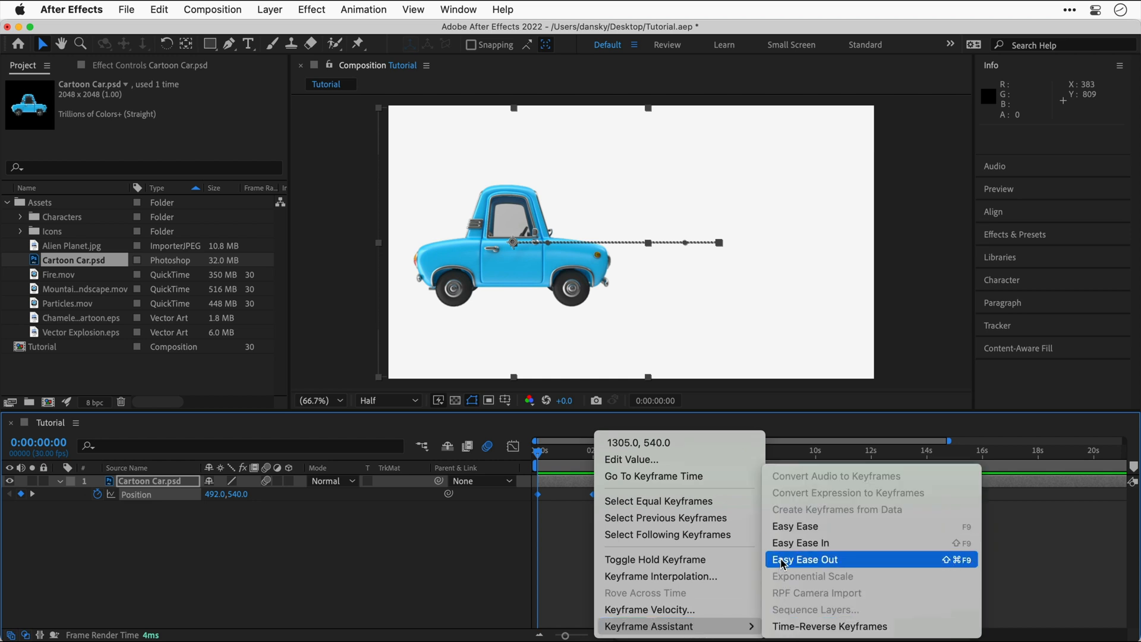
pyautogui.moveTo(797, 525)
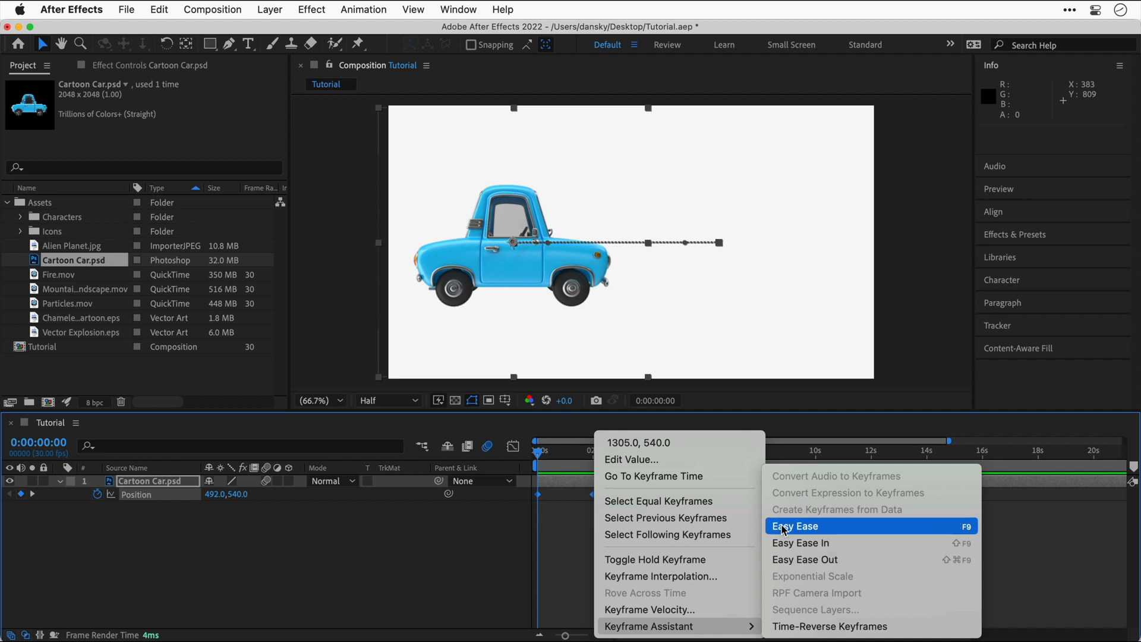
# - Easy Ease the car's position keys, set velocity influence 100% in / 0.01% out, and show the Graph Editor
pyautogui.click(794, 526)
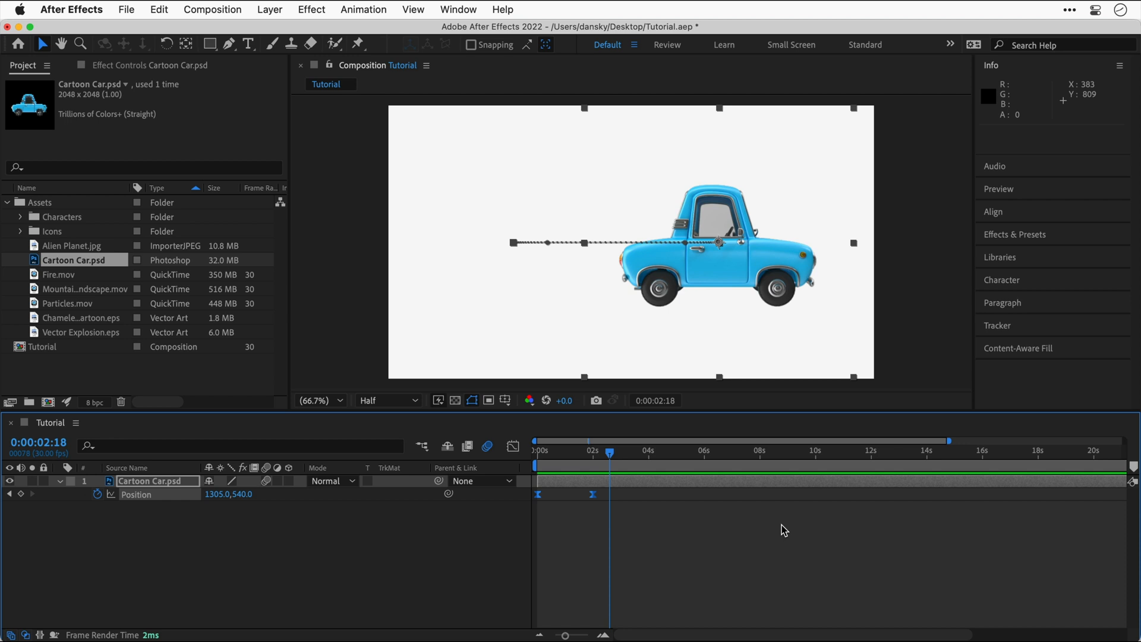
pyautogui.rightClick(592, 494)
pyautogui.write('0.01')
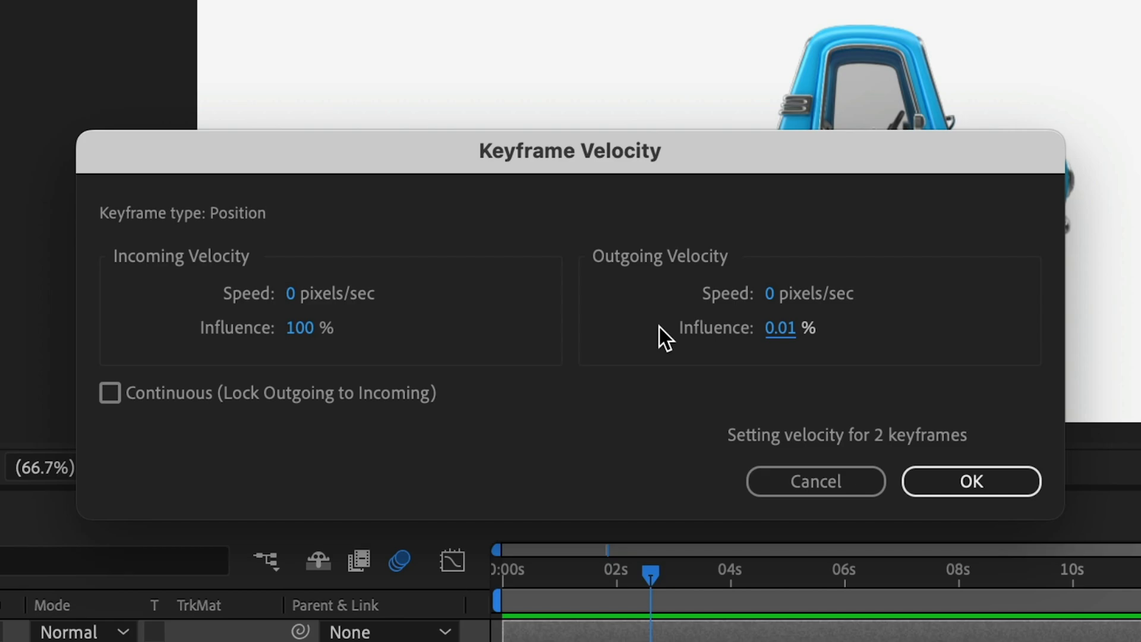
pyautogui.click(971, 481)
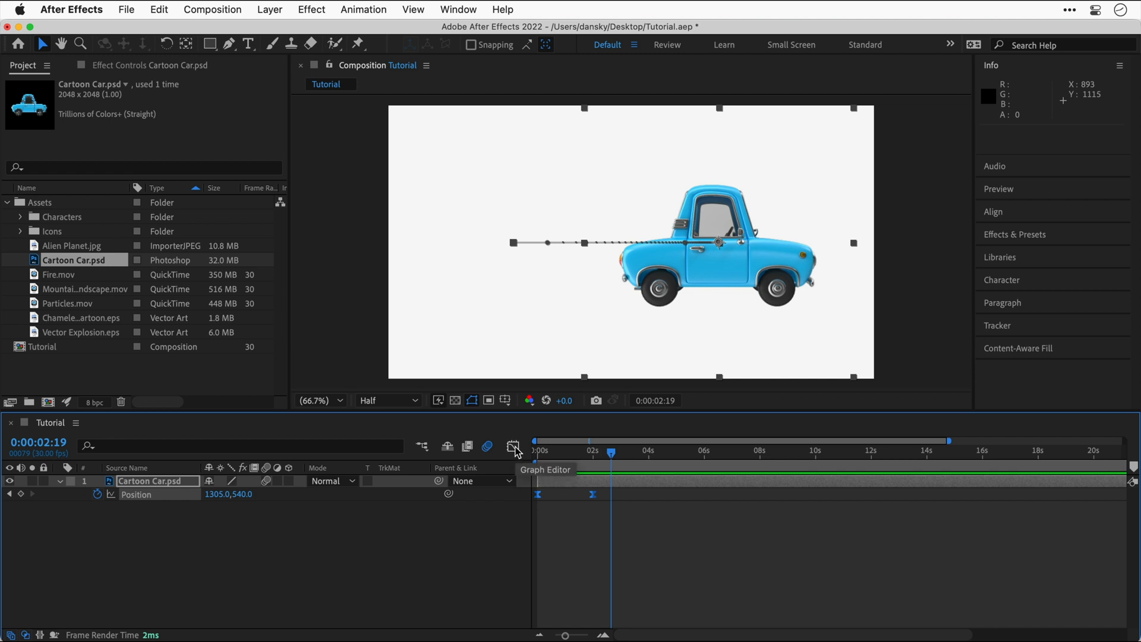
pyautogui.click(513, 448)
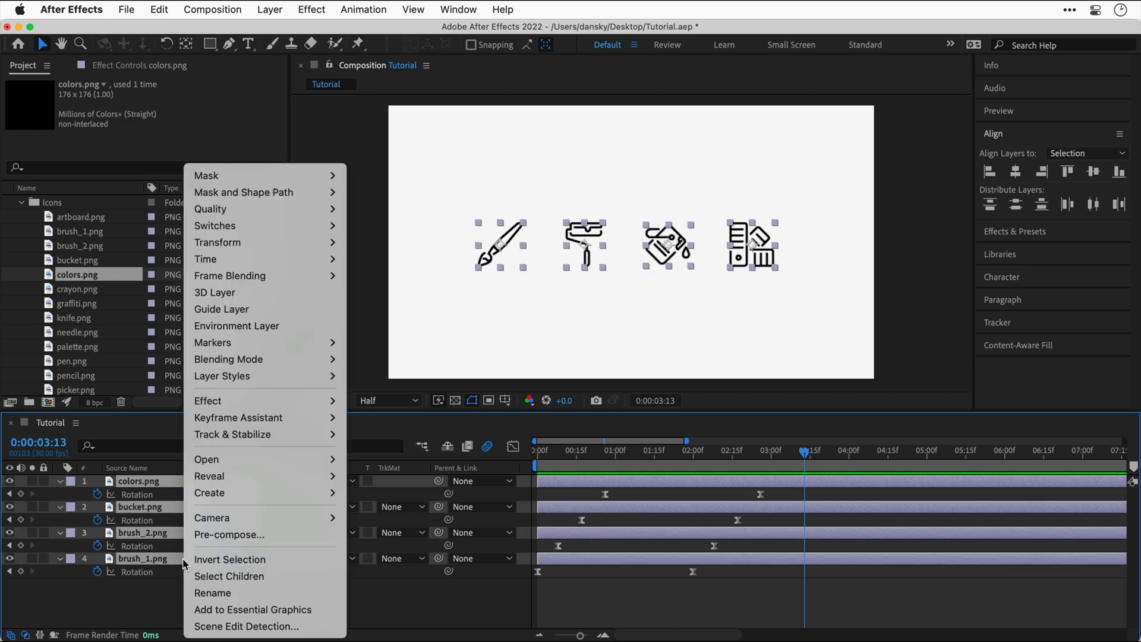
pyautogui.moveTo(261, 537)
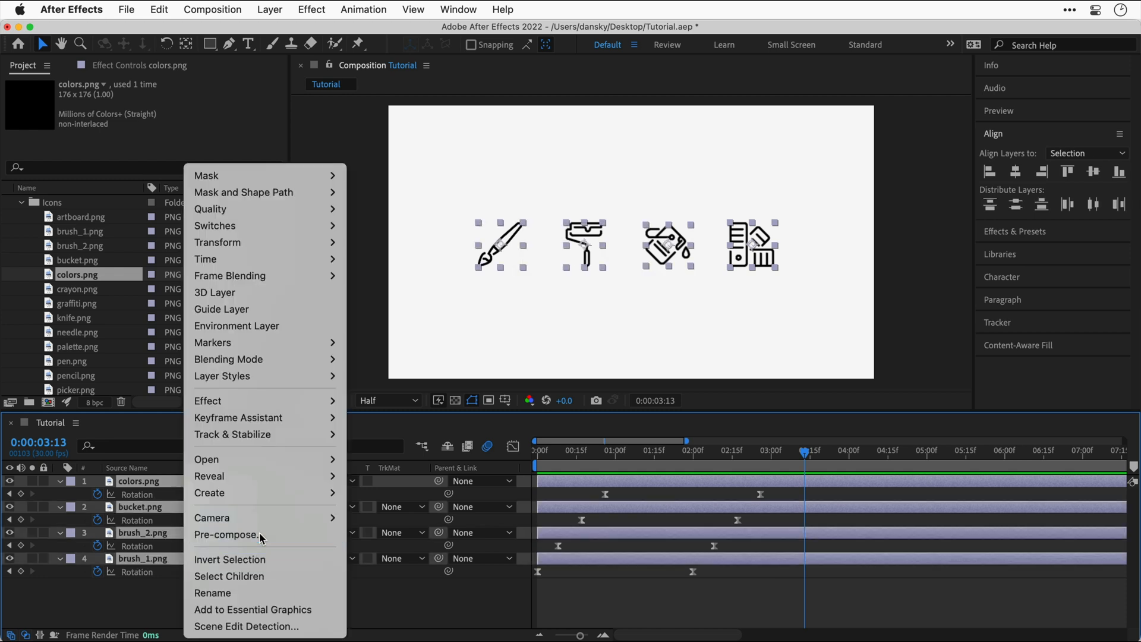
# - Pre-compose the four icon layers as 'Icons Animation' and open the new precomp from the Project panel
pyautogui.click(227, 534)
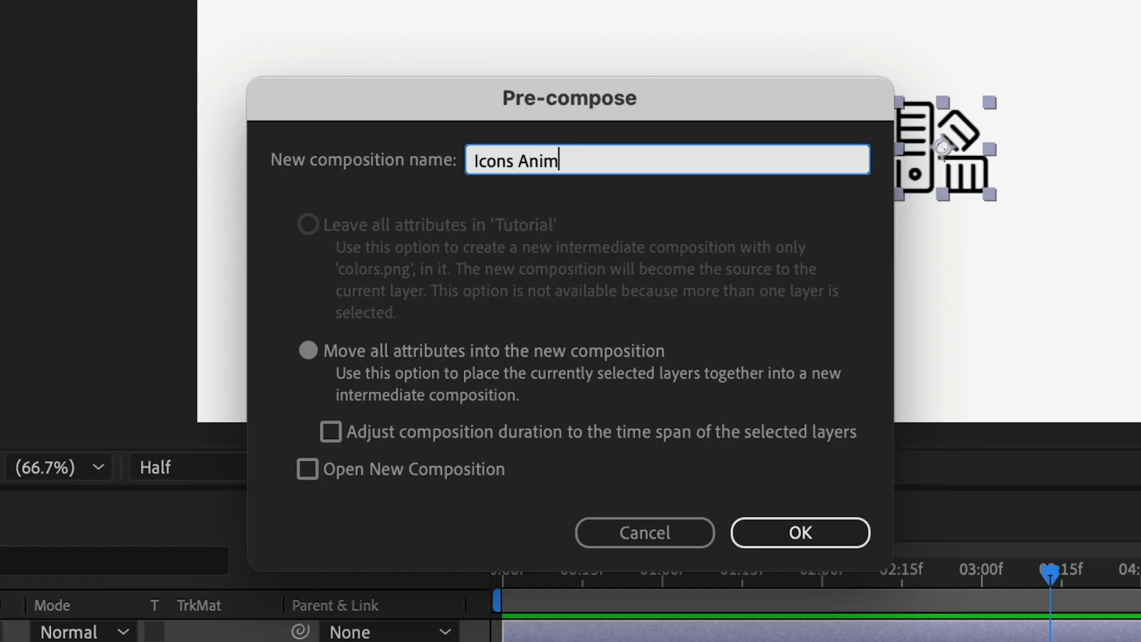
pyautogui.click(799, 532)
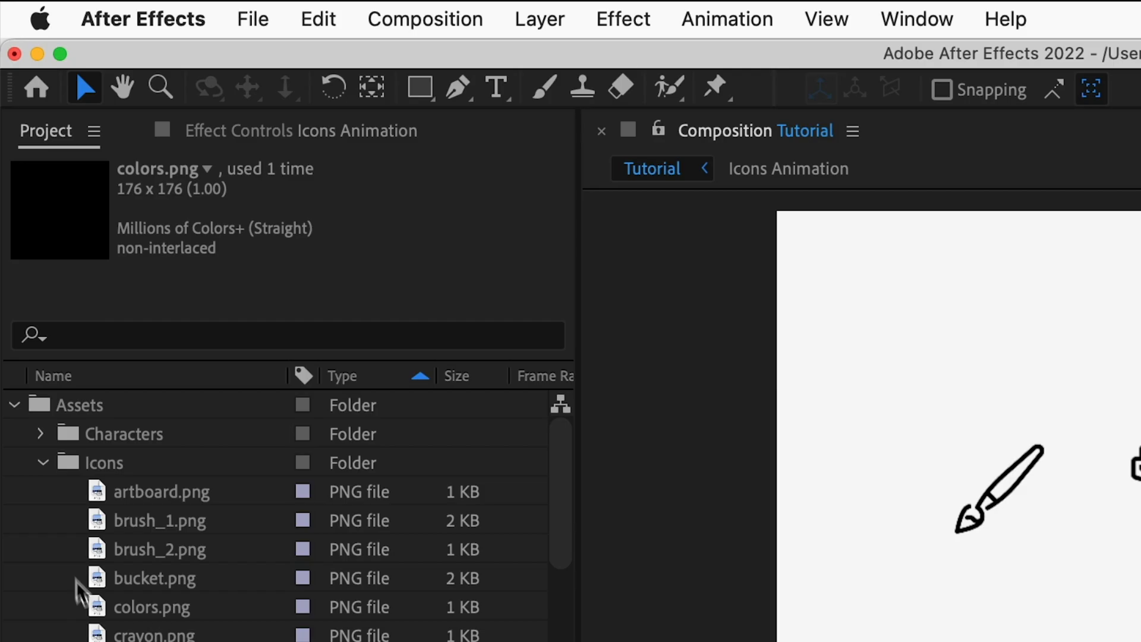
pyautogui.click(13, 405)
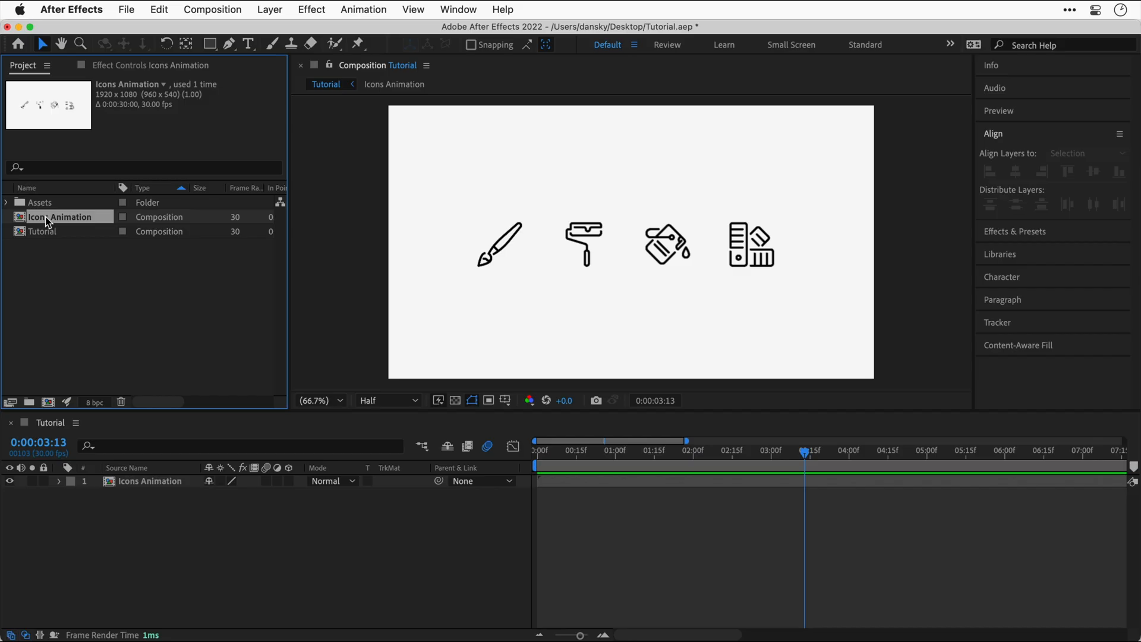
pyautogui.doubleClick(61, 217)
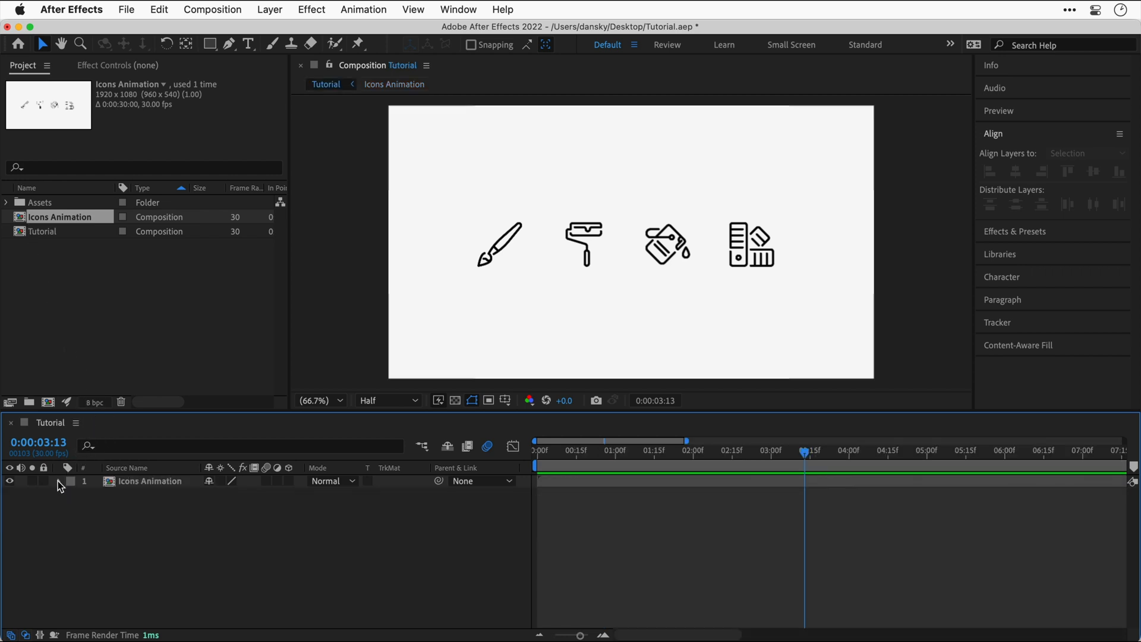
# - Enable the 3D switch on Icons Animation and tilt it back around the X axis
pyautogui.click(59, 482)
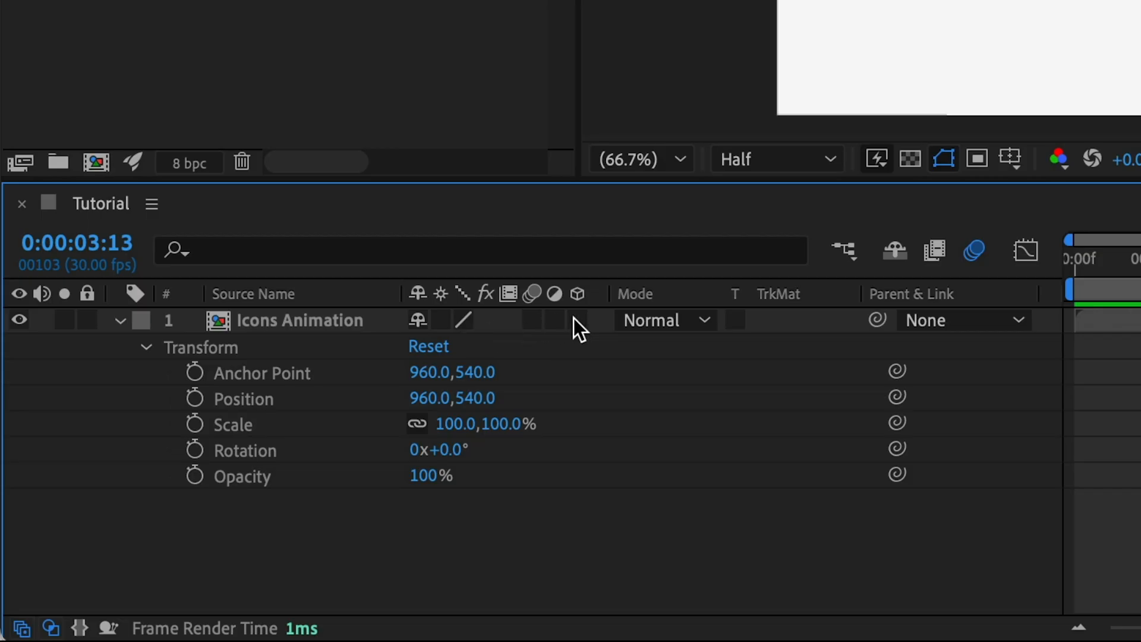
pyautogui.click(577, 320)
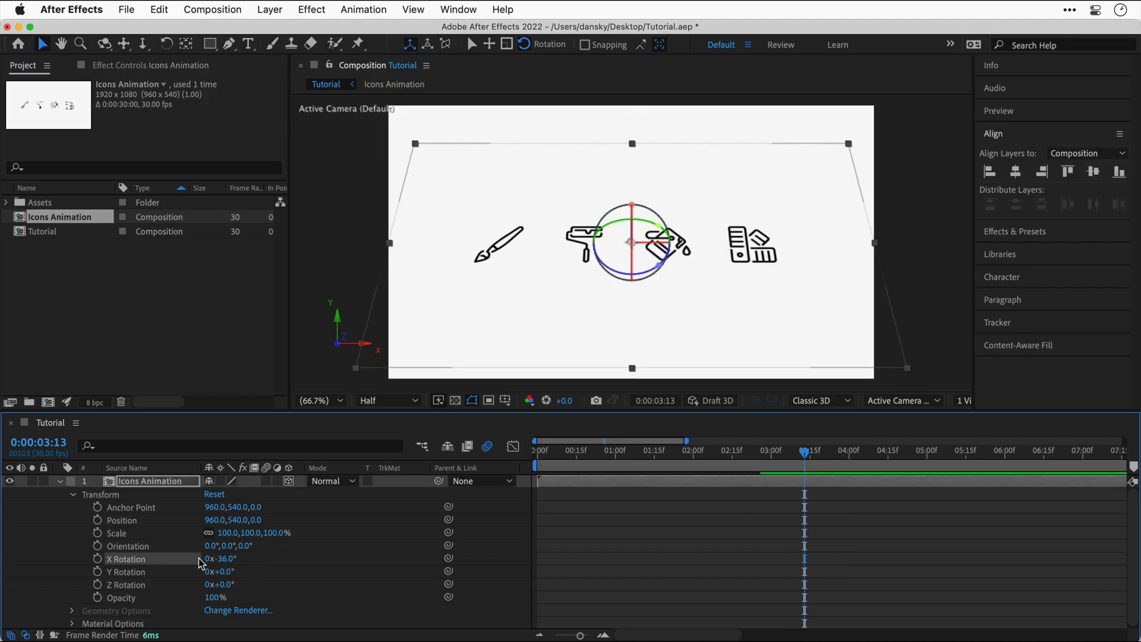
pyautogui.moveTo(218, 571); pyautogui.dragTo(240, 571)
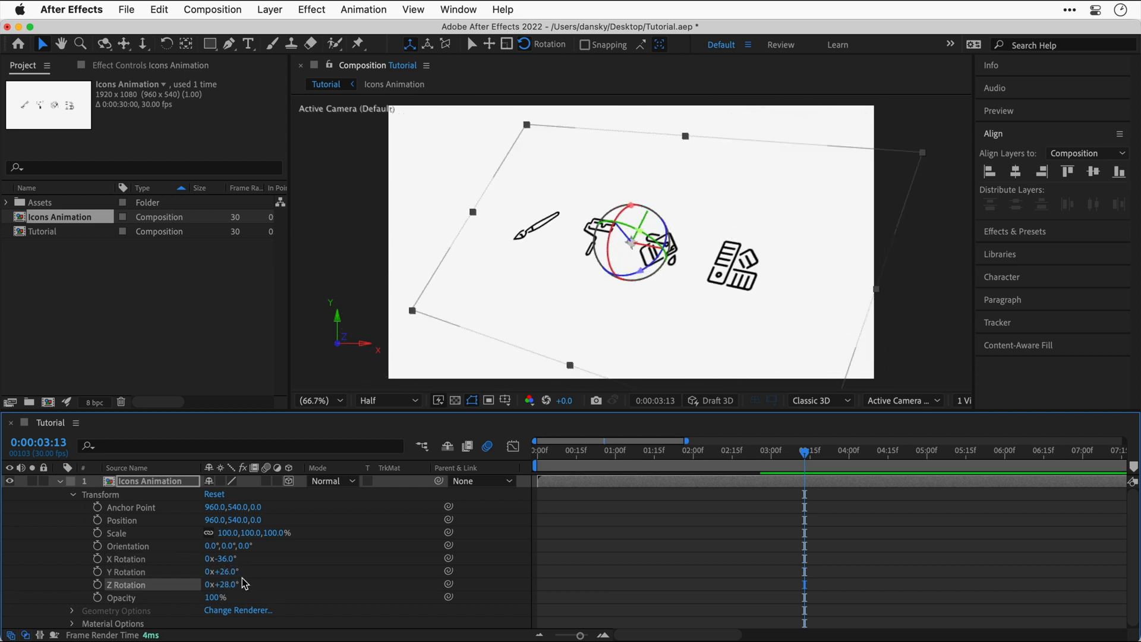
pyautogui.moveTo(98, 565)
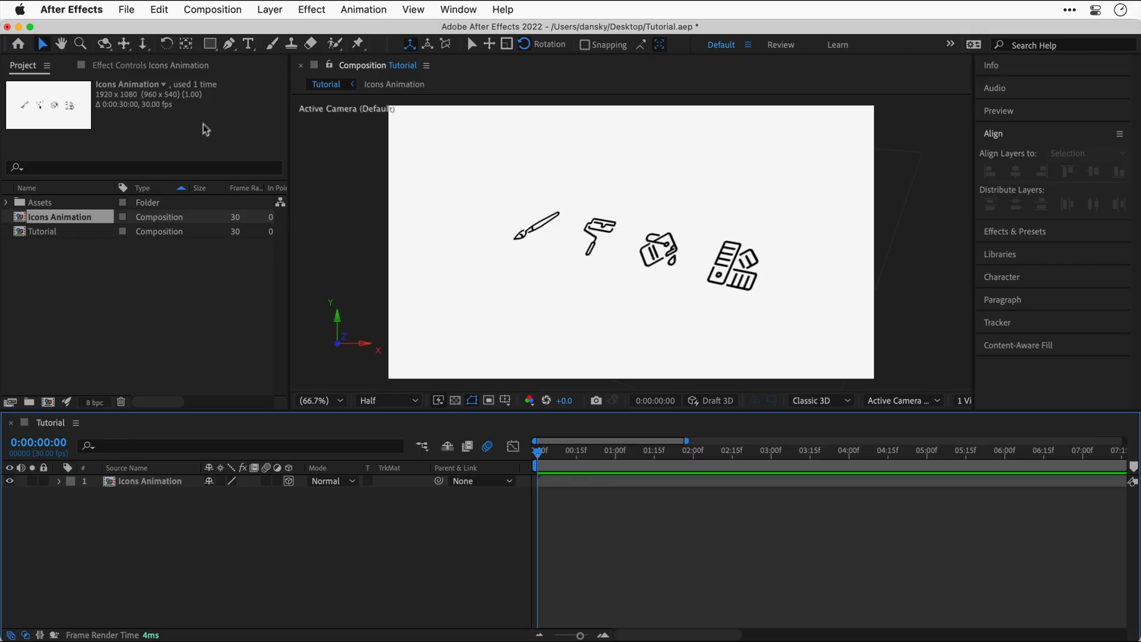
# - Add a new Camera layer via Layer > New with default settings
pyautogui.click(269, 10)
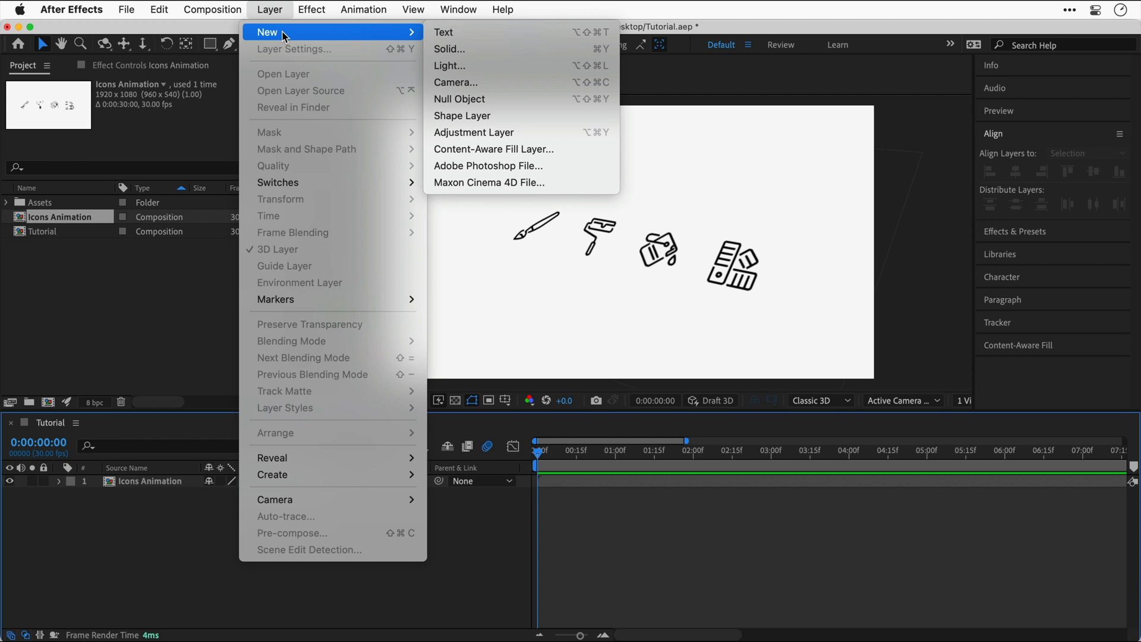
pyautogui.click(456, 82)
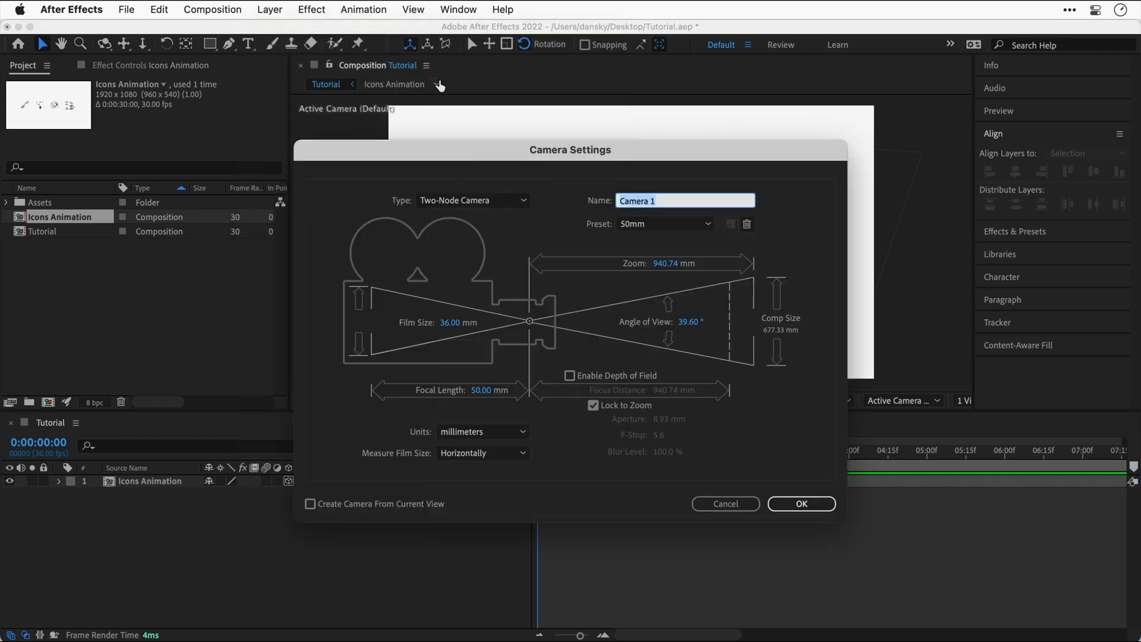
pyautogui.click(800, 504)
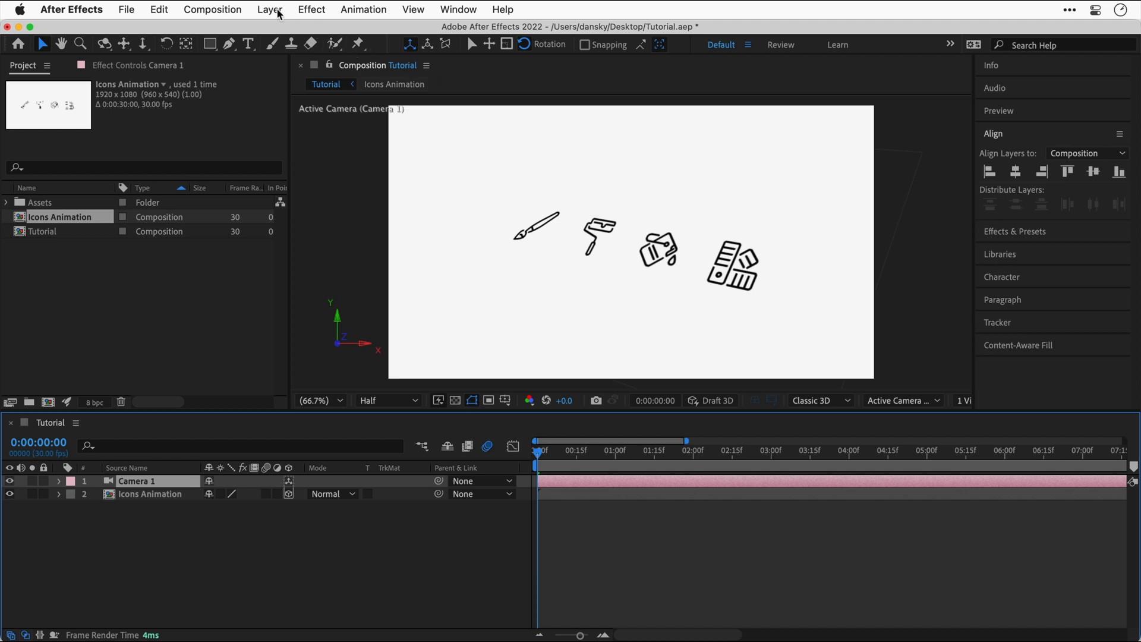
# - Add a Null Object layer and parent Camera 1 to Null 1
pyautogui.click(269, 10)
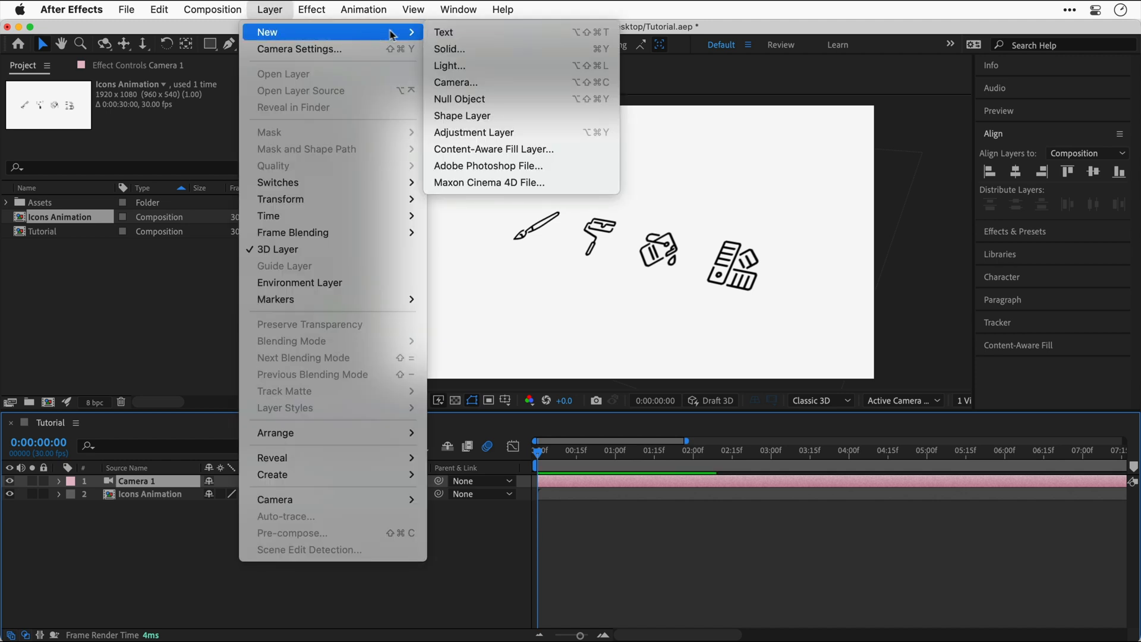
pyautogui.click(459, 98)
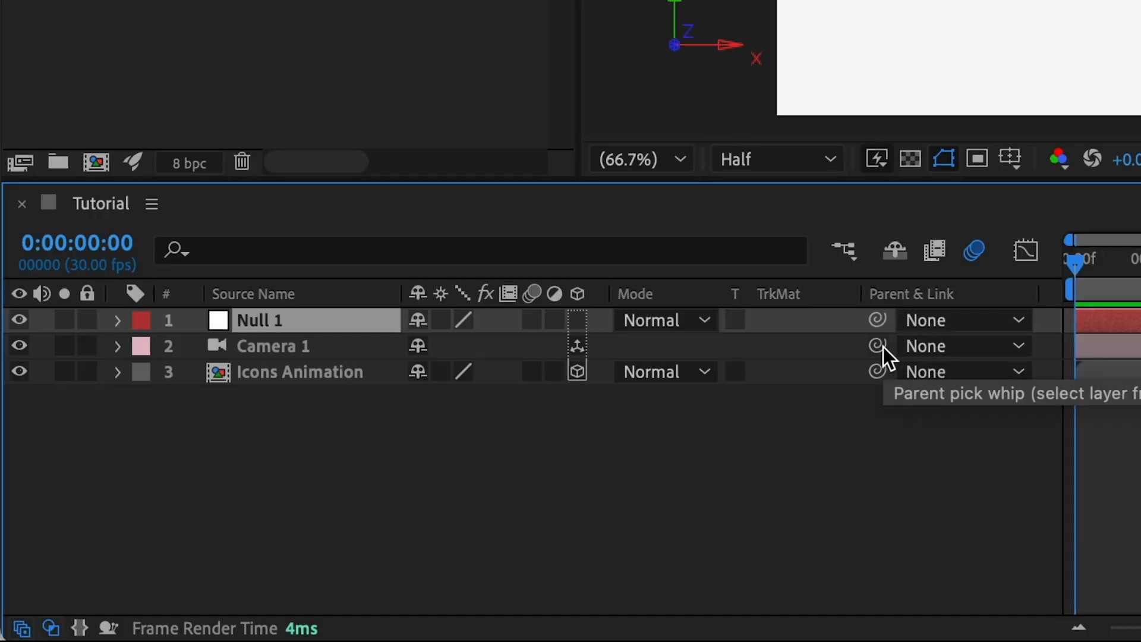
pyautogui.moveTo(877, 346); pyautogui.dragTo(357, 320)
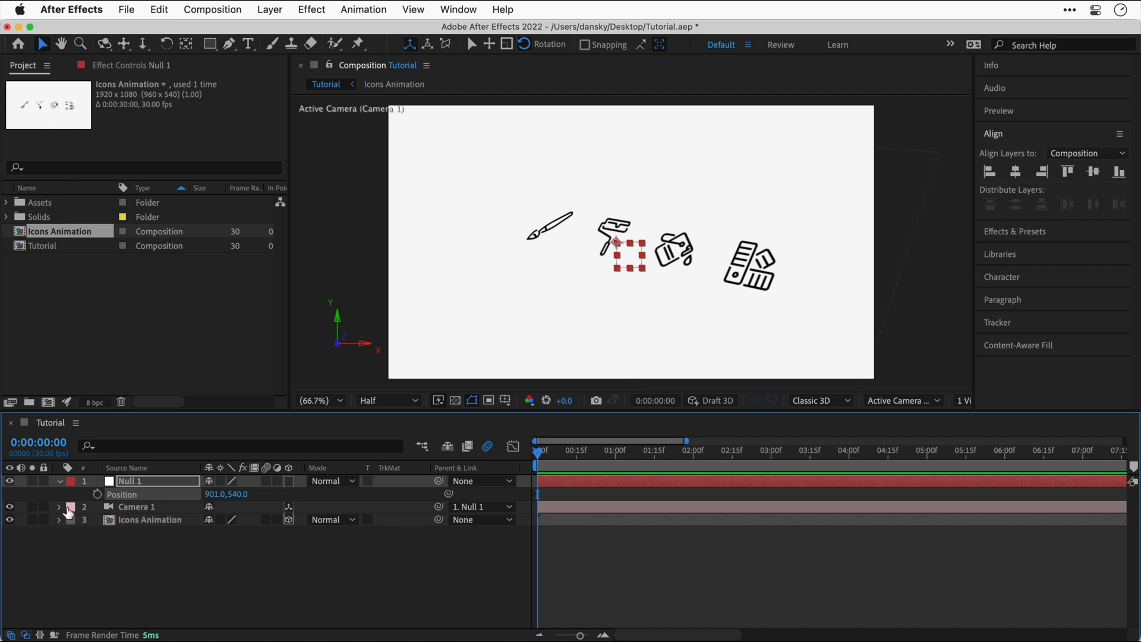
# - Set Depth of Field to On in Camera 1's Camera Options so distant icons blur
pyautogui.click(58, 506)
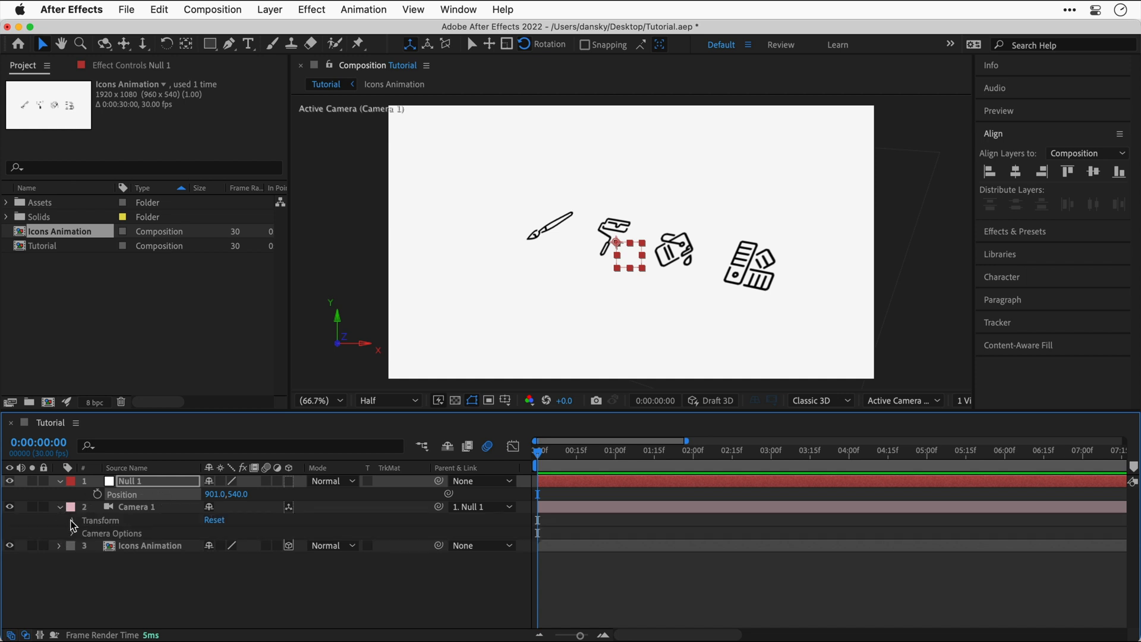
pyautogui.click(72, 520)
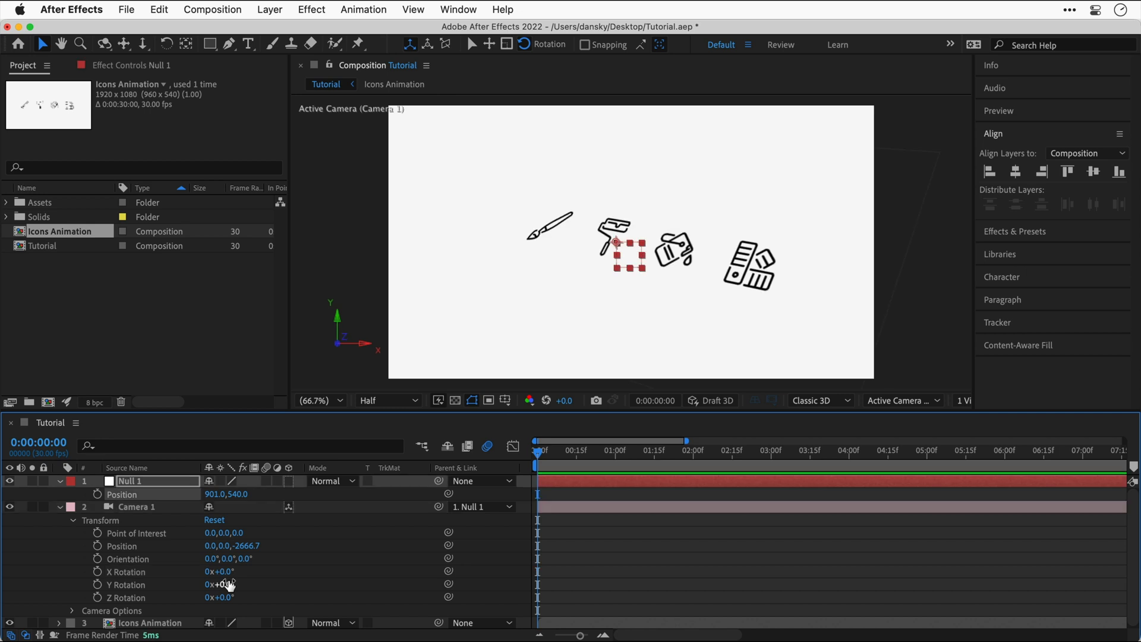
pyautogui.click(72, 521)
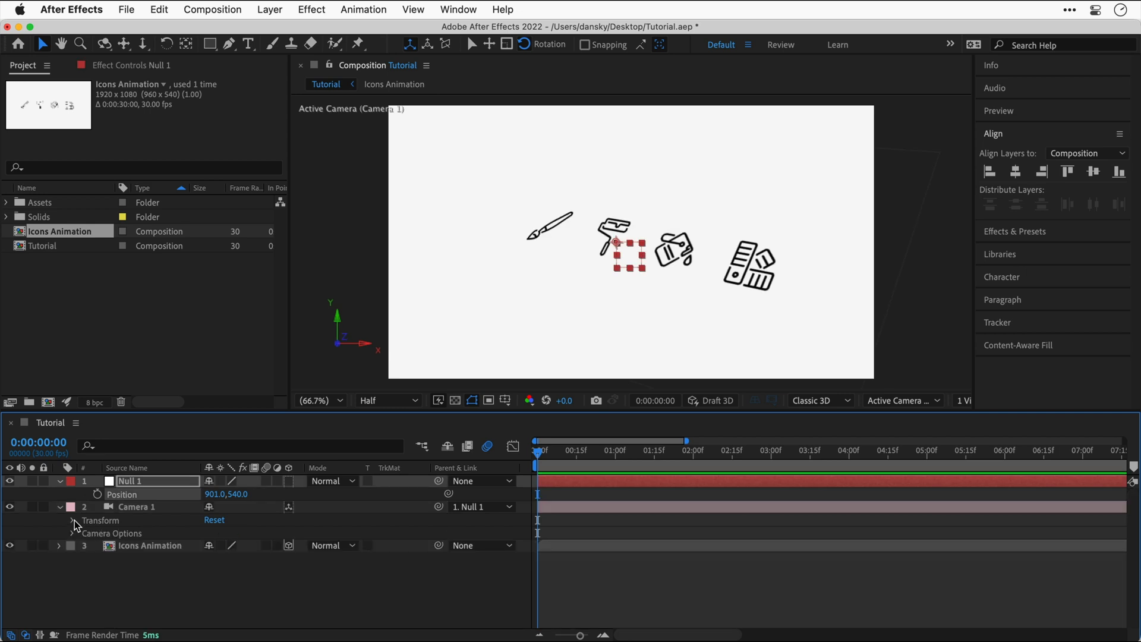
pyautogui.click(72, 534)
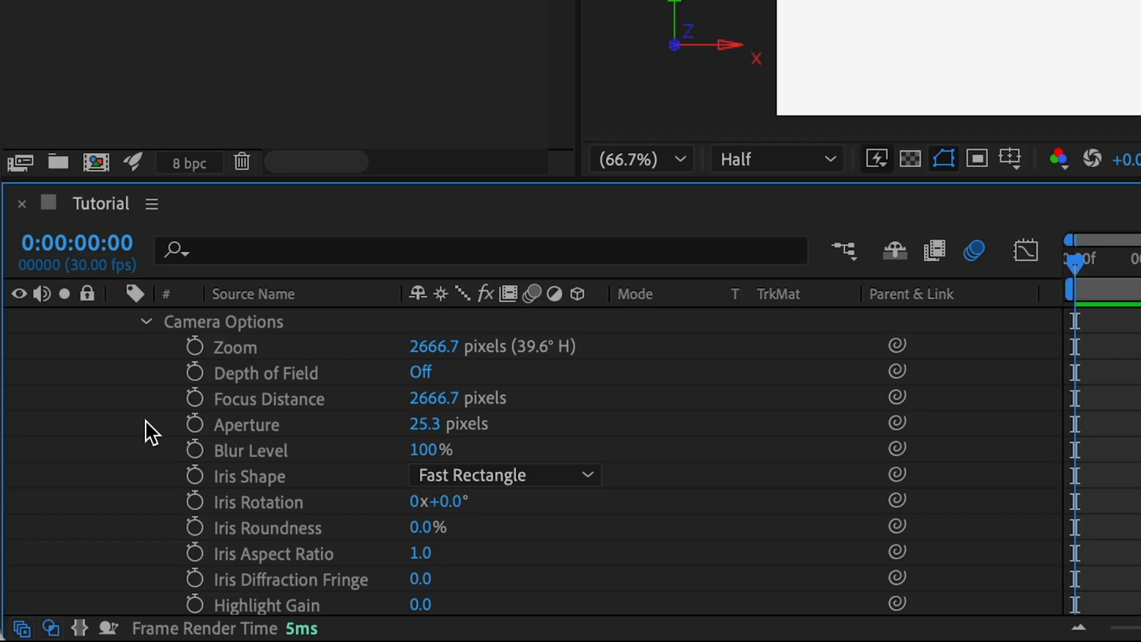
pyautogui.click(420, 372)
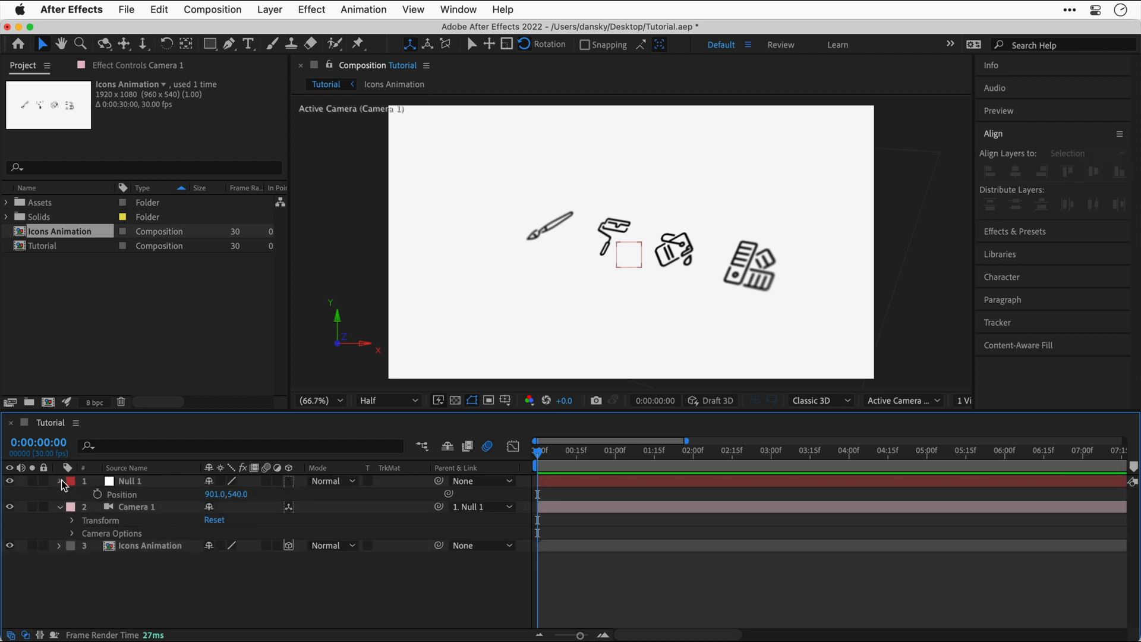
# - Add Chameleon Cartoon.eps from the Assets folder into the Tutorial comp
pyautogui.click(59, 481)
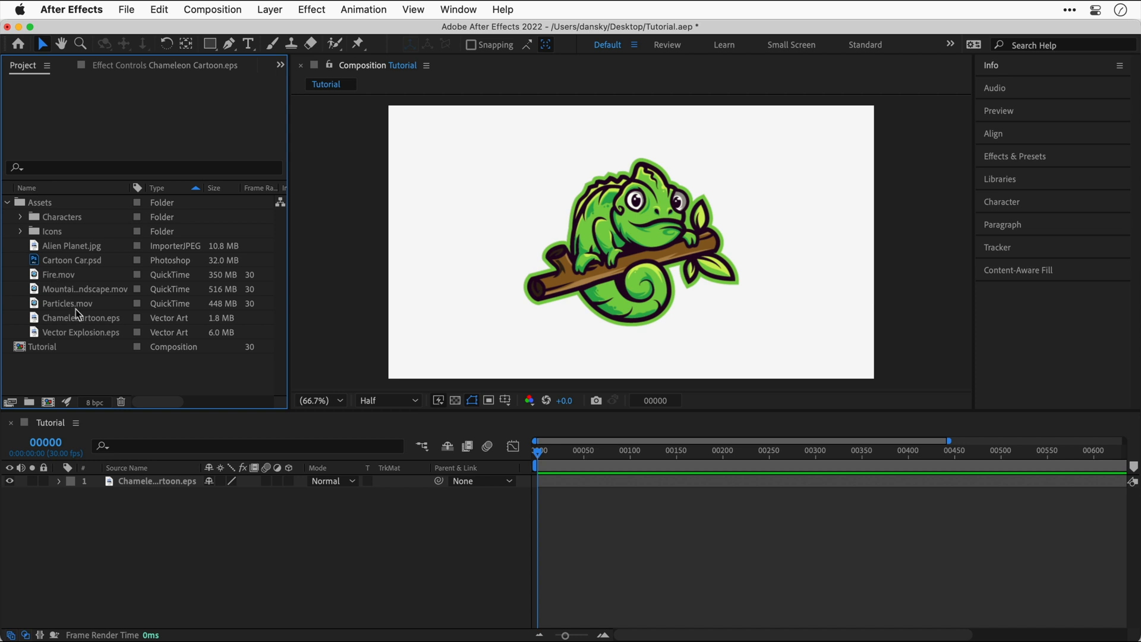
pyautogui.click(80, 317)
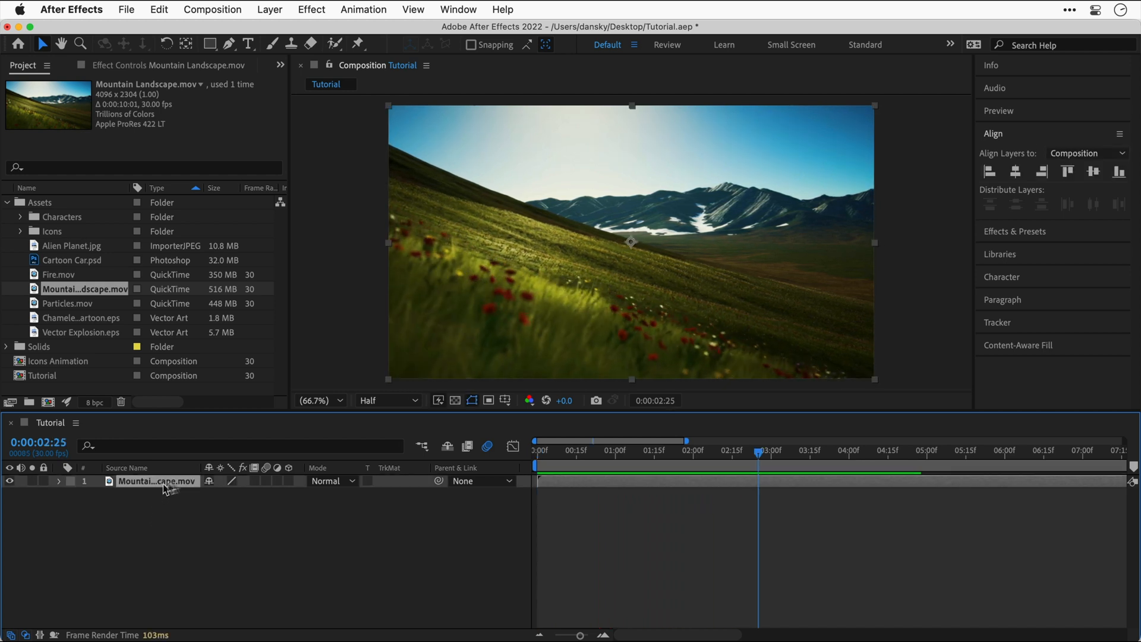
# - Select the Mountain Landscape.mov layer to bring up its Time Stretch settings
pyautogui.click(386, 400)
pyautogui.write('0:00:05:00')
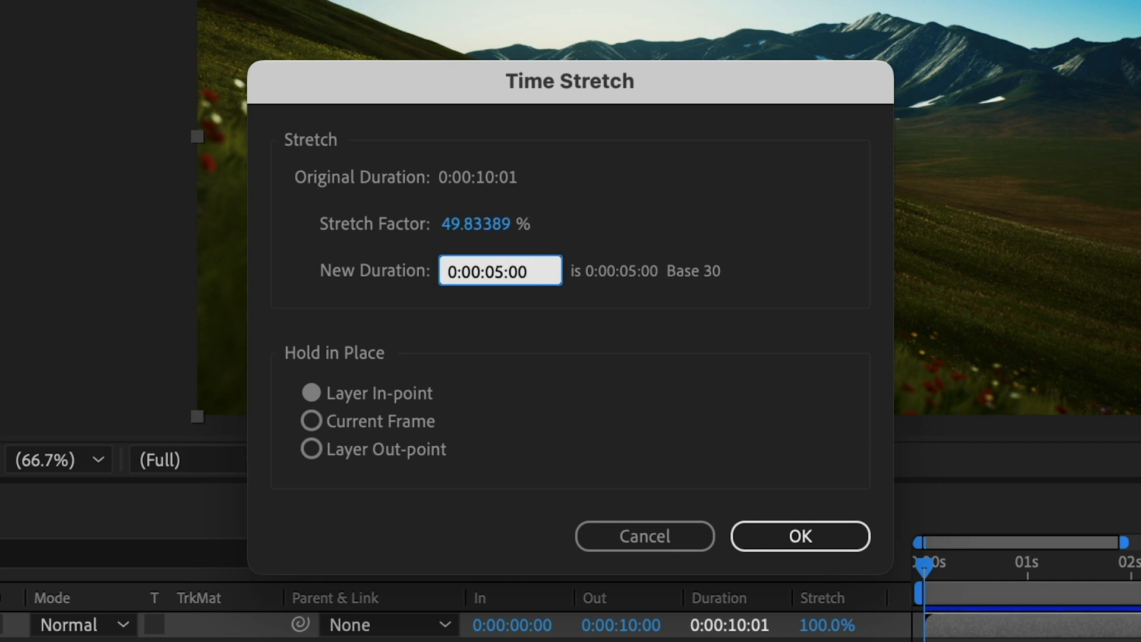
# - Apply stretch factors 150%, 200%, then 300%, leaving the clip about 30:03 long
pyautogui.click(798, 536)
pyautogui.write('1')
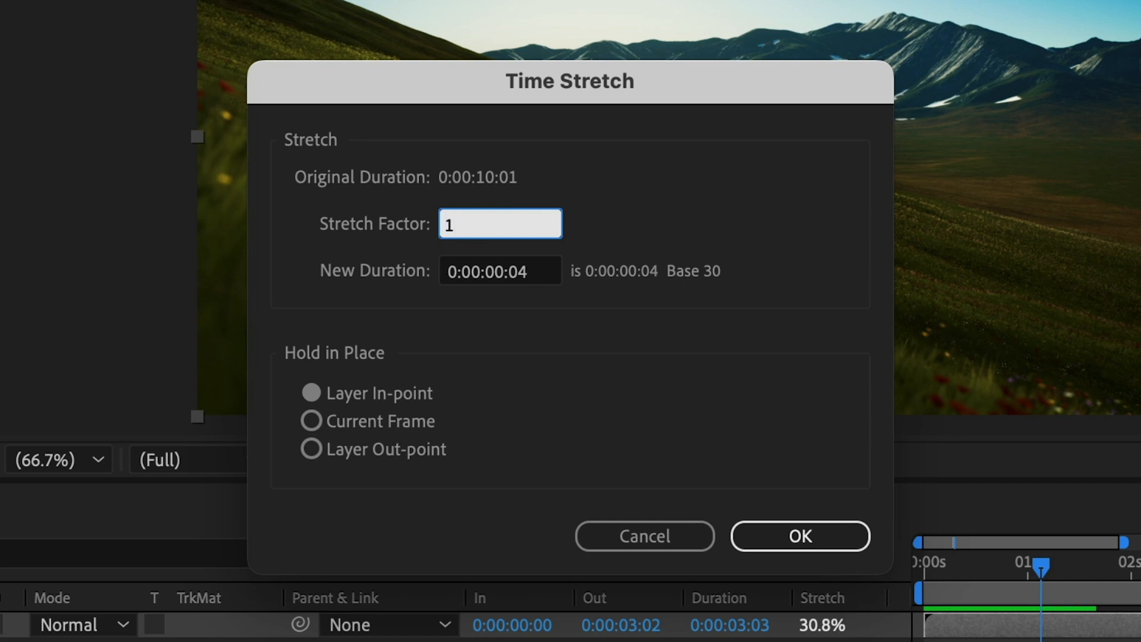
pyautogui.click(798, 536)
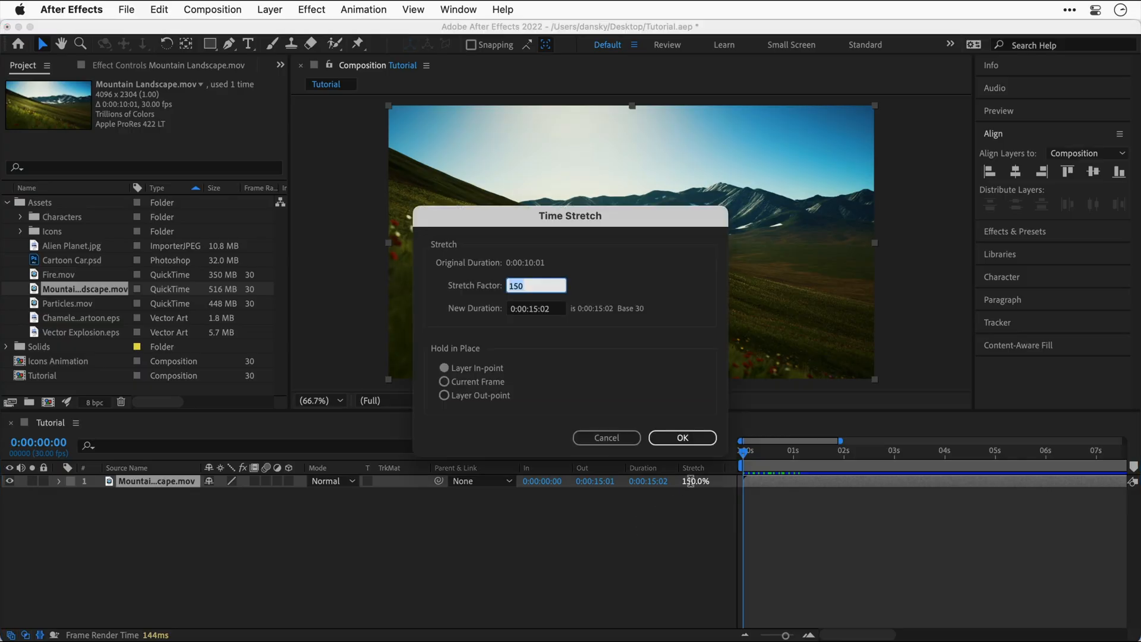
pyautogui.click(681, 438)
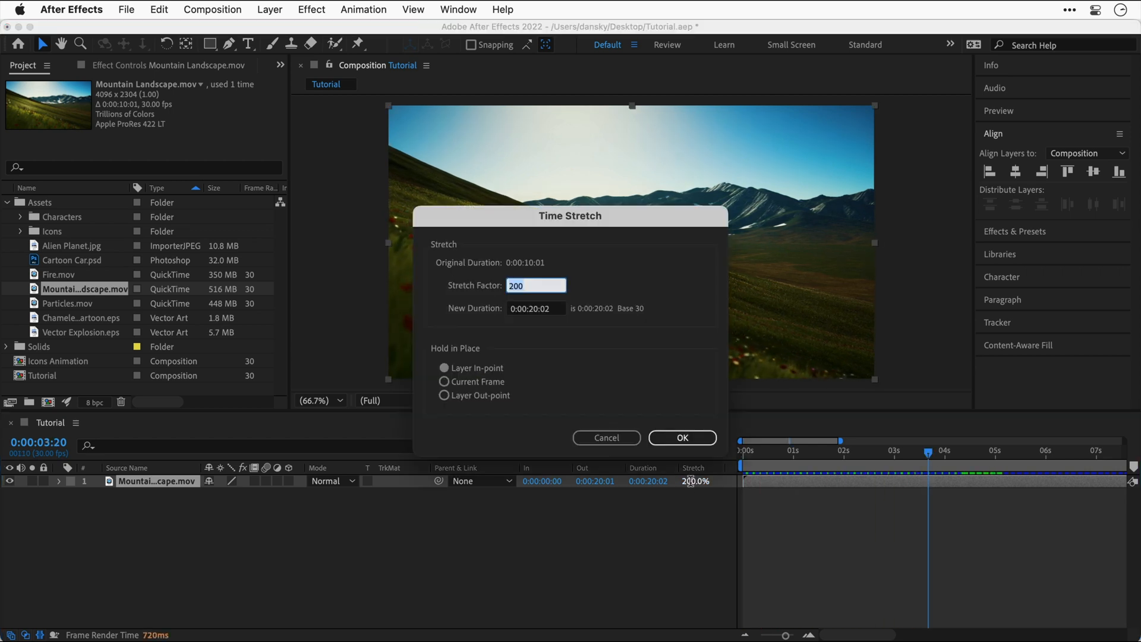
pyautogui.click(680, 437)
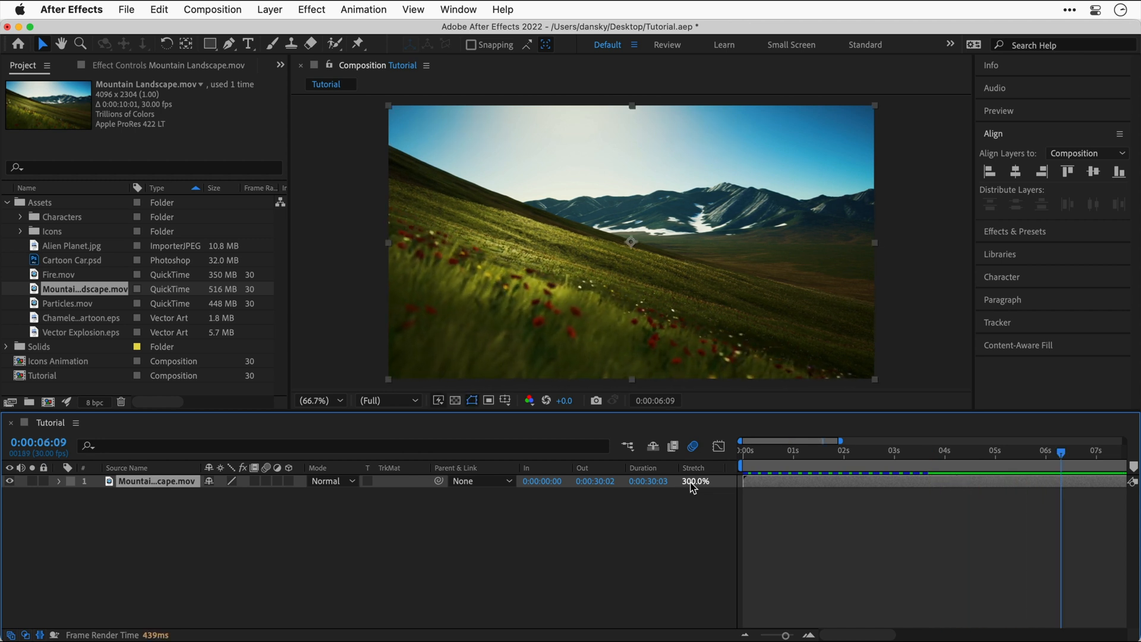
# - Turn on the layer's Frame Blend switch, preview the slowed clip, and enable composition Frame Blending
pyautogui.click(792, 451)
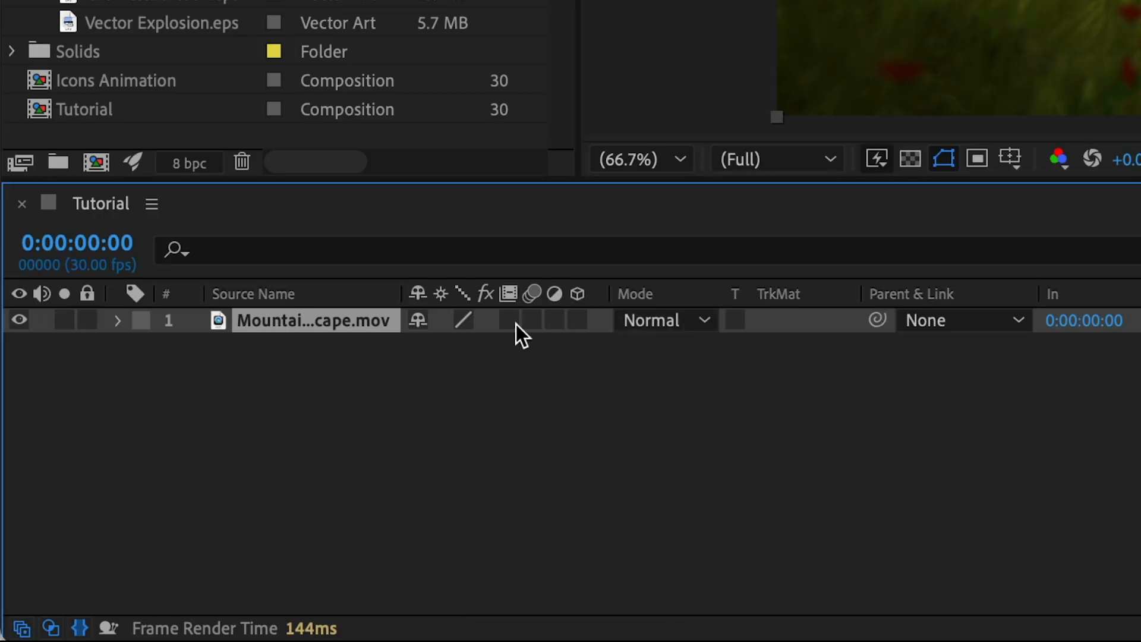
pyautogui.click(508, 321)
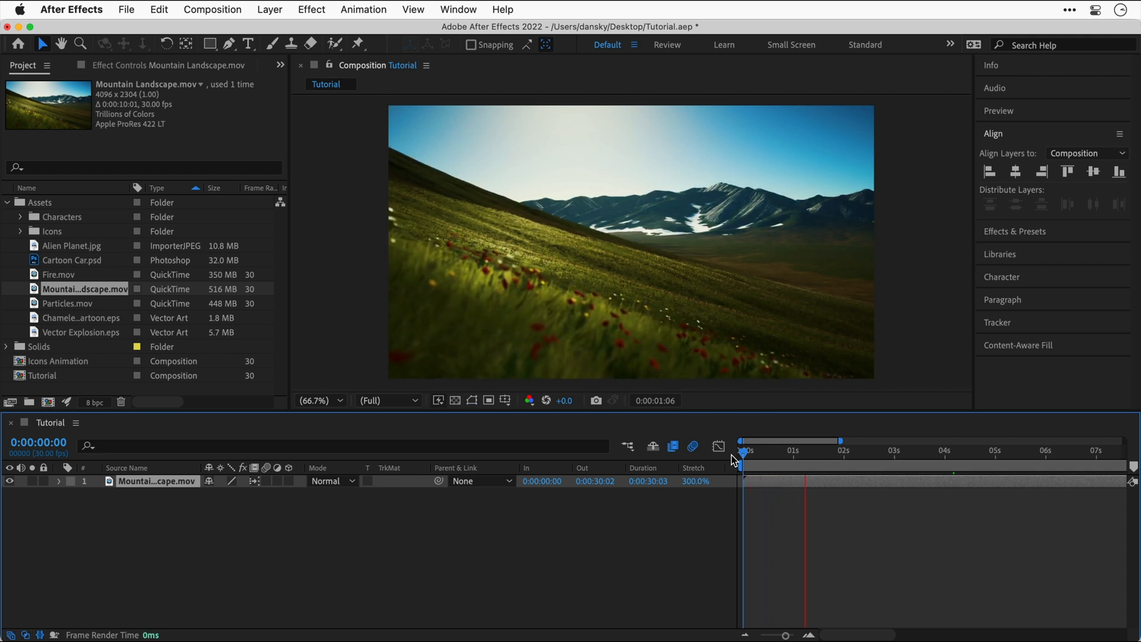
pyautogui.click(886, 449)
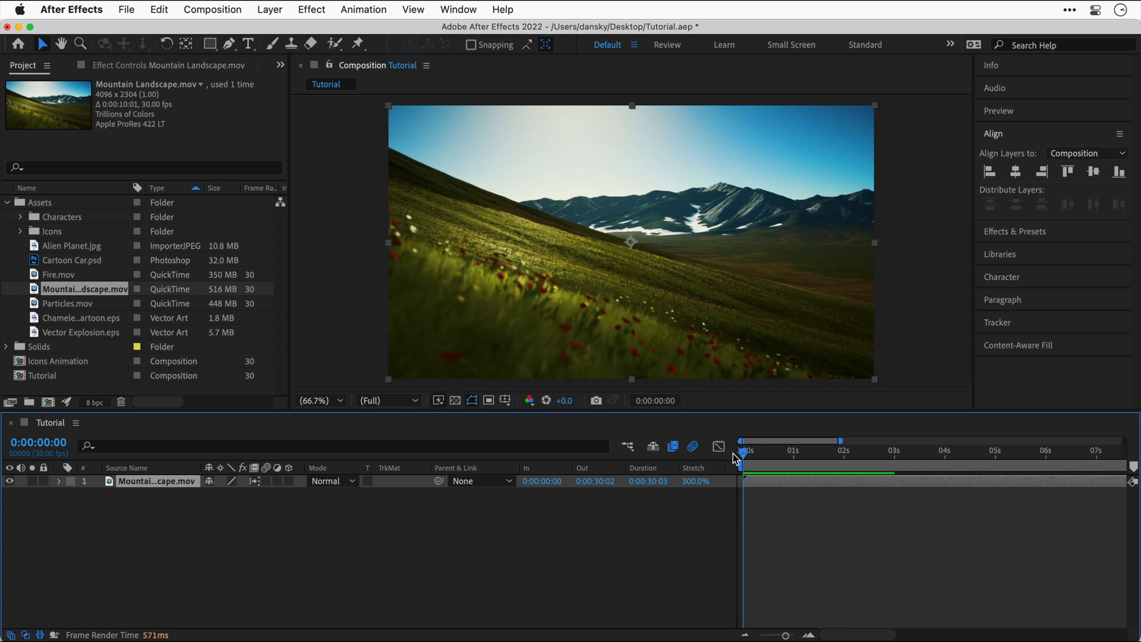
pyautogui.click(872, 460)
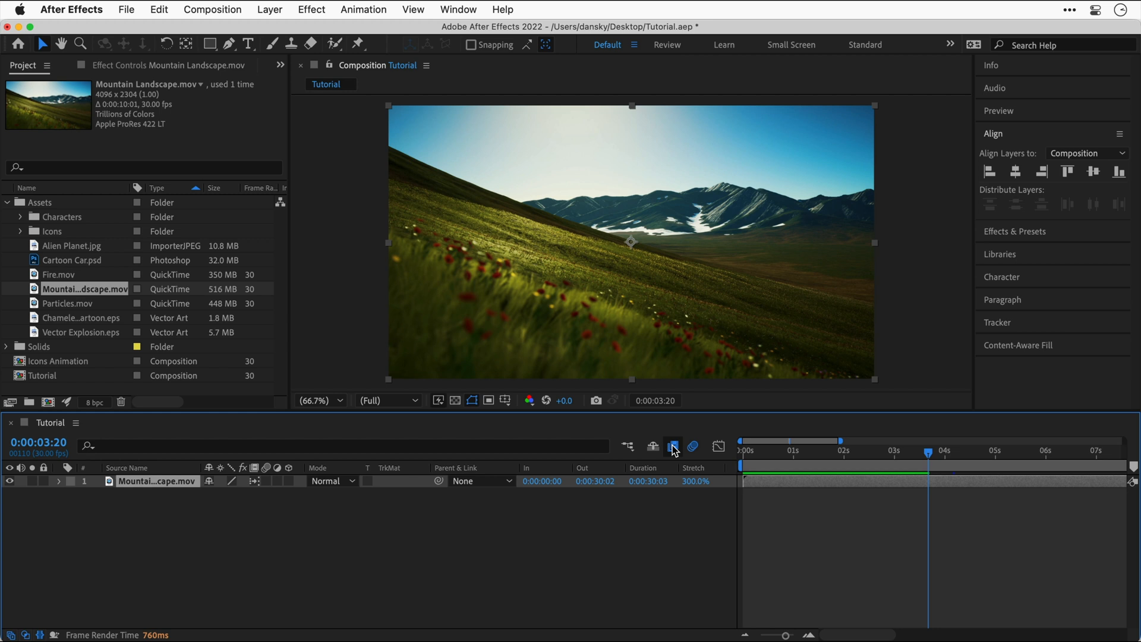
pyautogui.moveTo(671, 447)
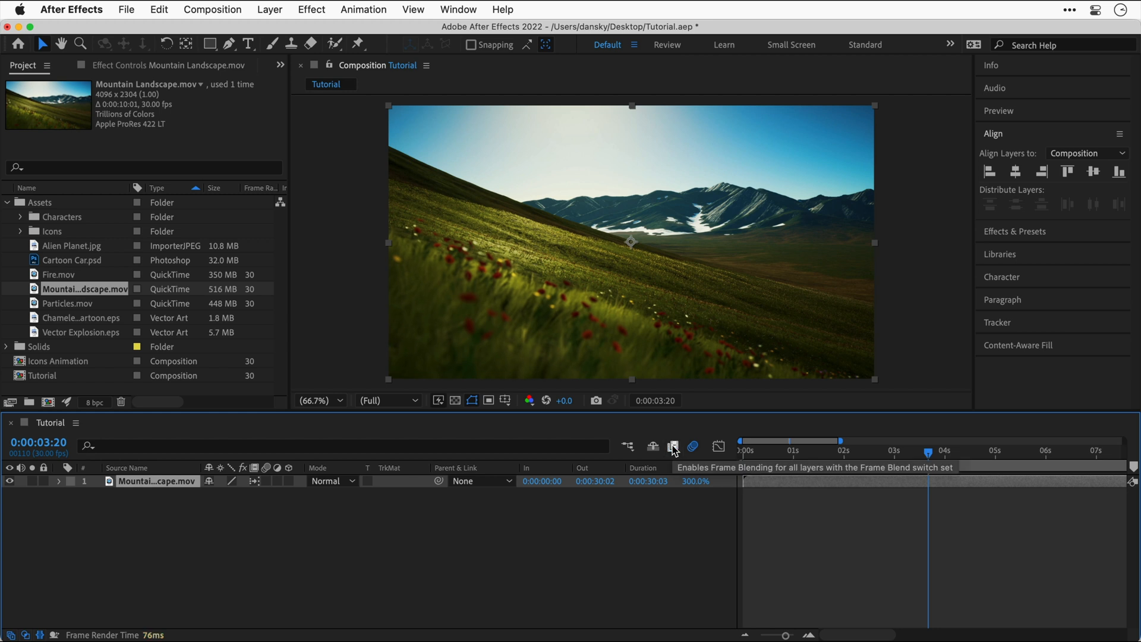
pyautogui.click(671, 445)
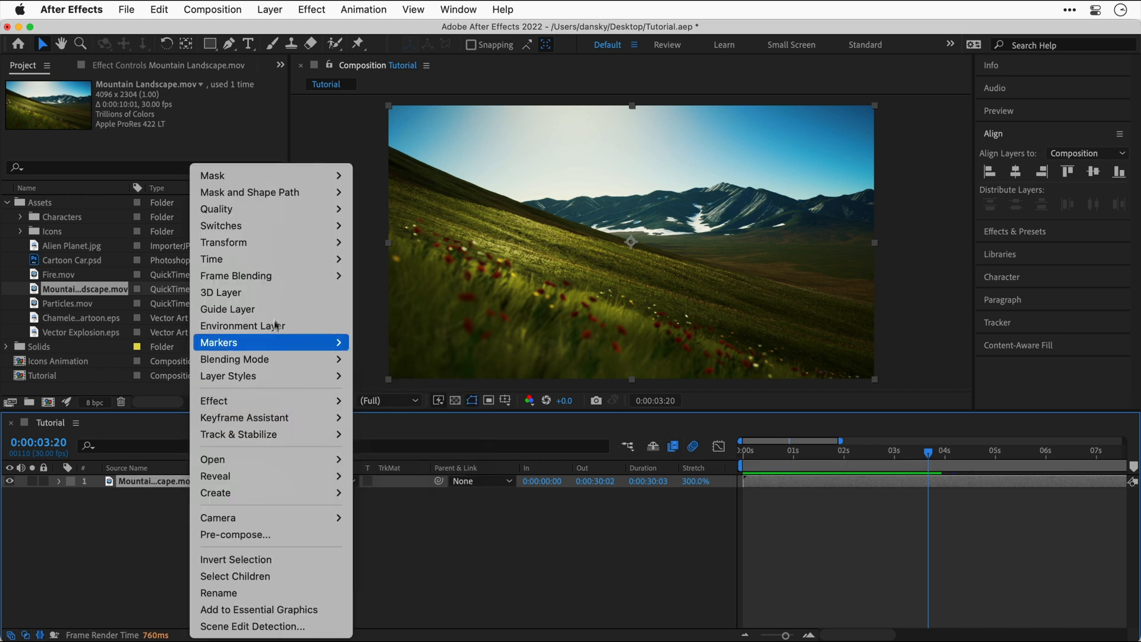
pyautogui.moveTo(262, 275)
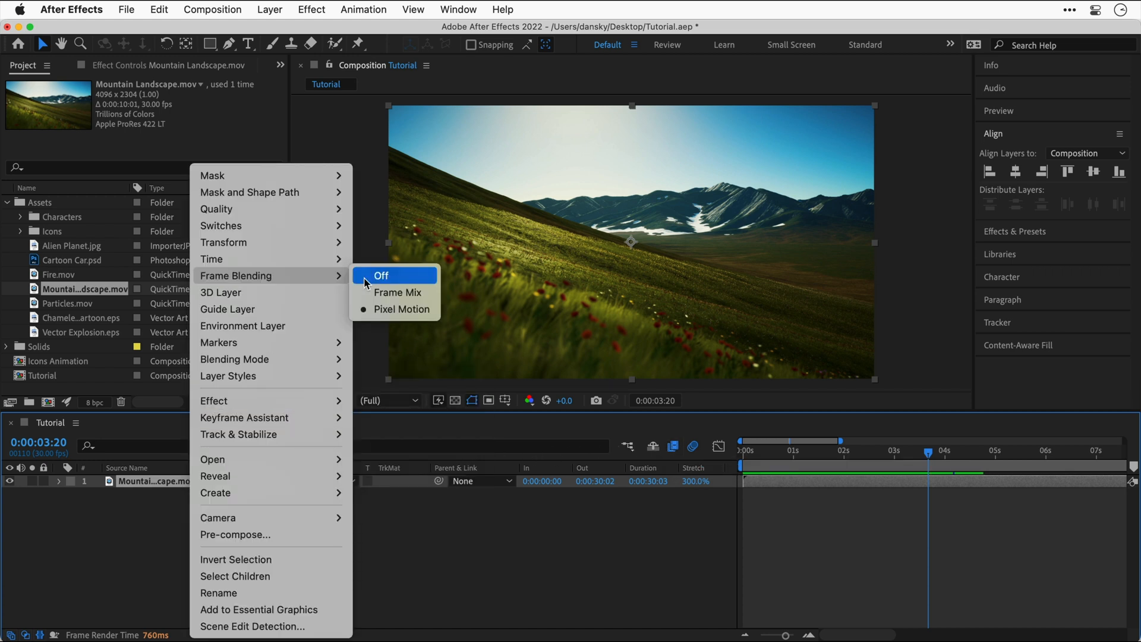